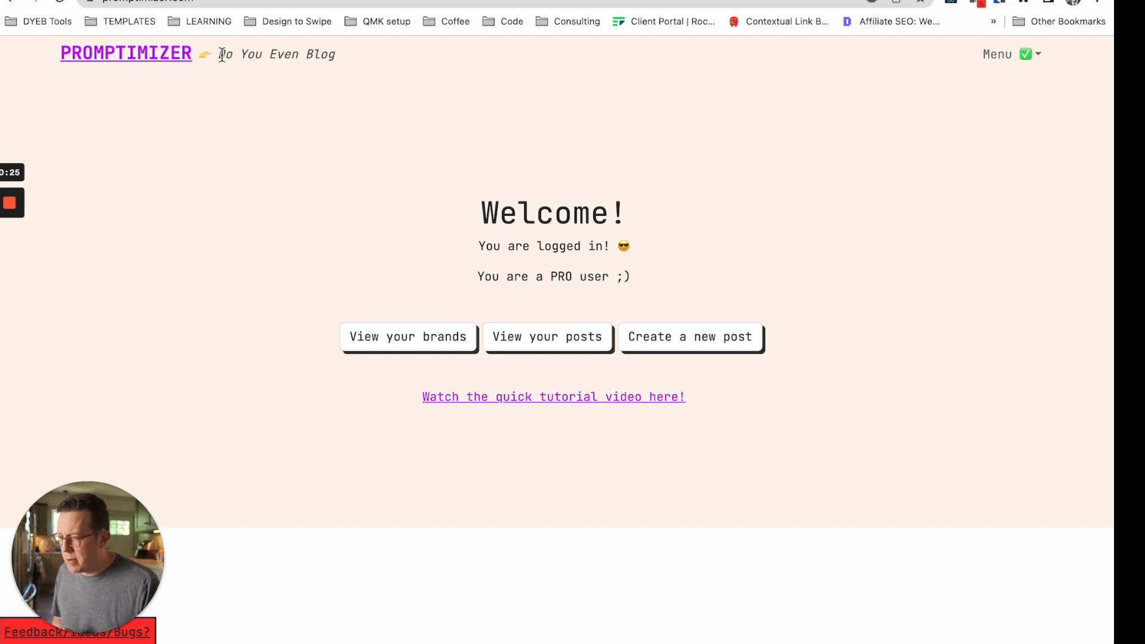
Select Do You Even Coffee as the active brand from the brands list and return home.
click(406, 337)
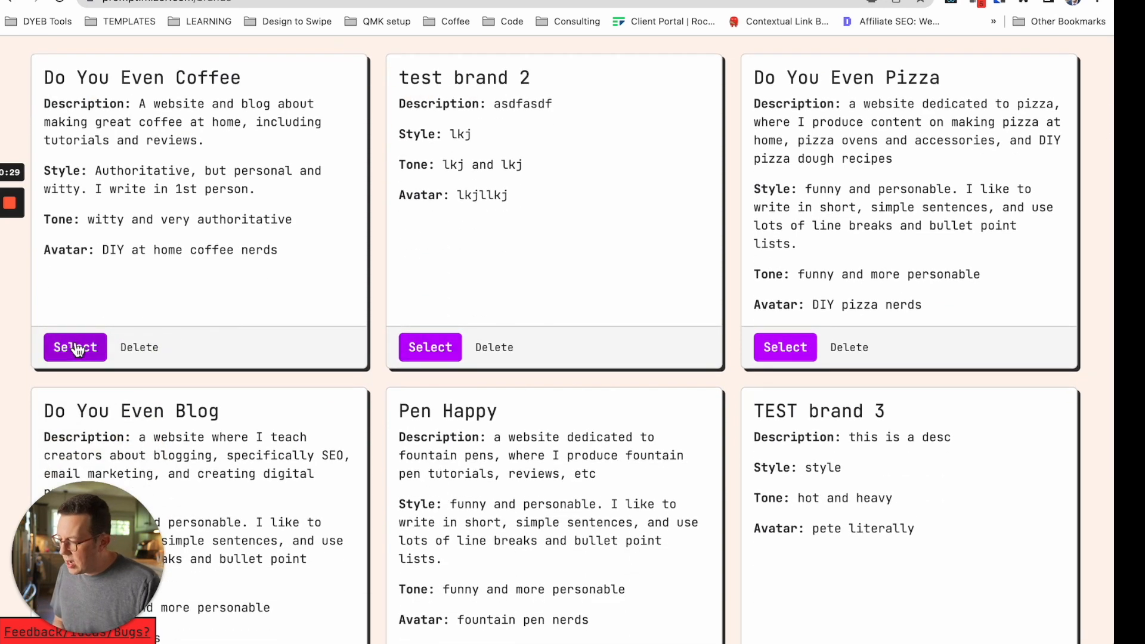
click(74, 347)
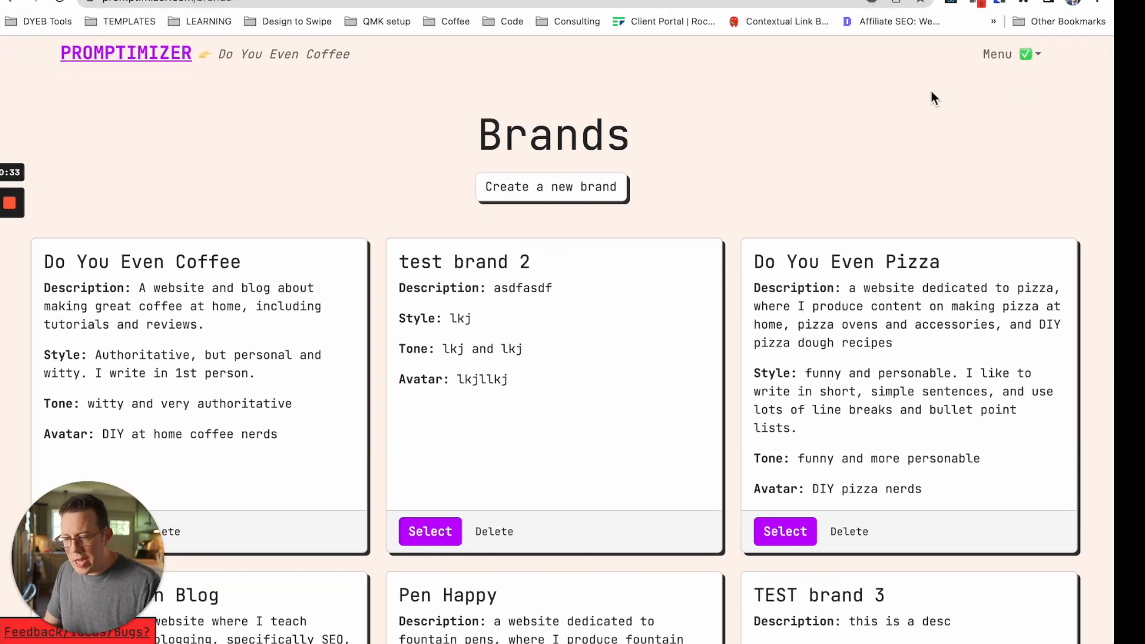
click(125, 54)
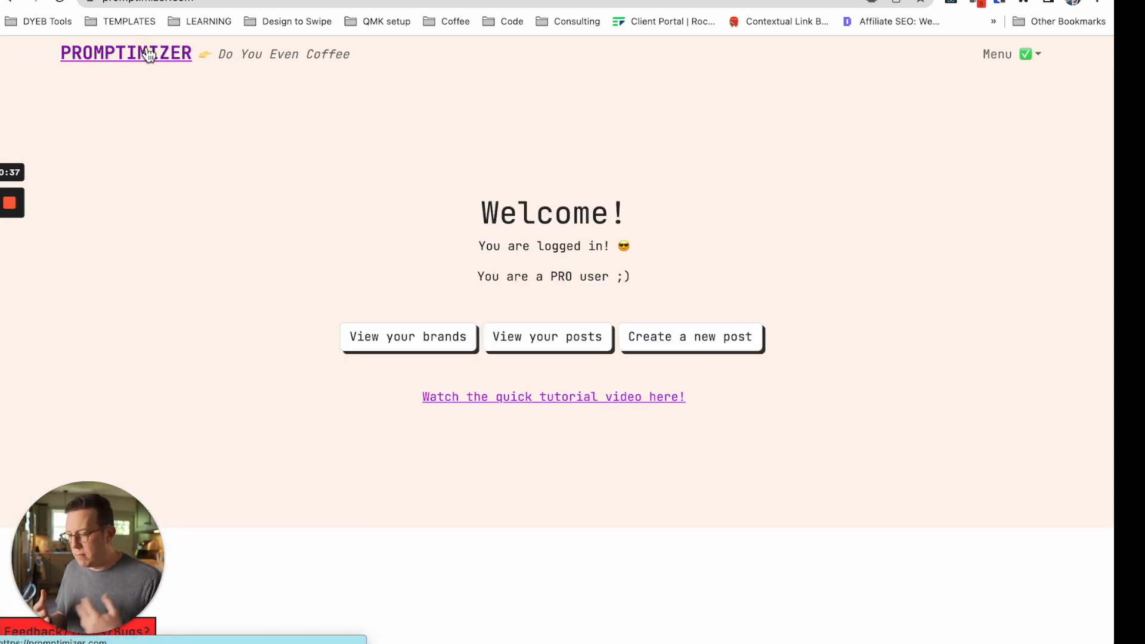
mouse_move(332, 142)
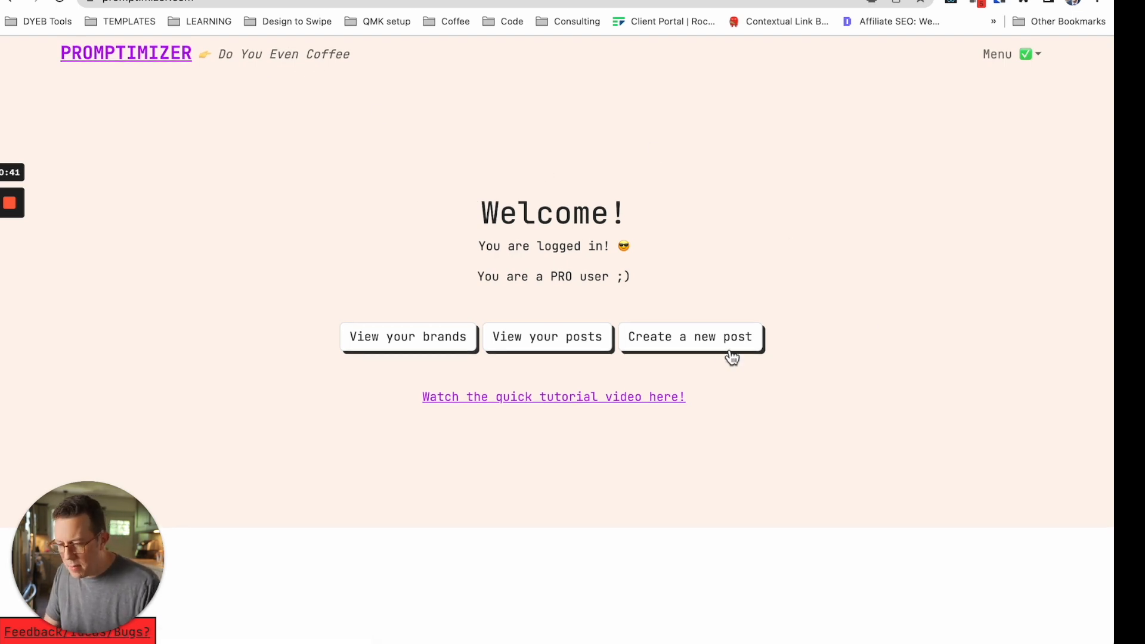
Create a new post with keyword 'how to make cold brew coffee' and reach the Facts section.
click(689, 336)
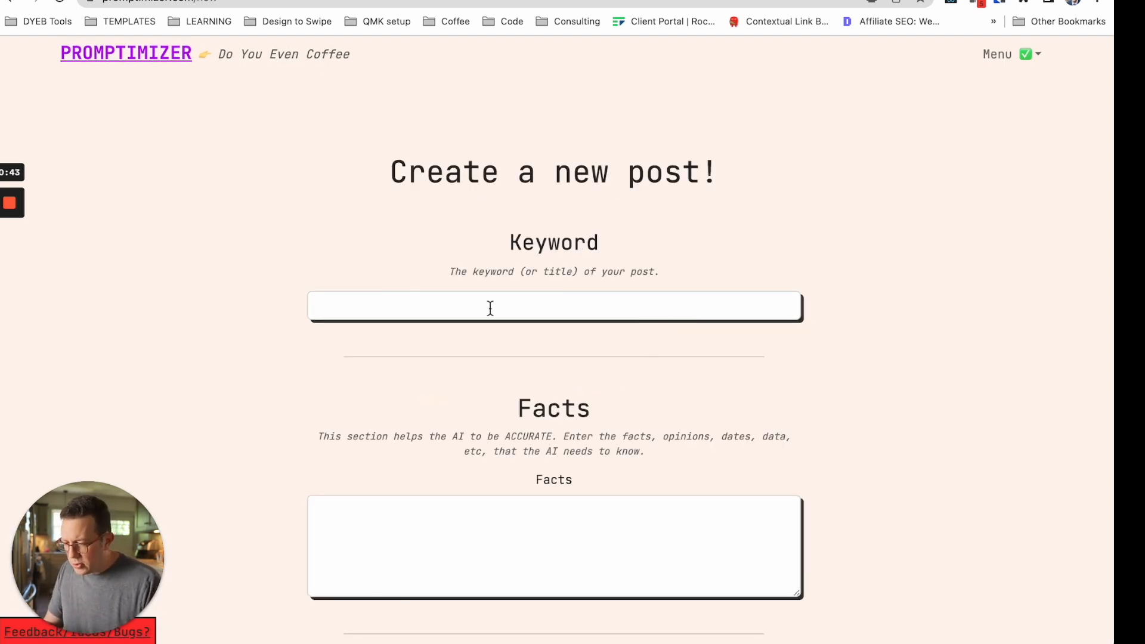
text(how to make cold brew coffee)
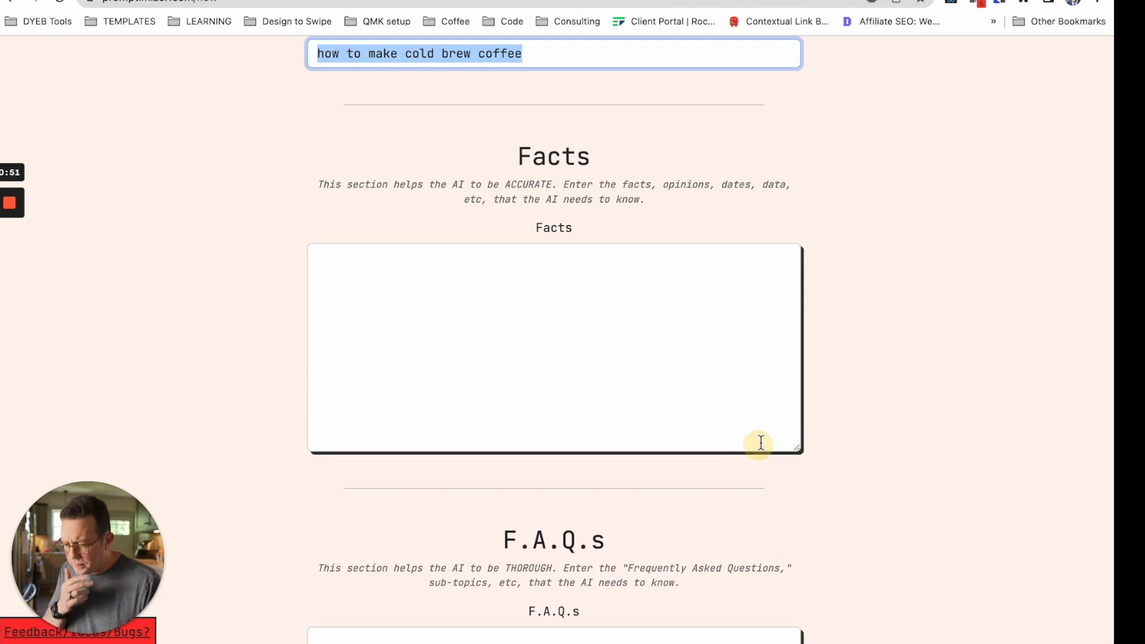
scroll(down, 3)
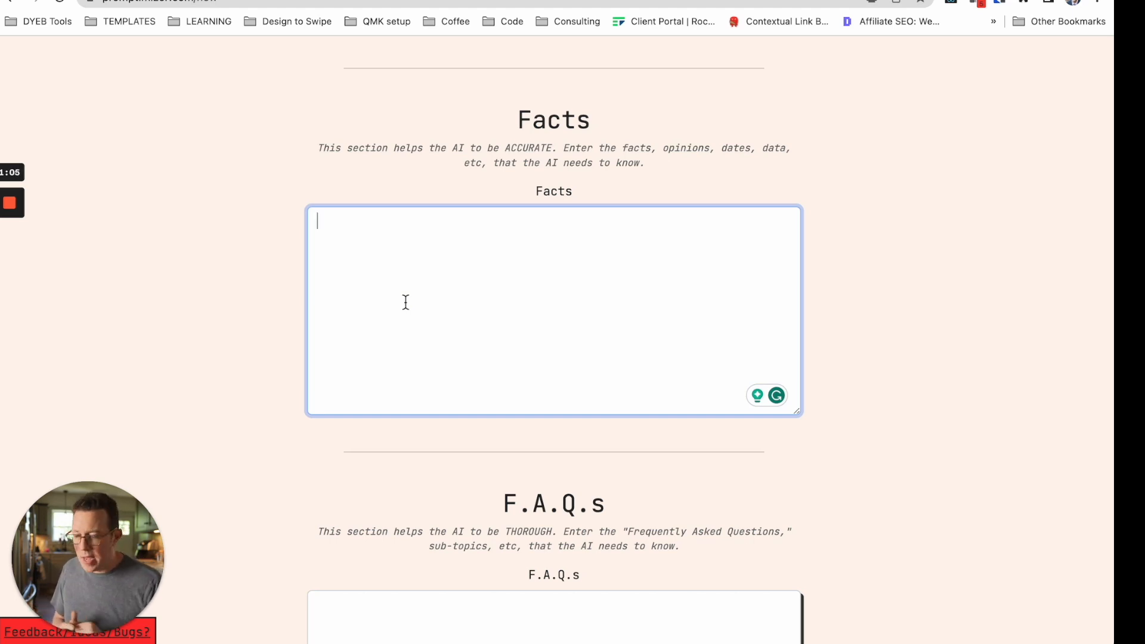
mouse_move(434, 292)
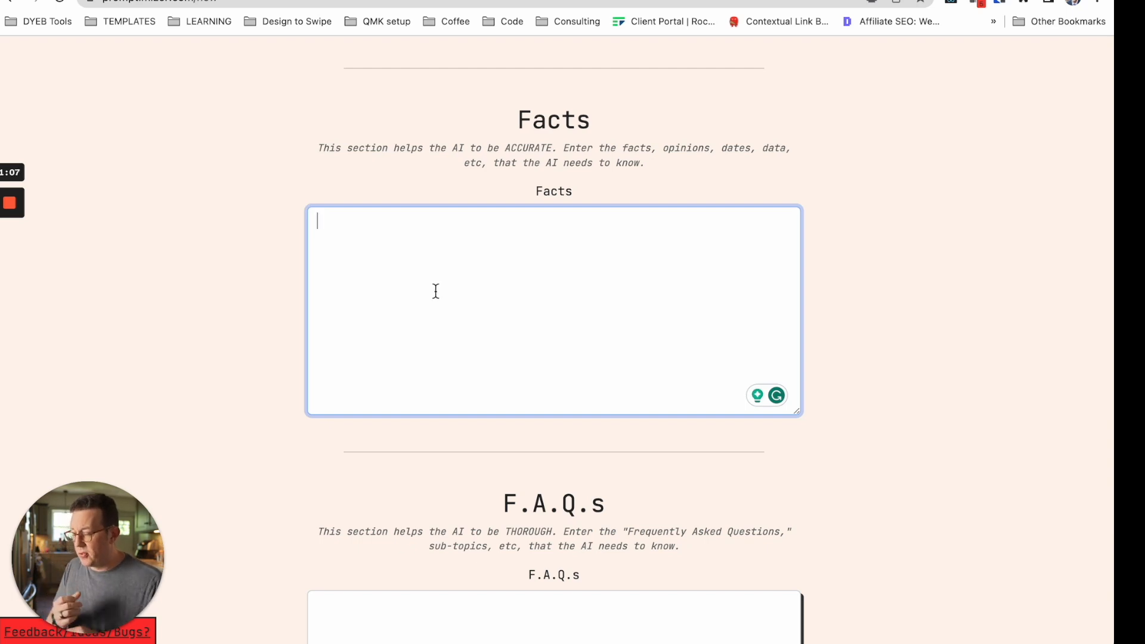
scroll(down, 3)
text(My preferred filter is the)
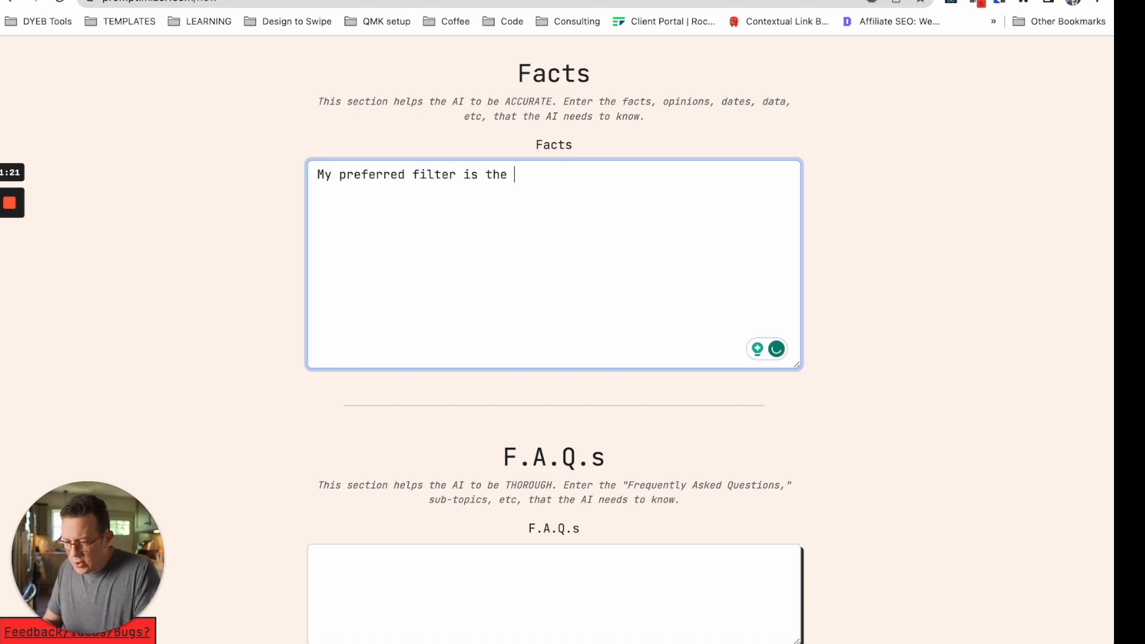
Note the 'coffee sock' filter: cheap, available on Amazon, works great, easy to clean.
text("coffee sock)
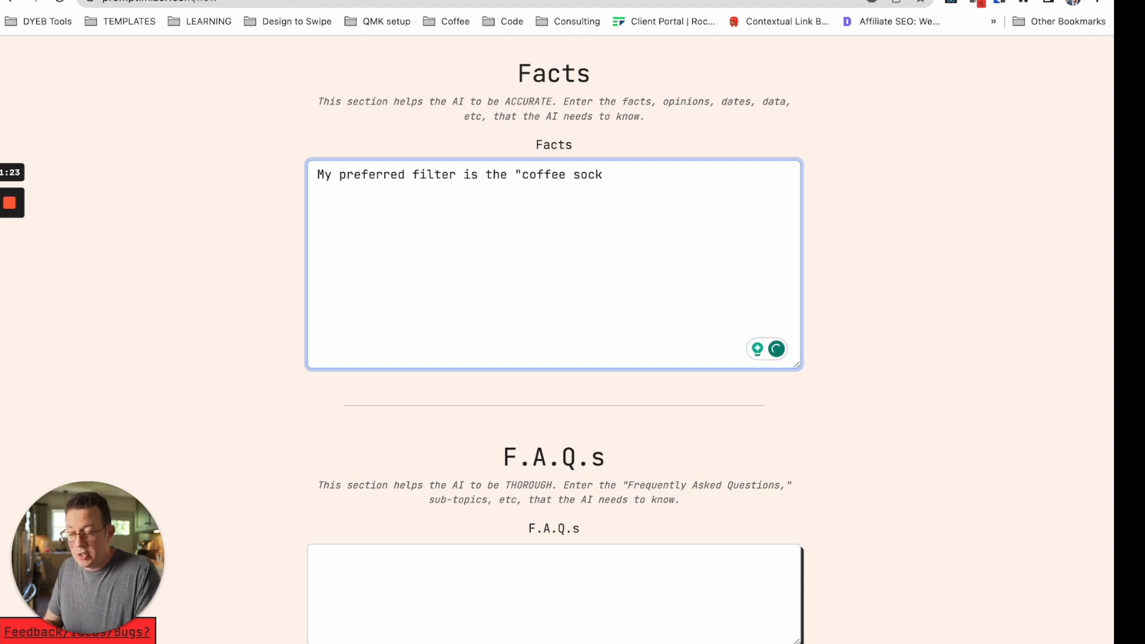
text(." It's)
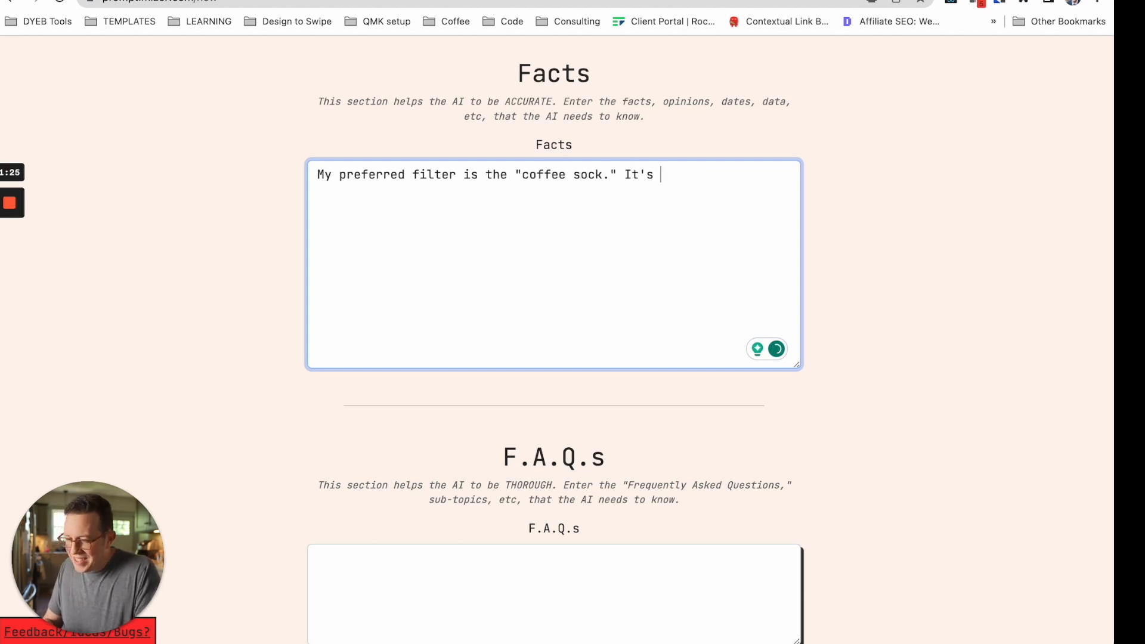
text(cheap and available)
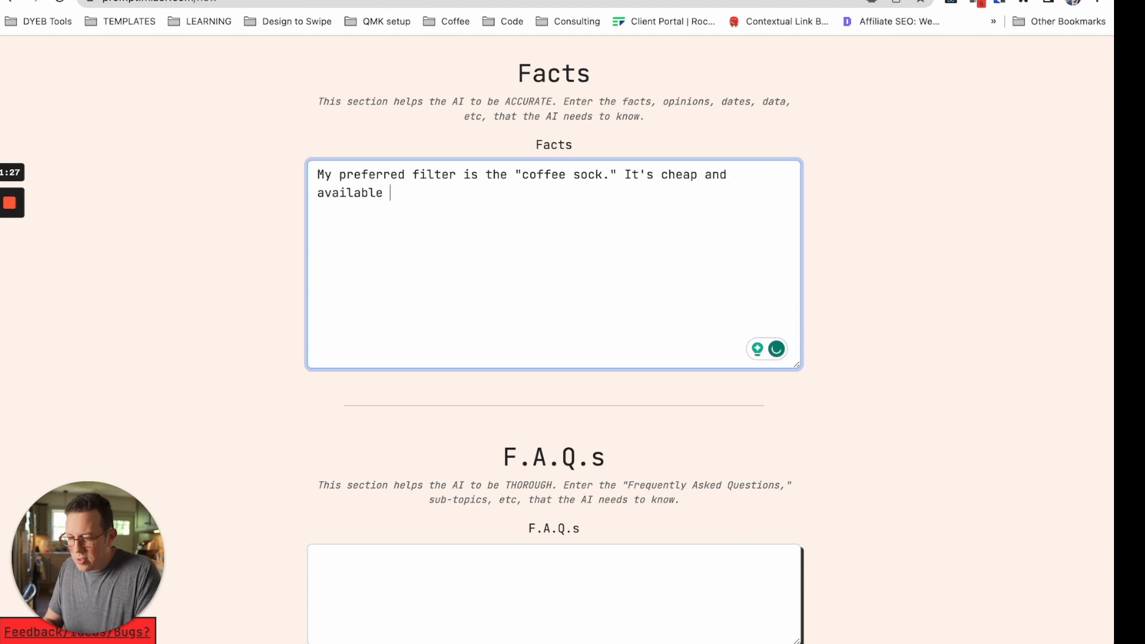
text(on Amazon. I)
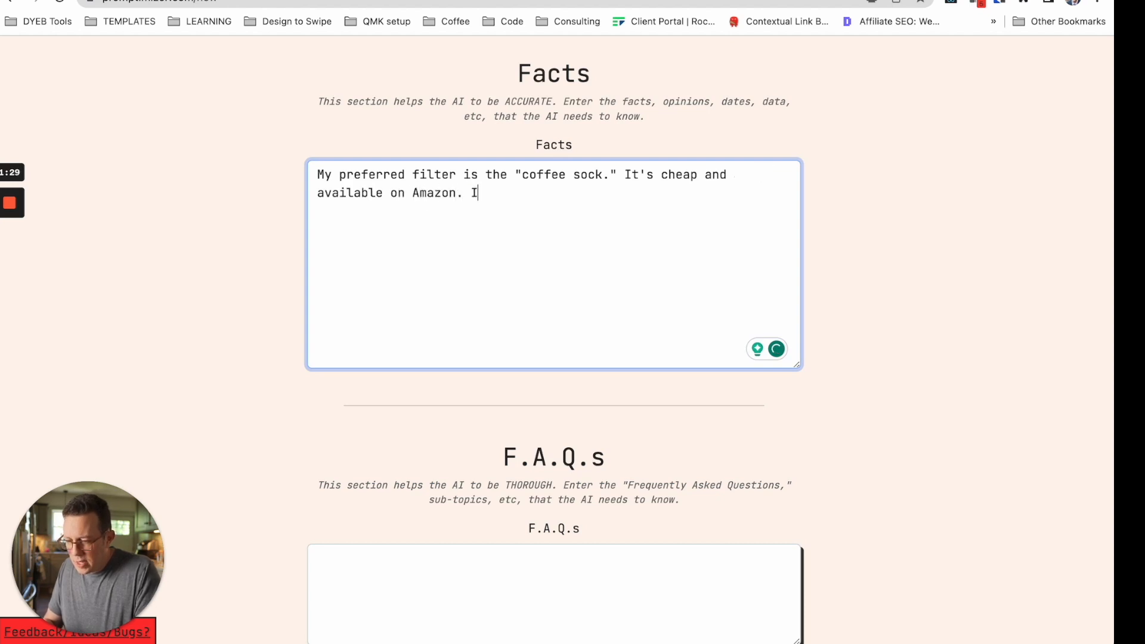
text(t works gr)
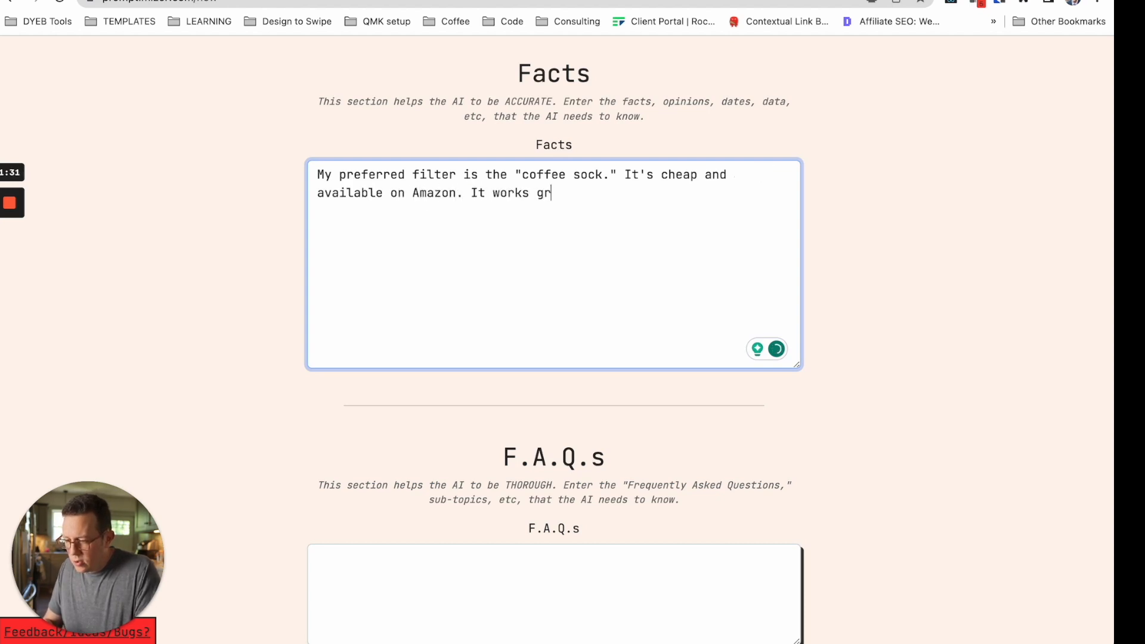
text(eat, and is easy to clean.)
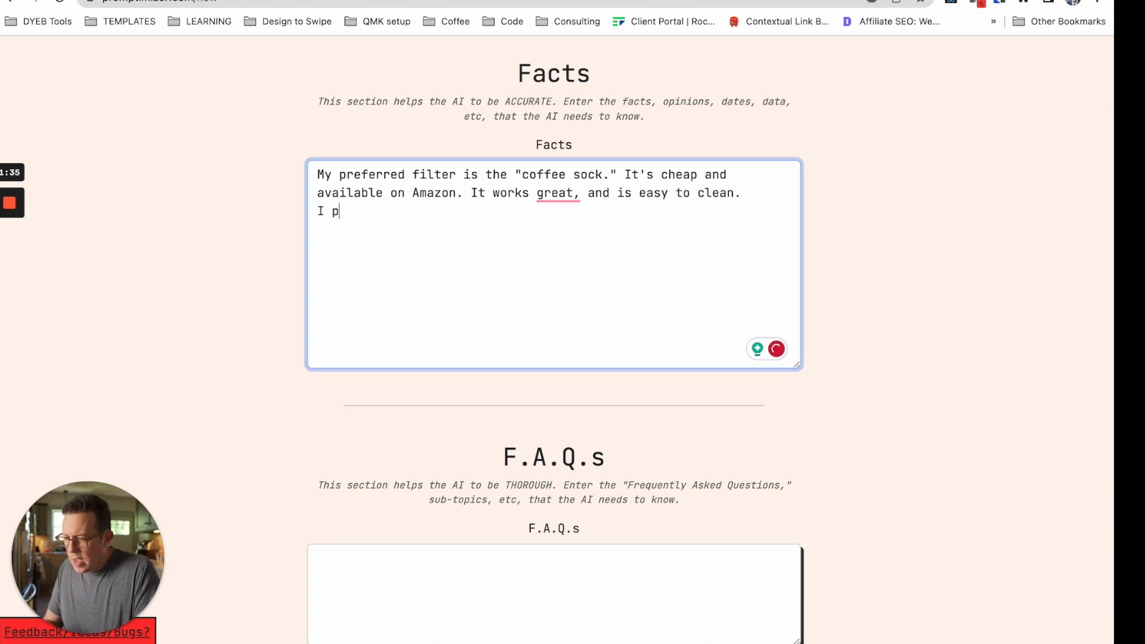
Note the stronger concentrated brew before diluting and a 1:10 ratio versus the usual 1:8.
text(usual)
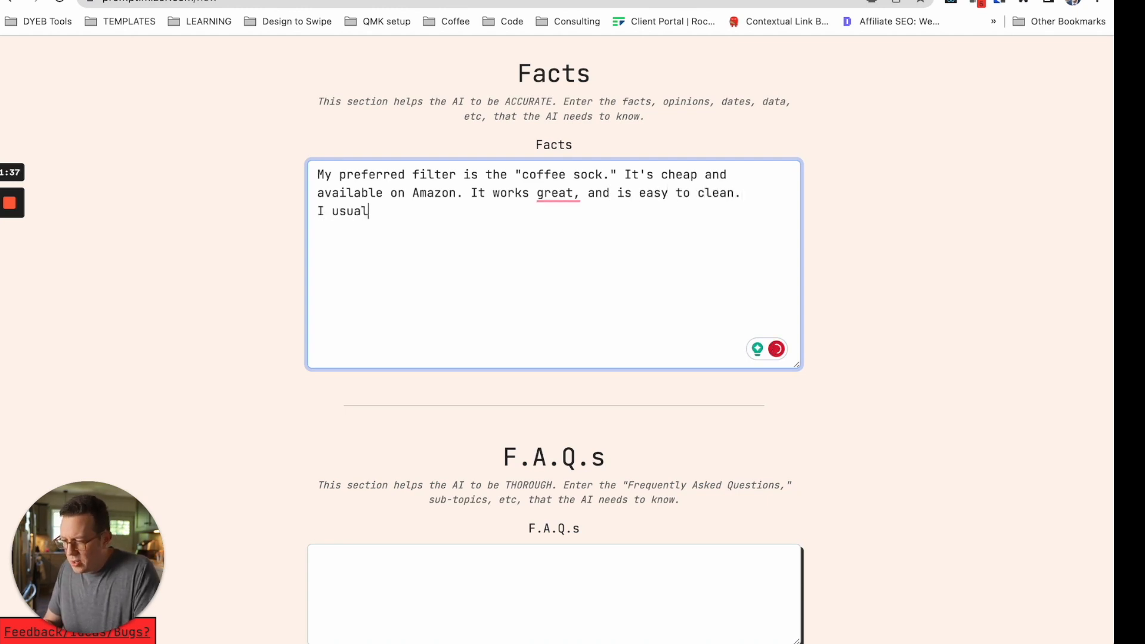
text(ly make a strong)
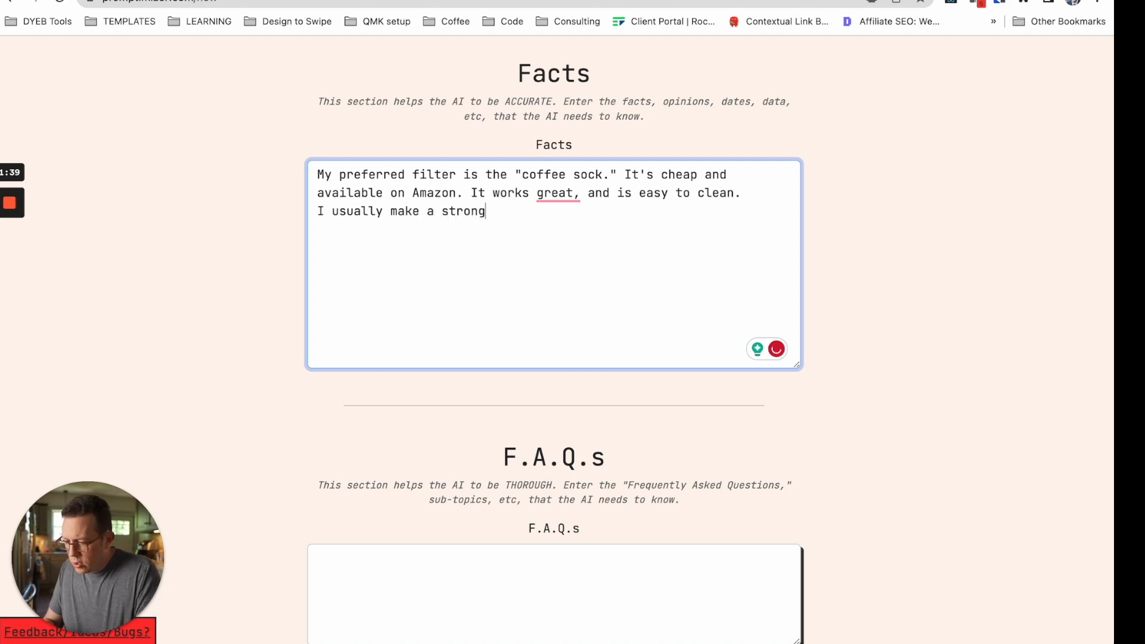
text(er concentrated)
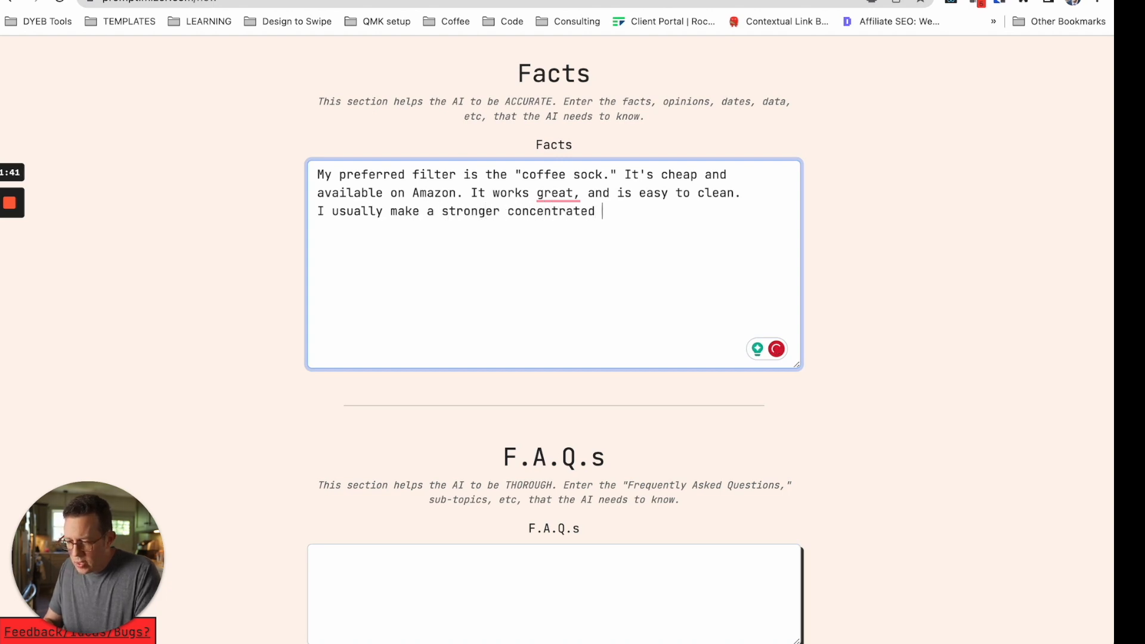
text(cold brew and sit it in the fridge for 24 hours)
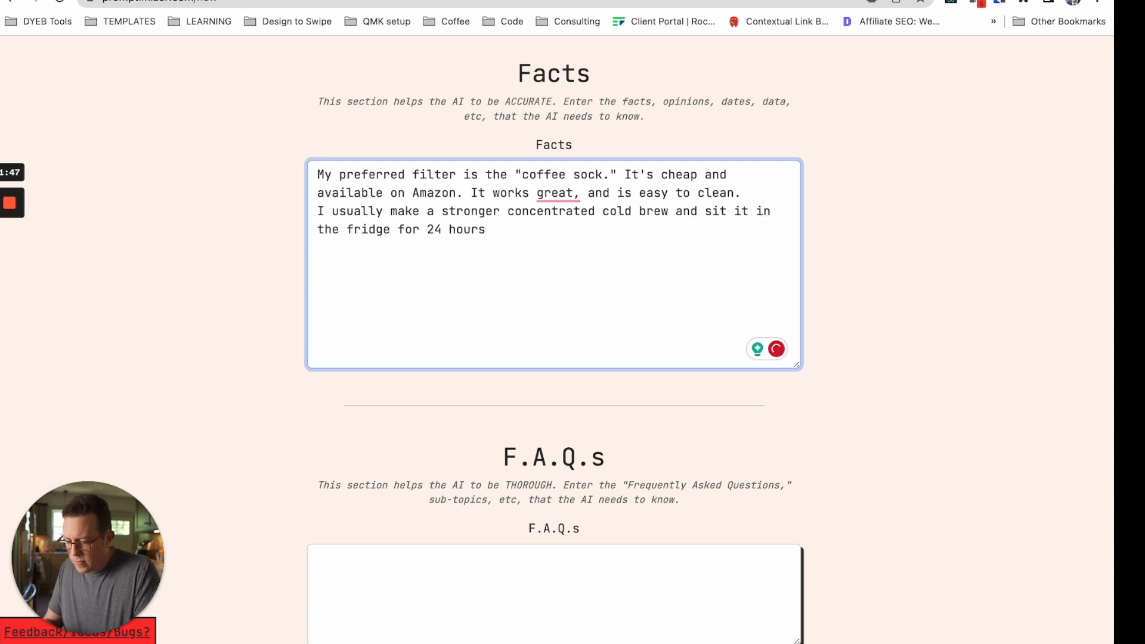
text(--before diluting.)
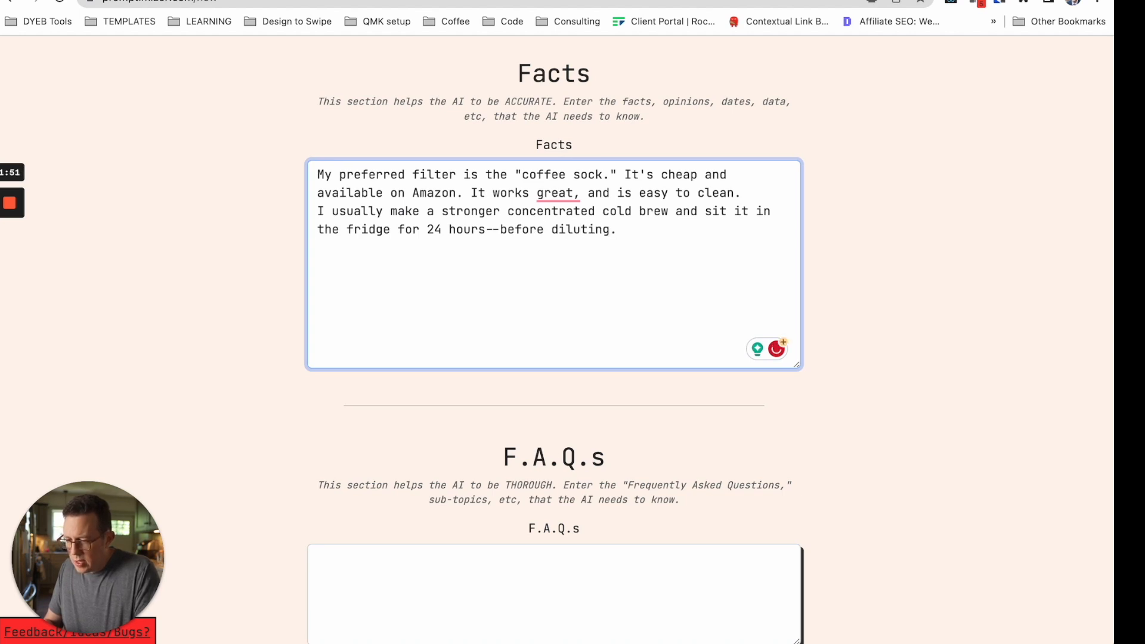
text(I prefer a 1)
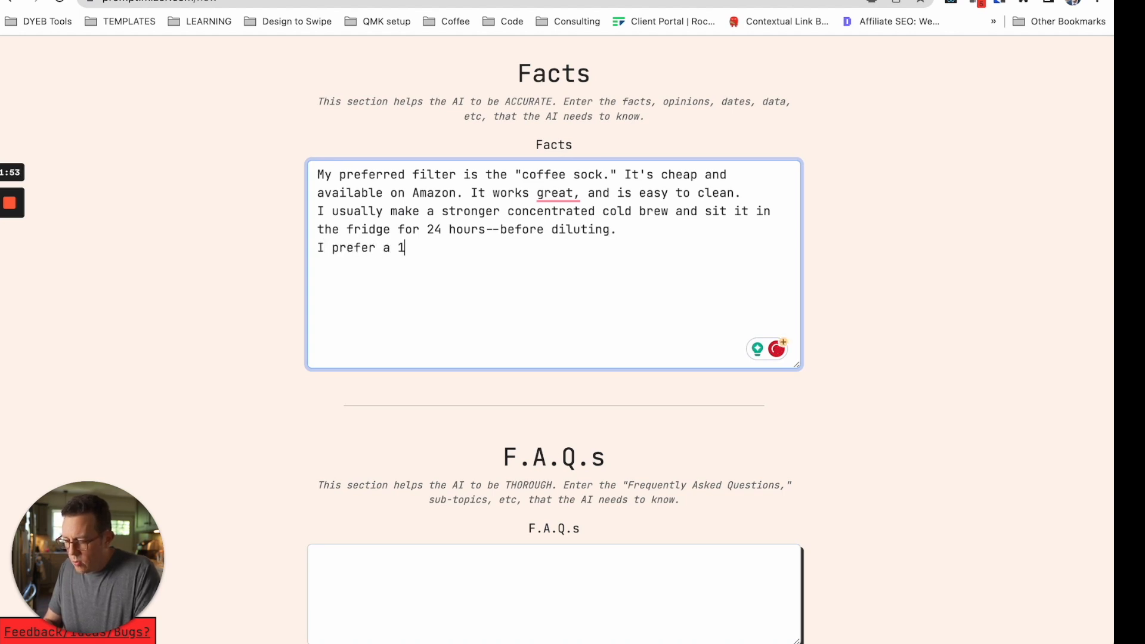
text(:10 coffee to water ratio,)
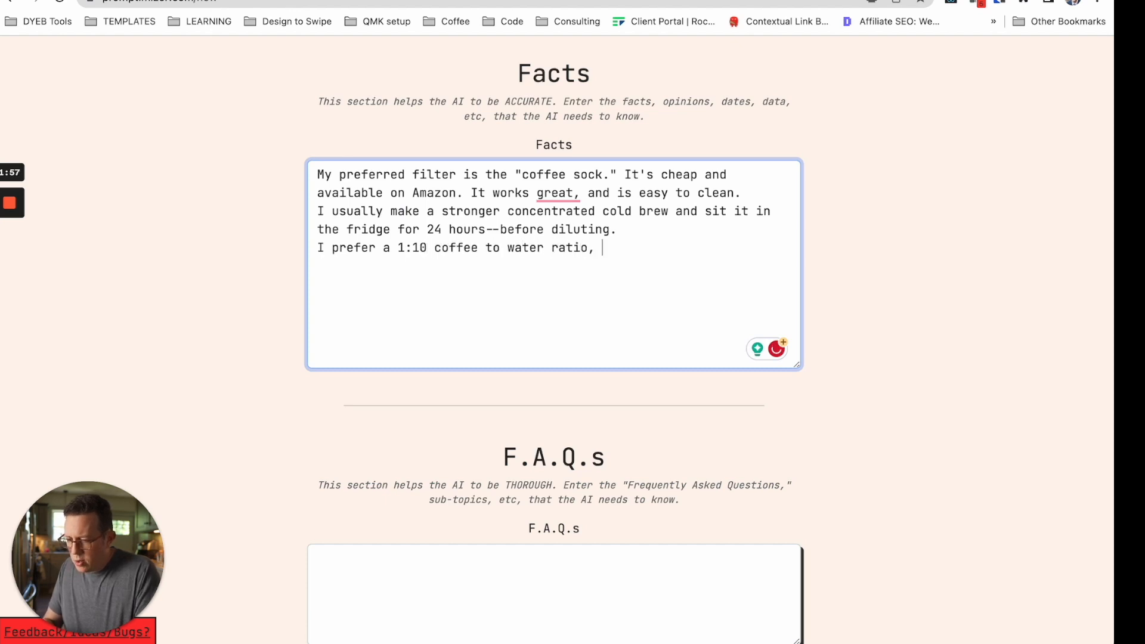
text(though most people)
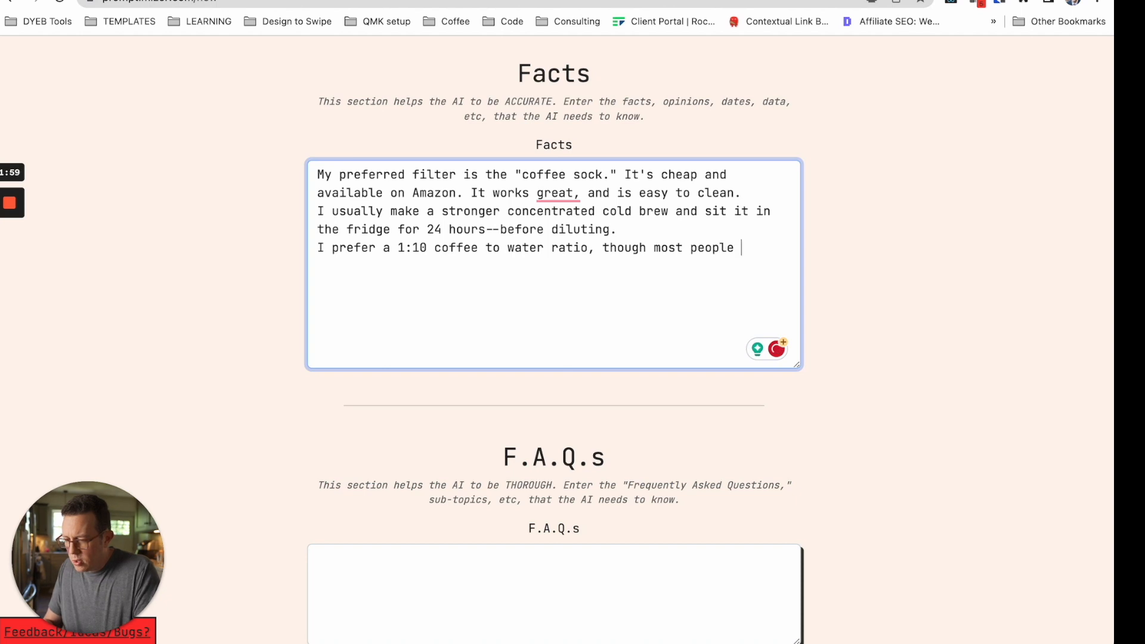
text(use 1:8.)
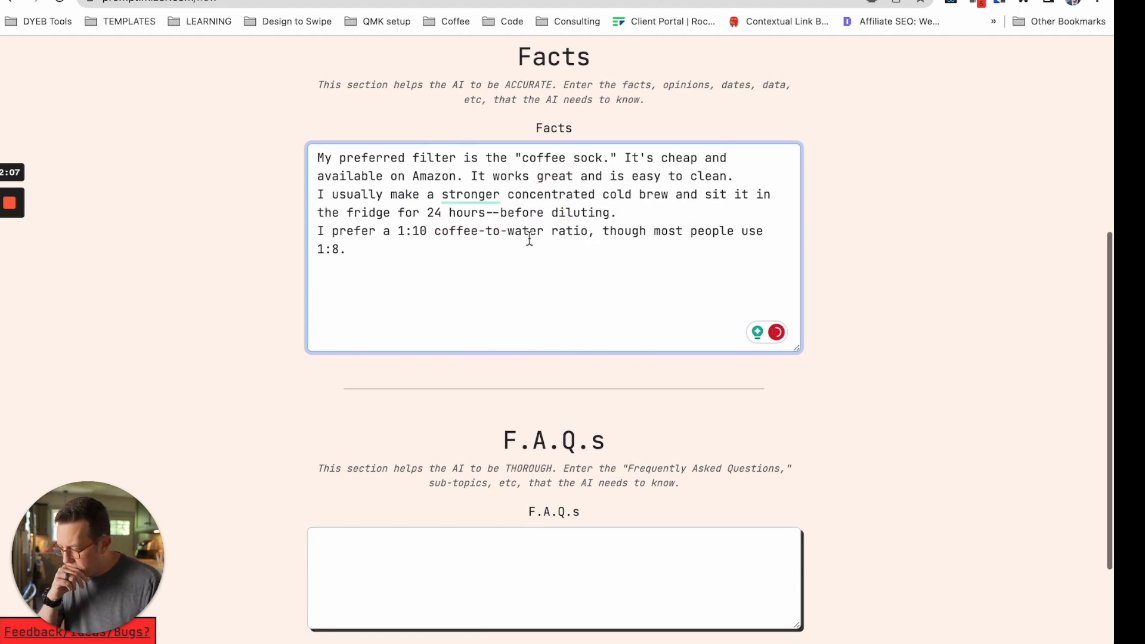
scroll(down, 3)
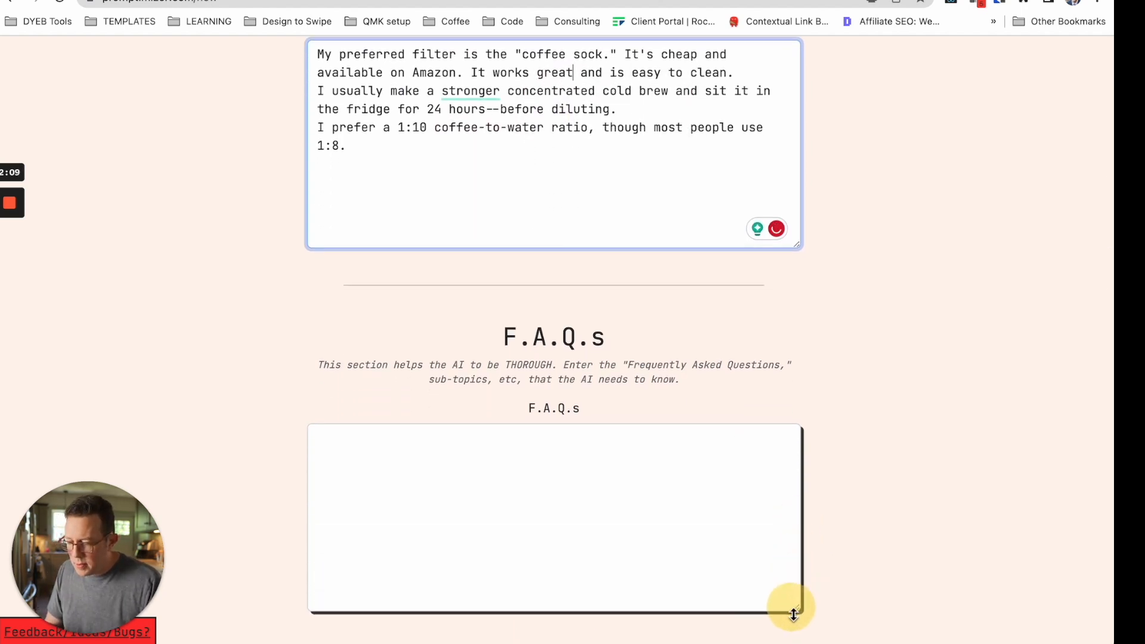
scroll(down, 3)
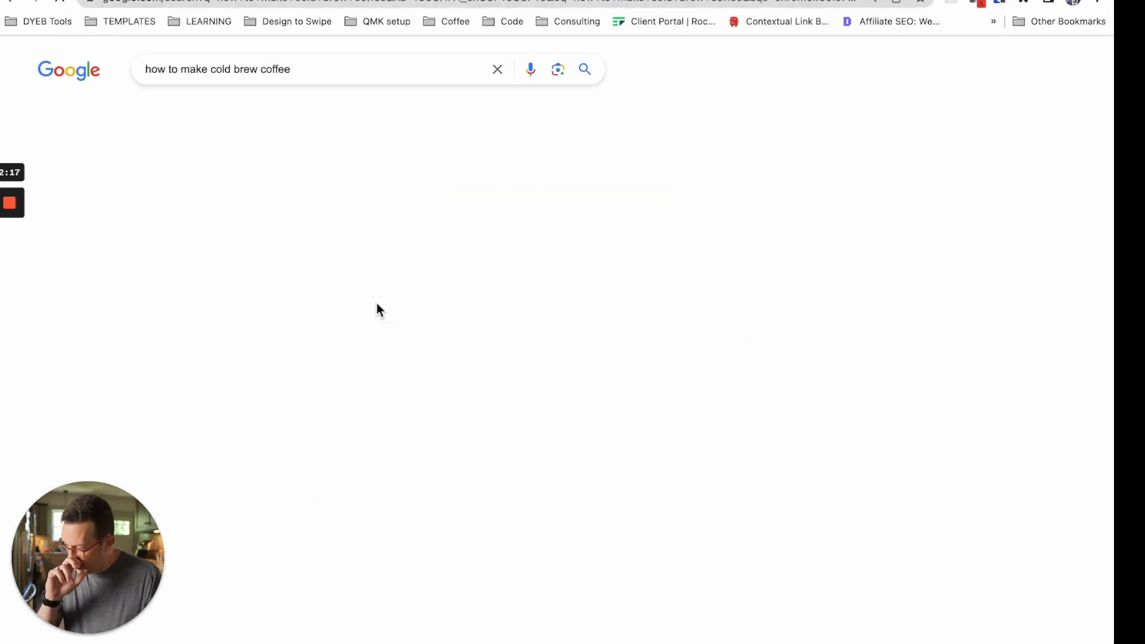
scroll(down, 3)
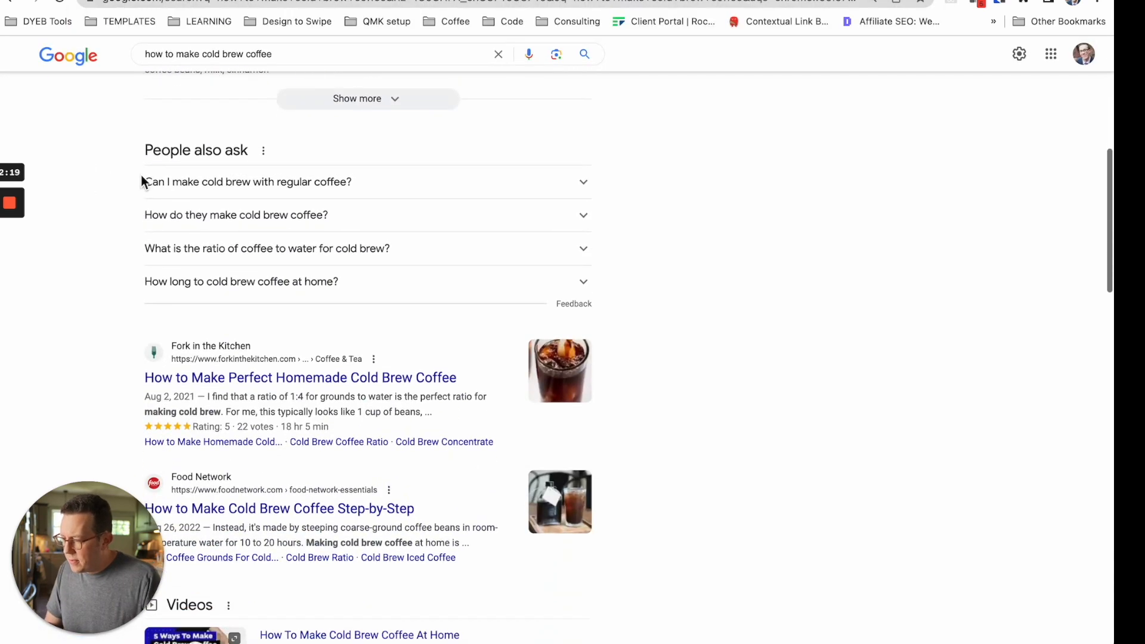
drag(144, 181, 353, 284)
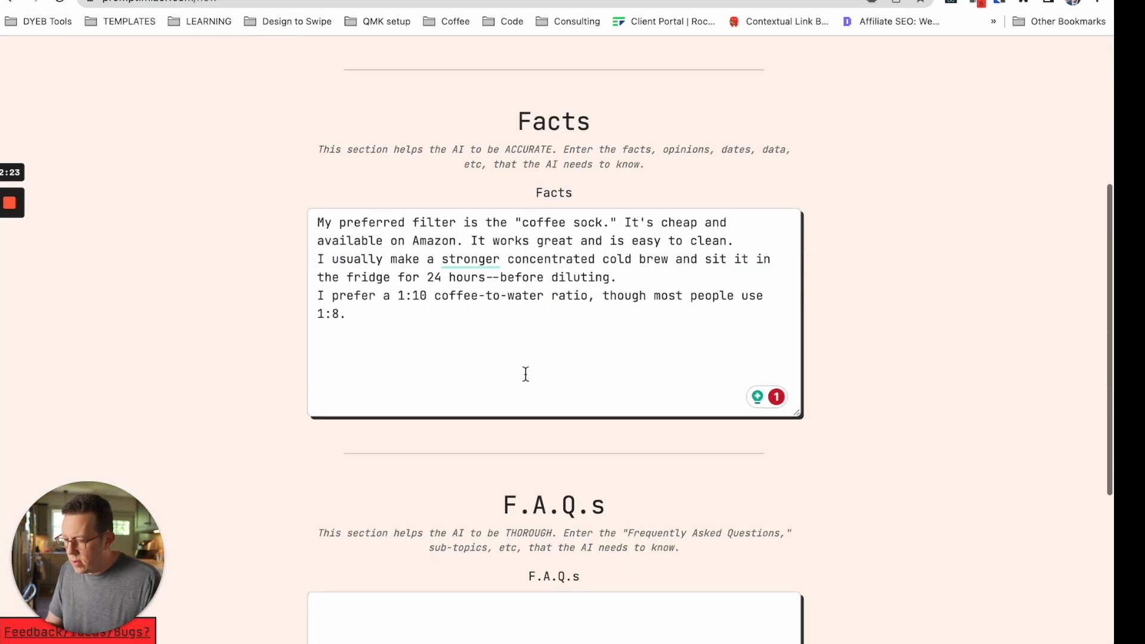
Add FAQs 'What grind size is best for cold brew?' and best equipment/filter, then submit the post.
scroll(down, 3)
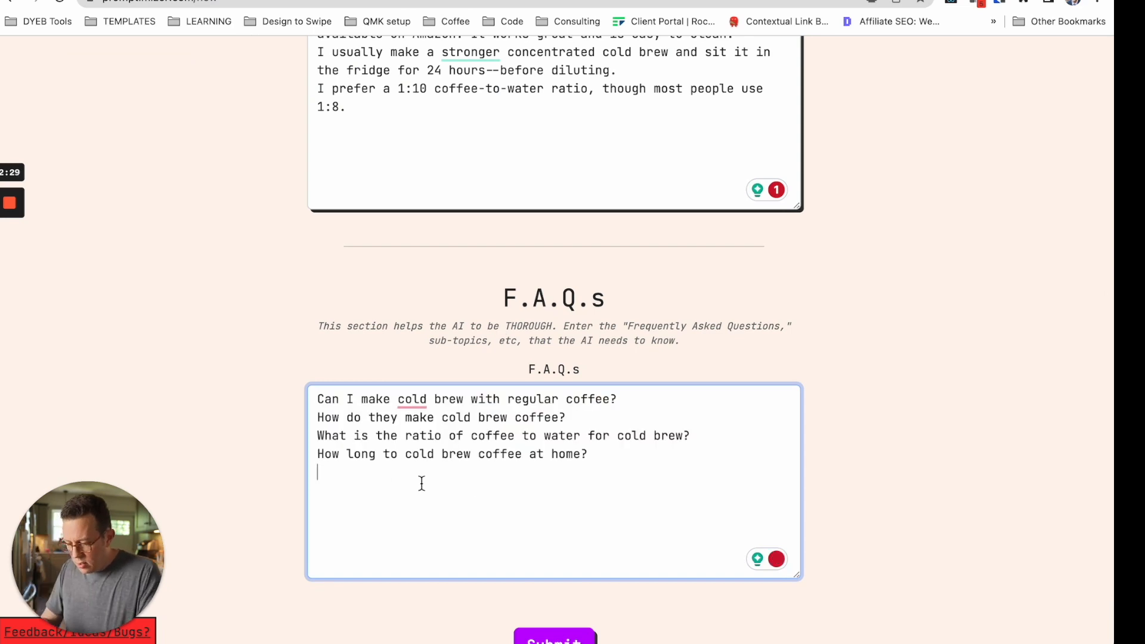
text(What g)
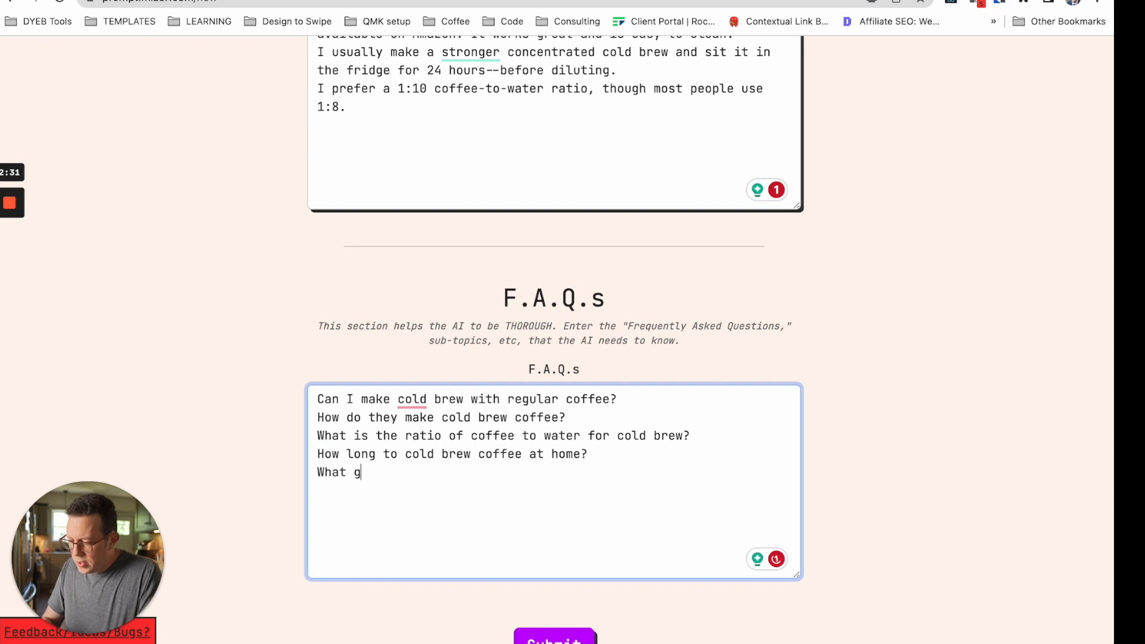
text(rind size is best)
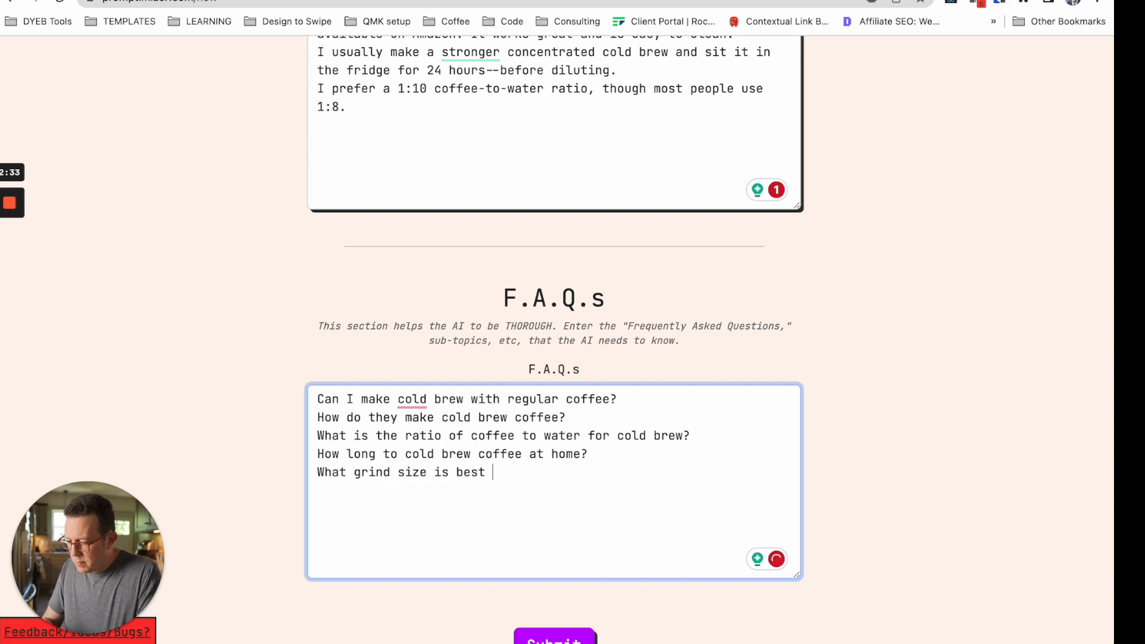
text(for cold brew?)
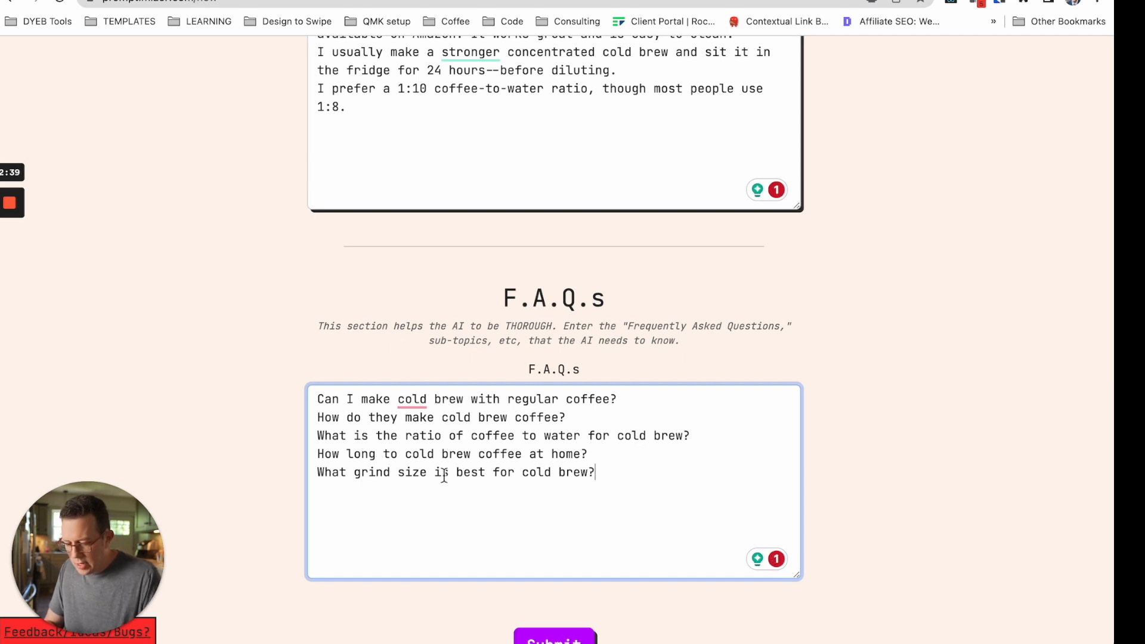
text(What's t)
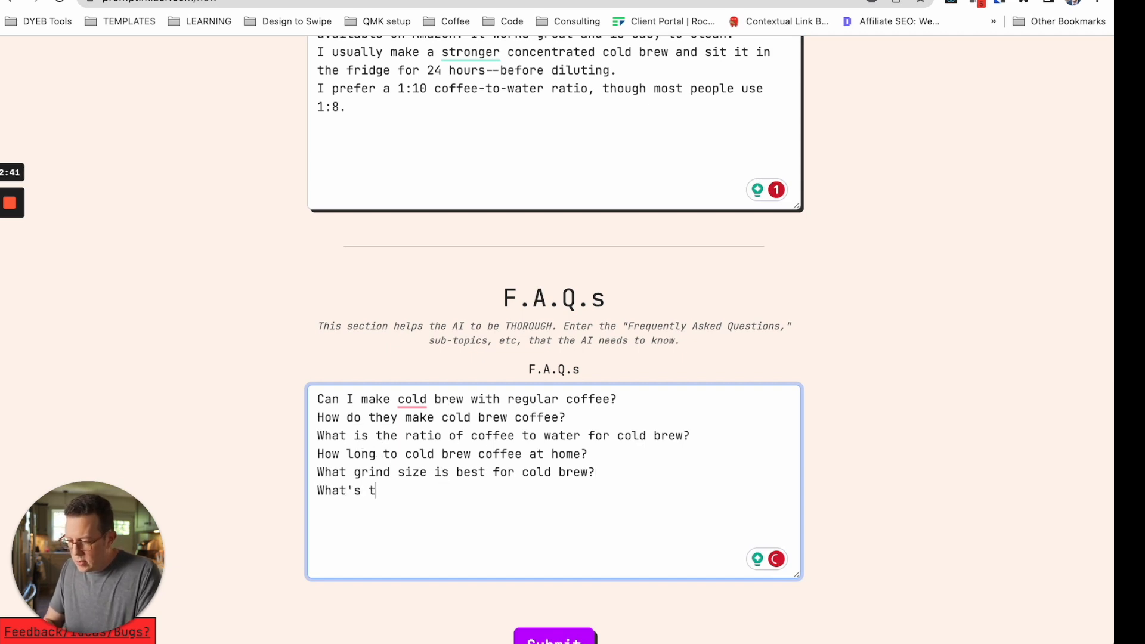
text(he best cold brew equipment)
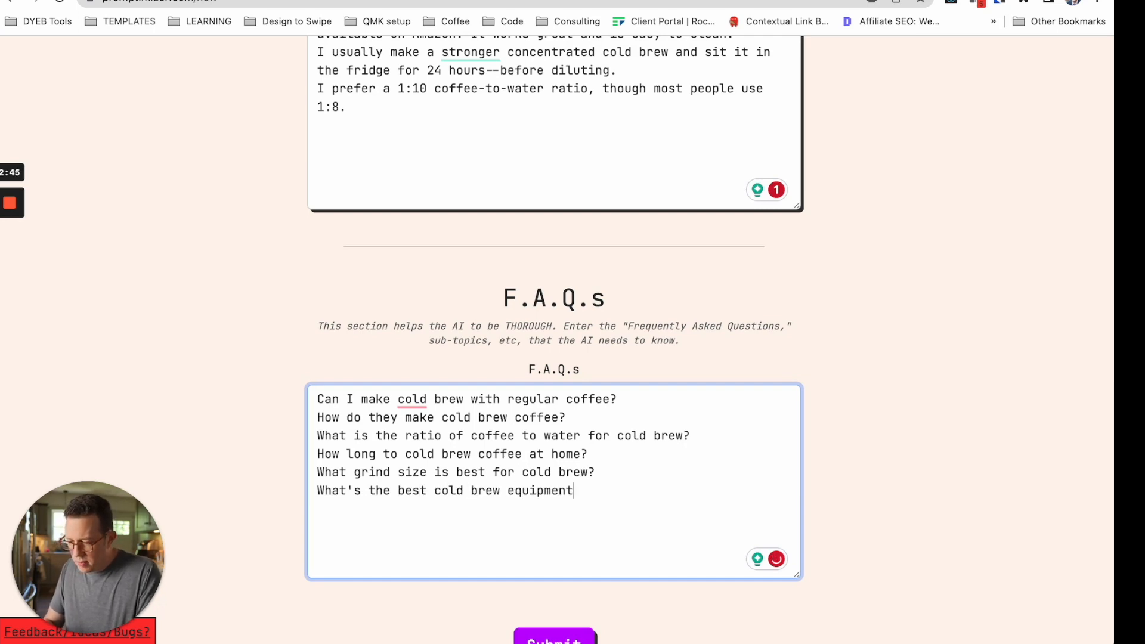
text(/filter?)
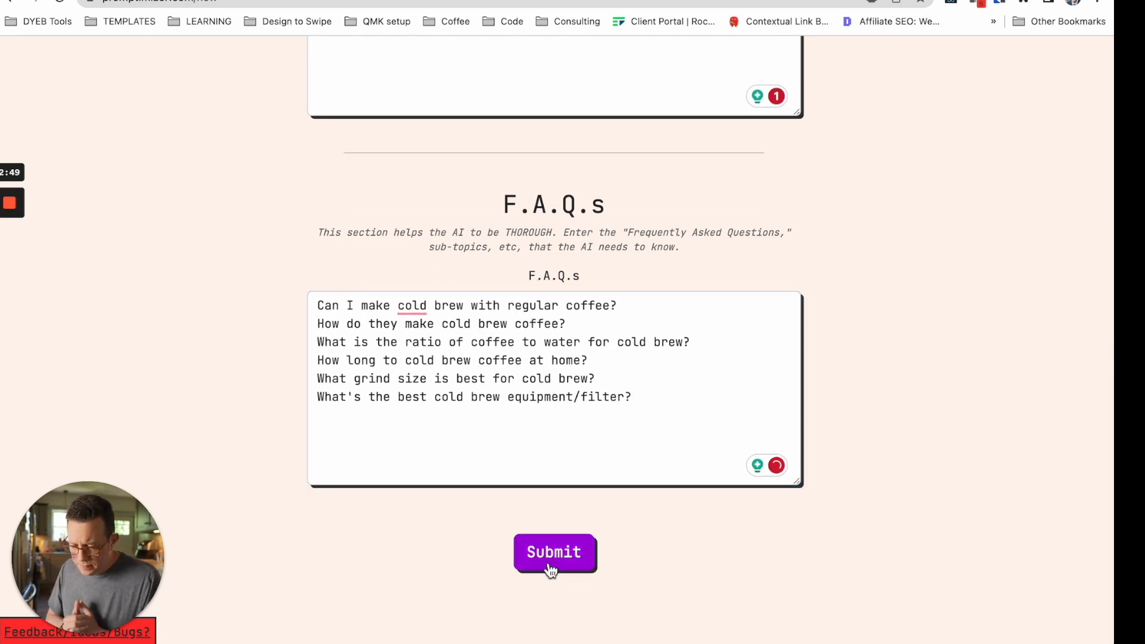
click(555, 552)
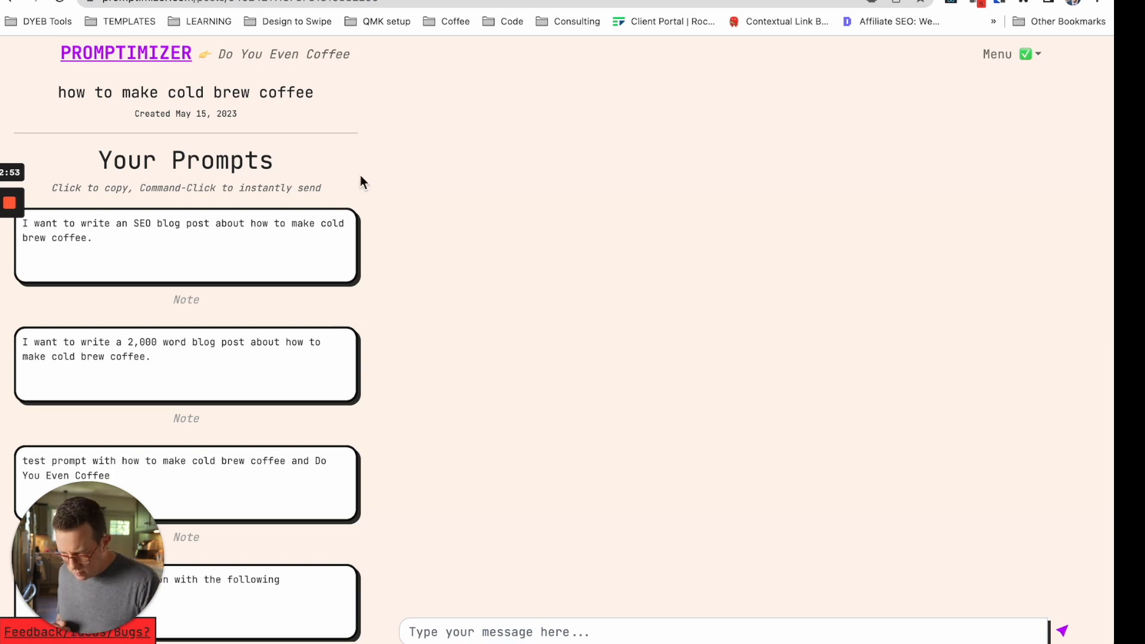
Send the article details and additional information default prompts to the AI chat.
scroll(down, 3)
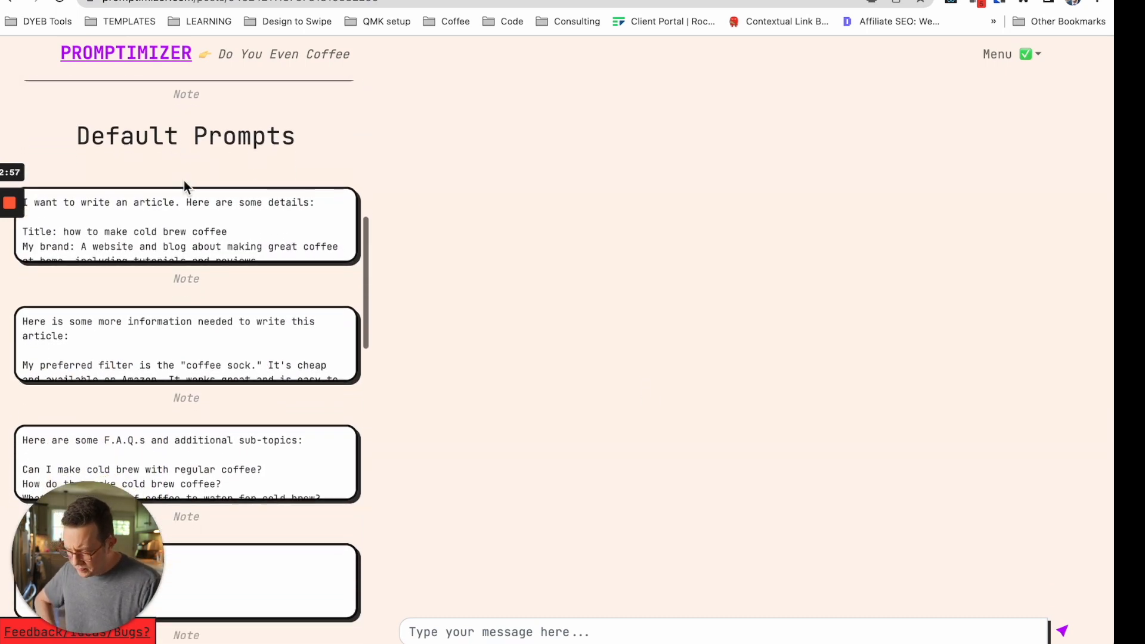
click(186, 227)
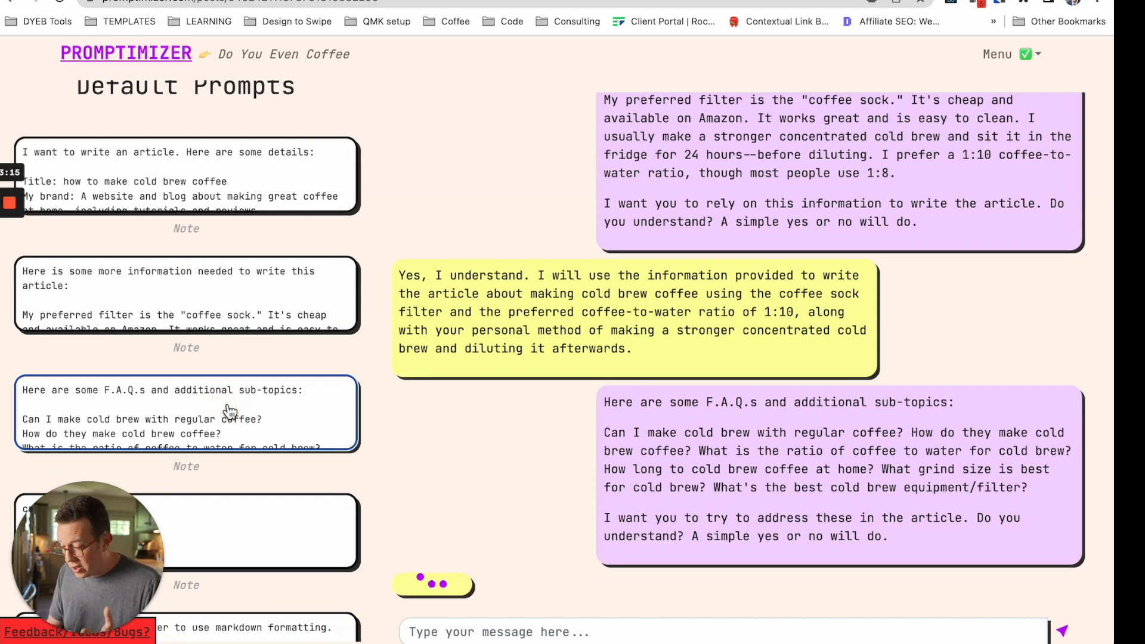
mouse_move(296, 379)
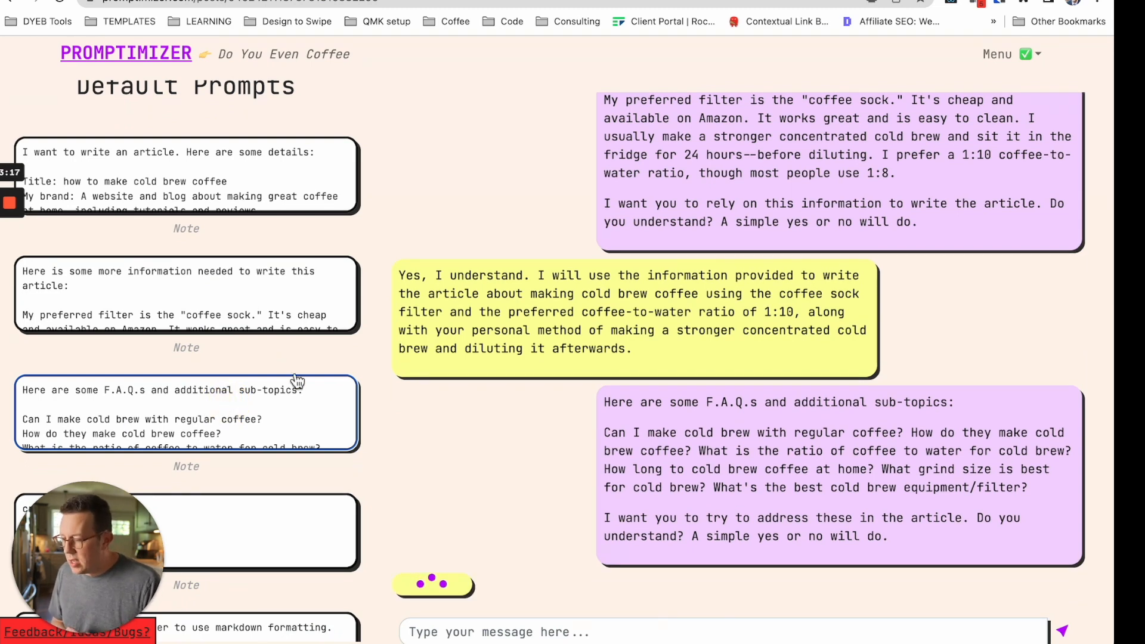
click(186, 292)
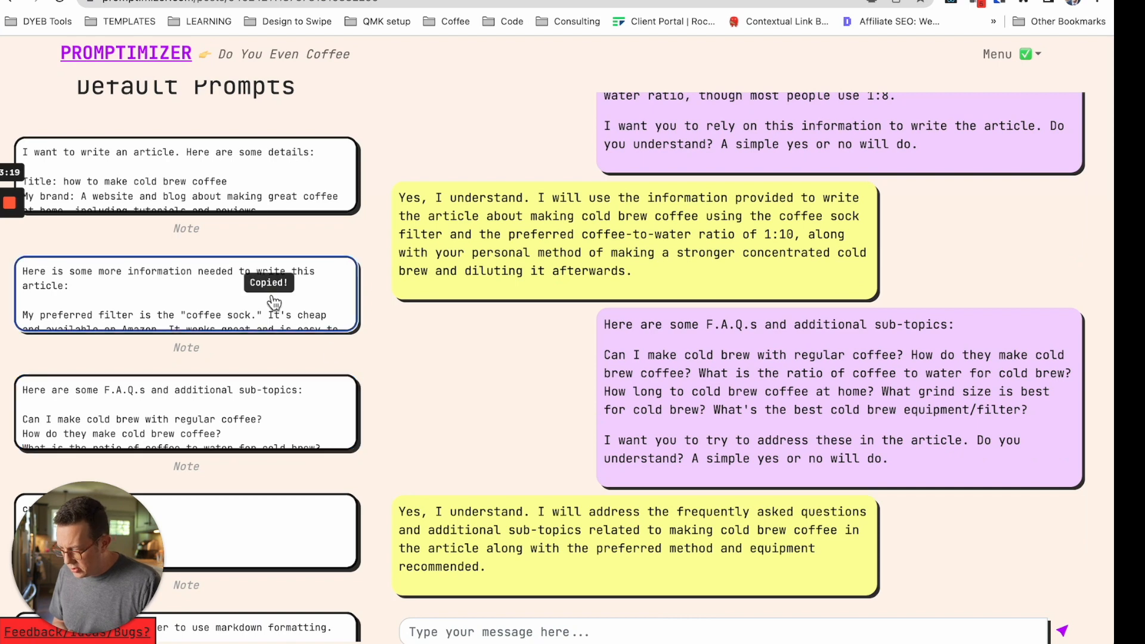
click(496, 632)
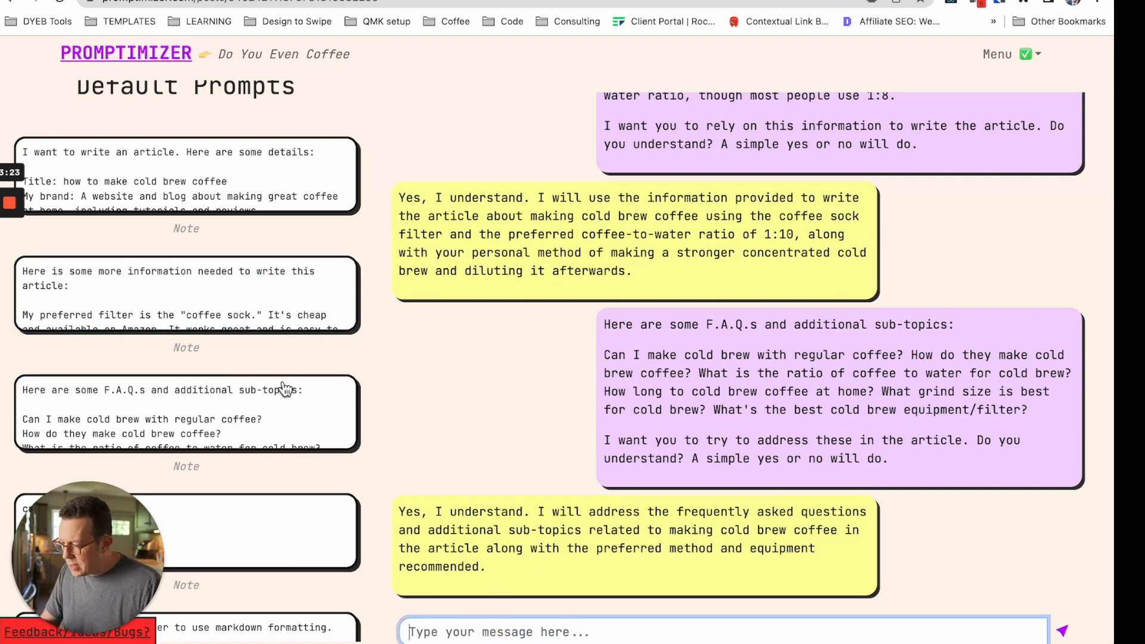
Scroll through the AI's eight-section outline reply for the cold brew article.
scroll(down, 3)
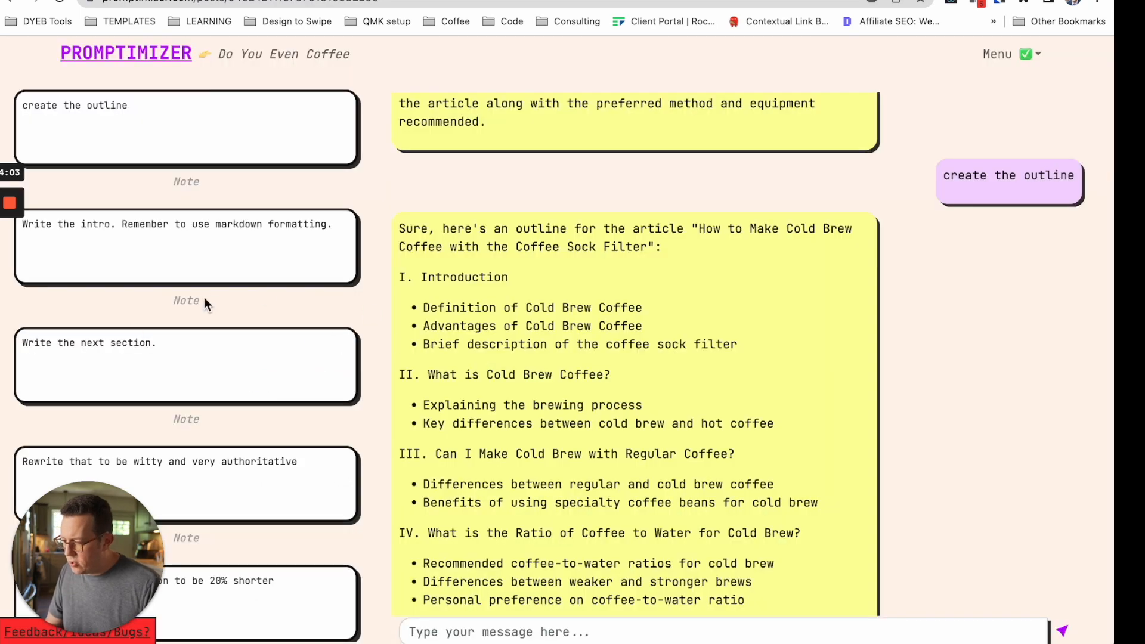
scroll(down, 3)
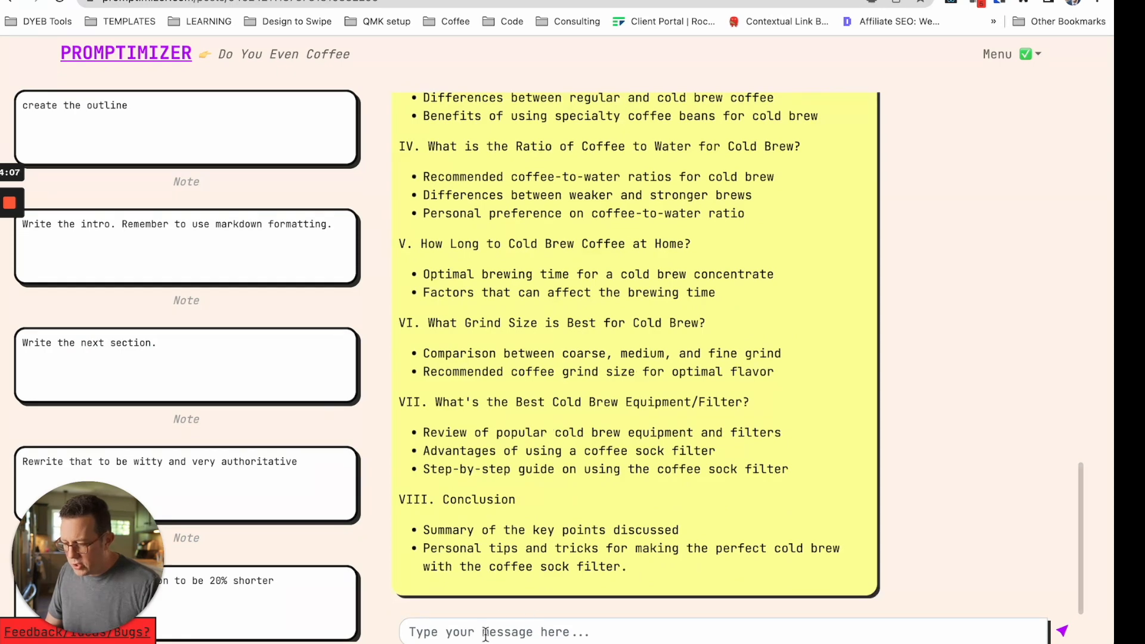
Send a request for a funny, personable intro using markdown formatting, content only.
text(write)
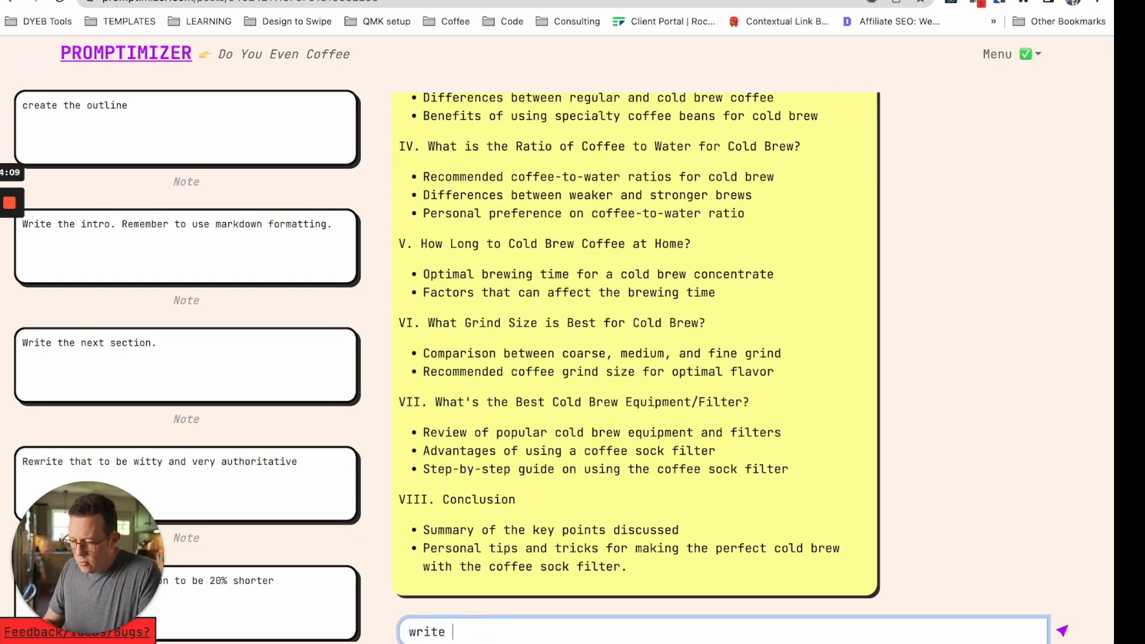
text(the intro. be funny and p)
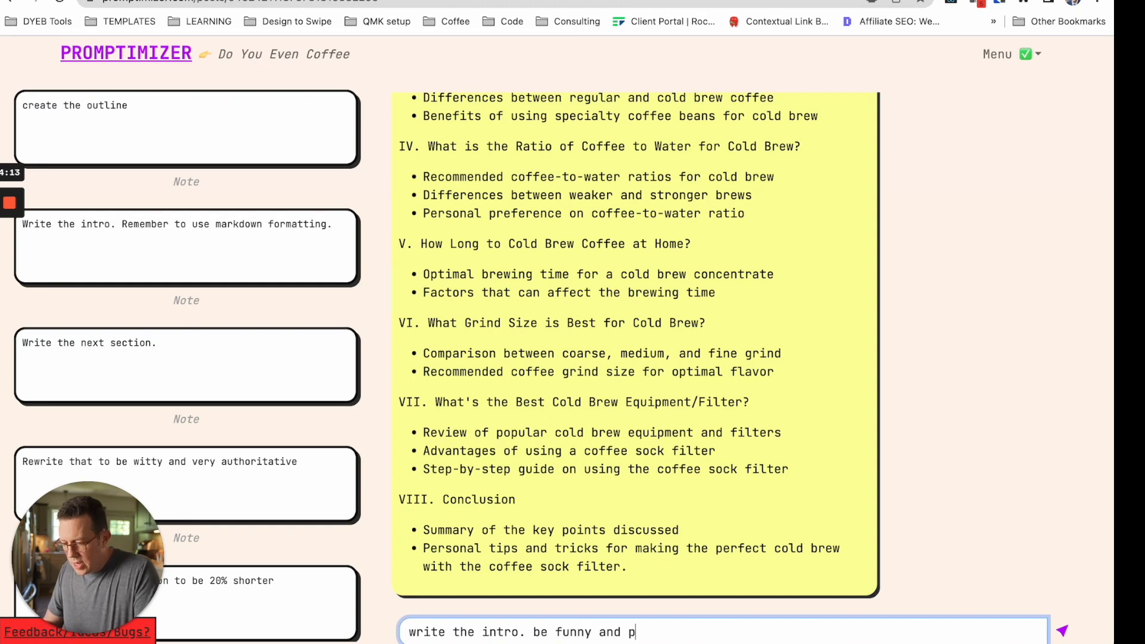
text(ersonable.)
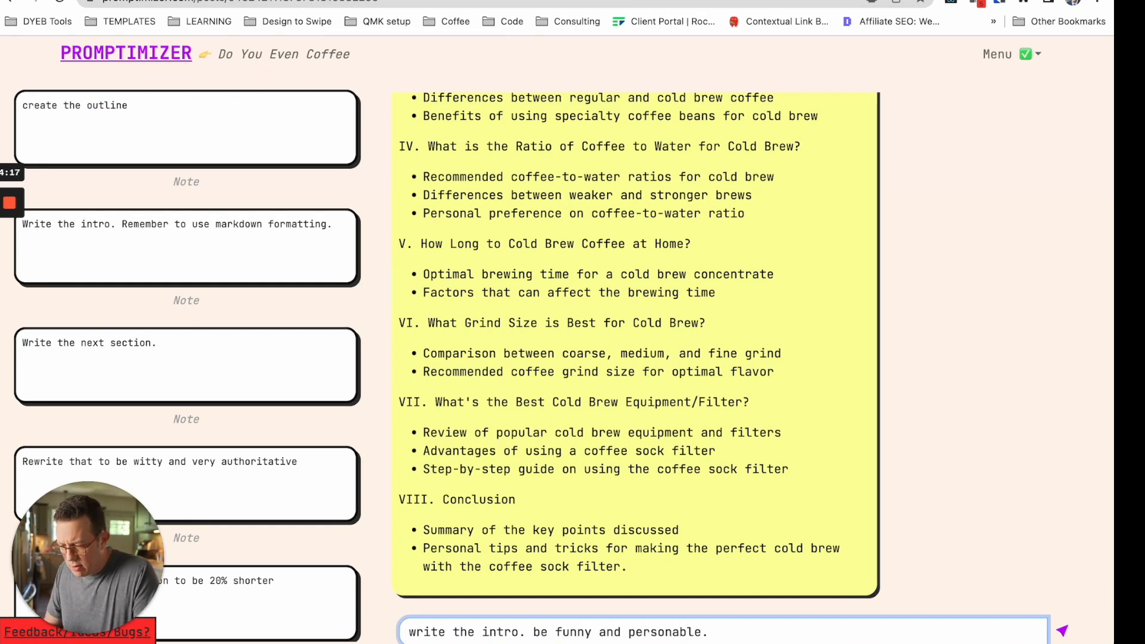
text(use)
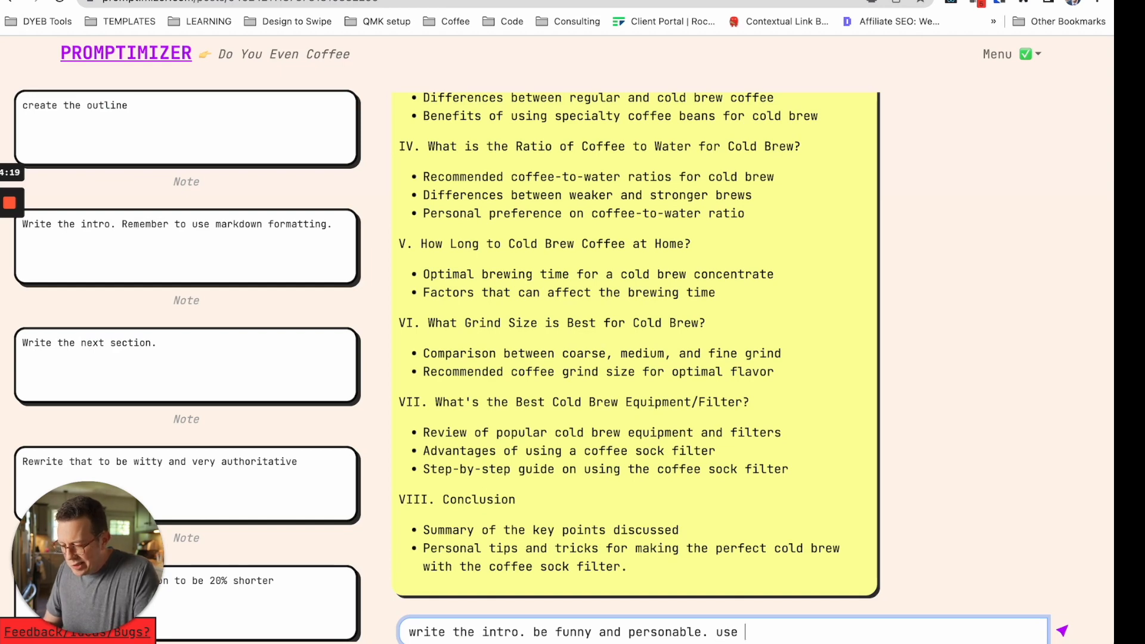
text(markdown formatting, and ONLY return t)
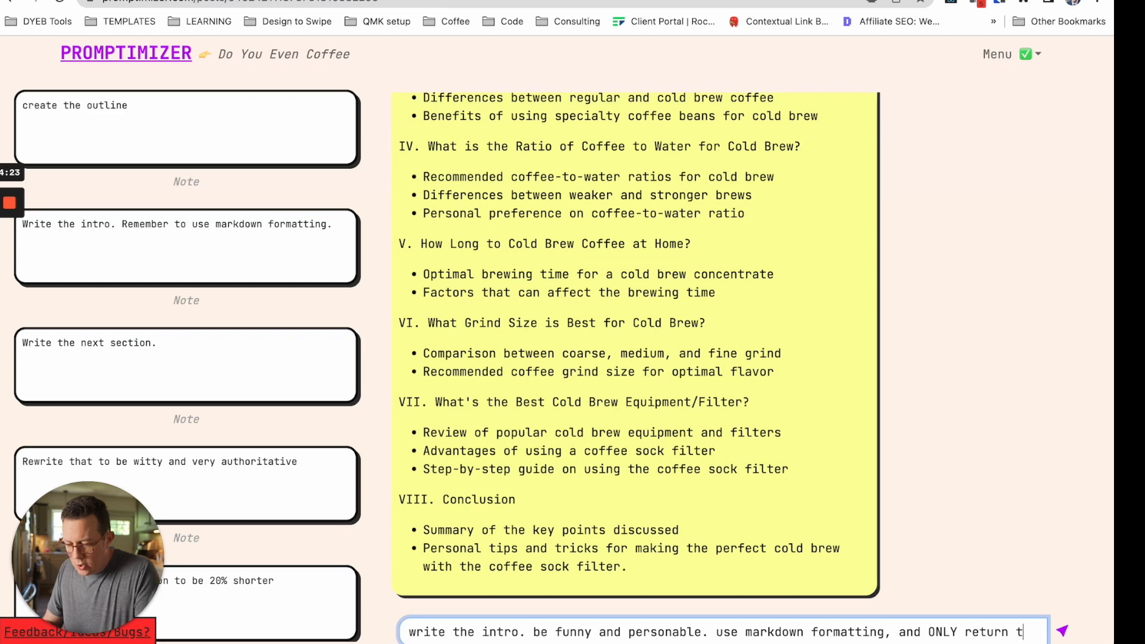
click(1061, 631)
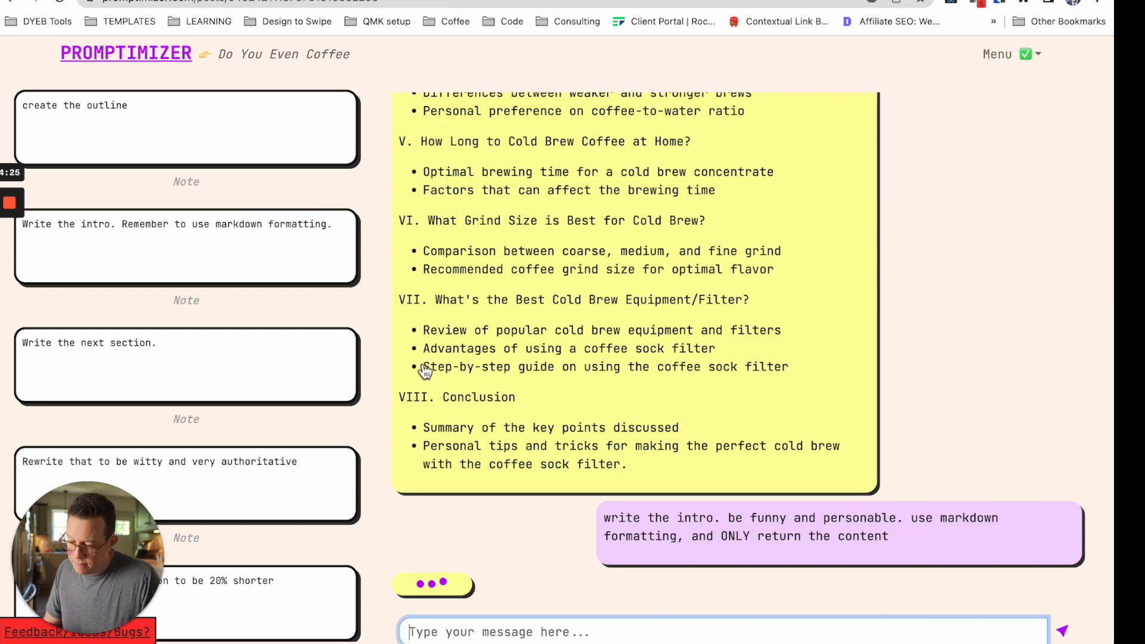
mouse_move(707, 330)
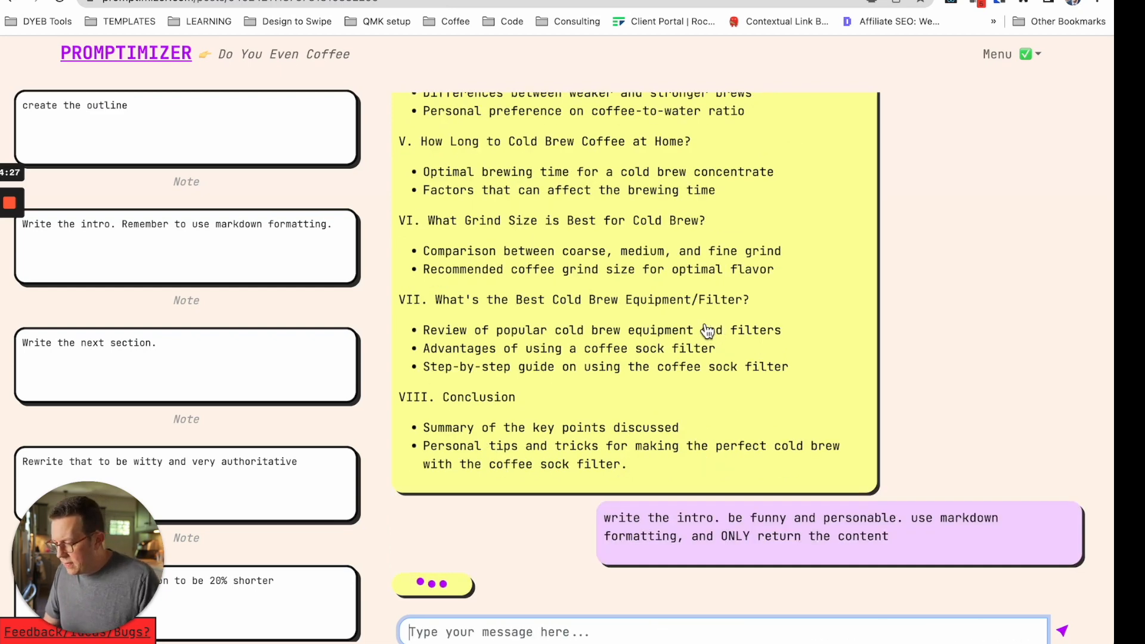
scroll(down, 3)
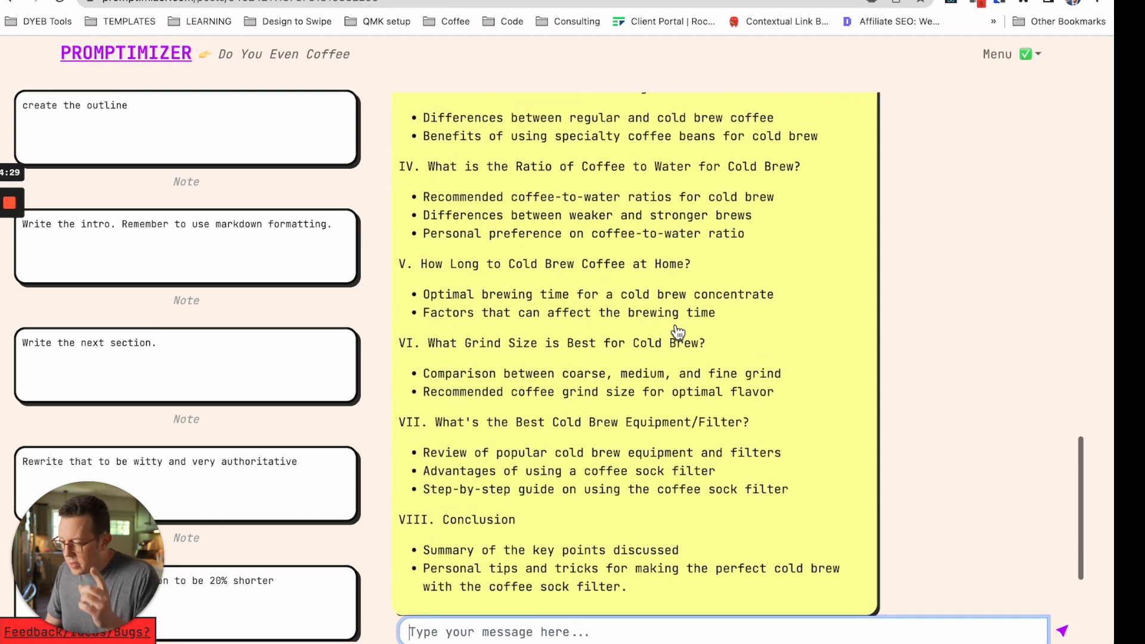
Open the NEW: Scripts page in a new browser tab from the site menu.
click(1011, 54)
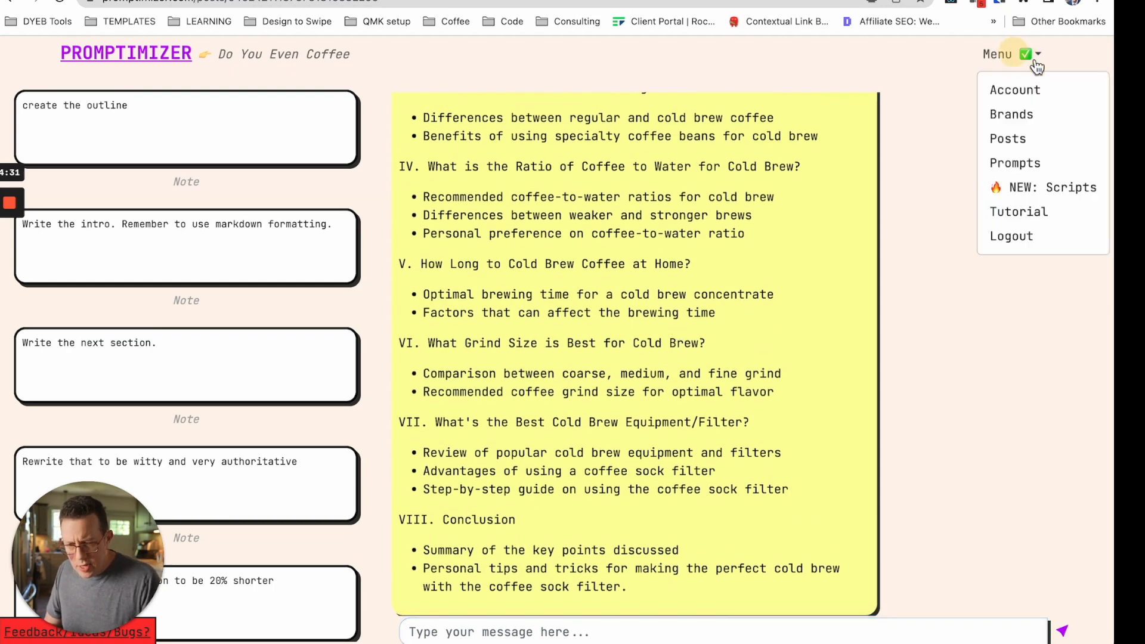
right_click(1051, 187)
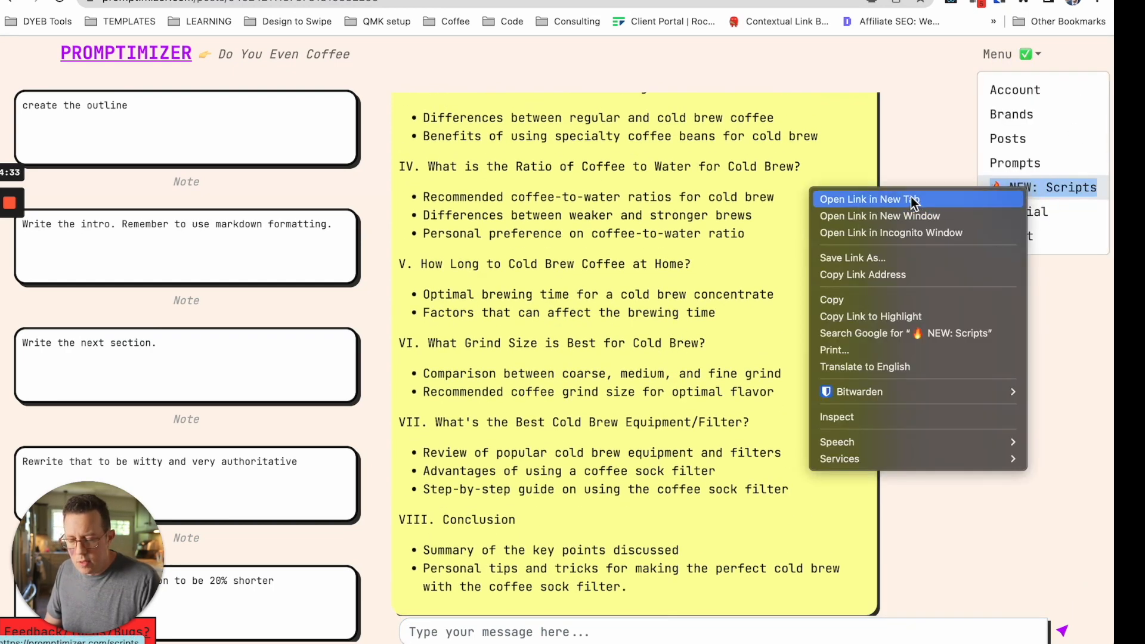
click(868, 200)
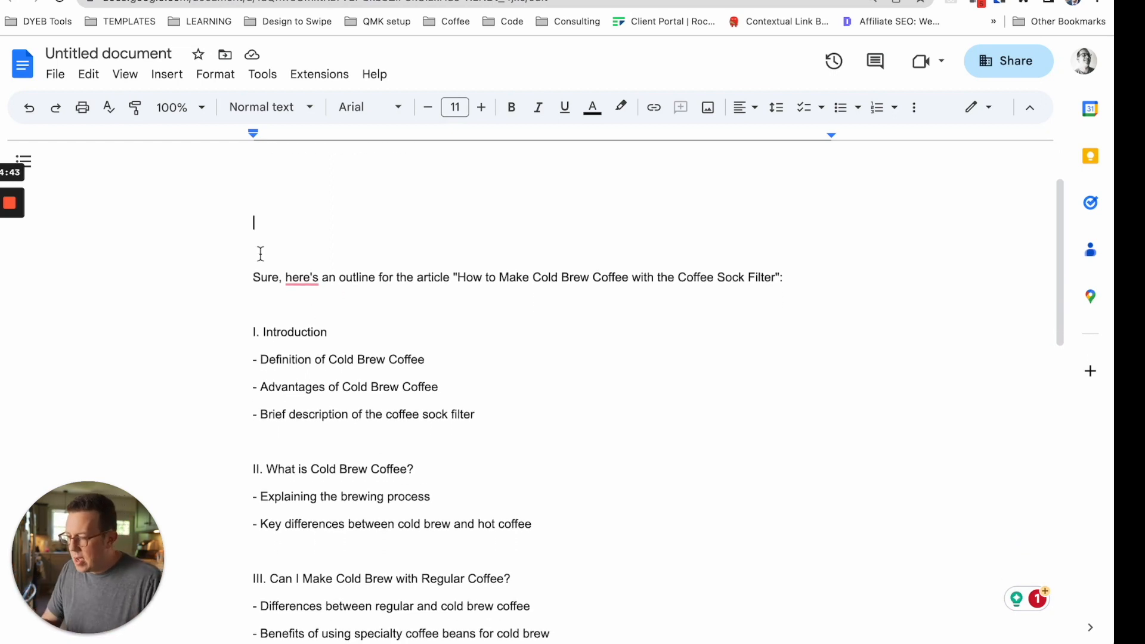
Add the title line 'how to make cold brew coffee' at the top of the document.
text(how to make cold brew coffee)
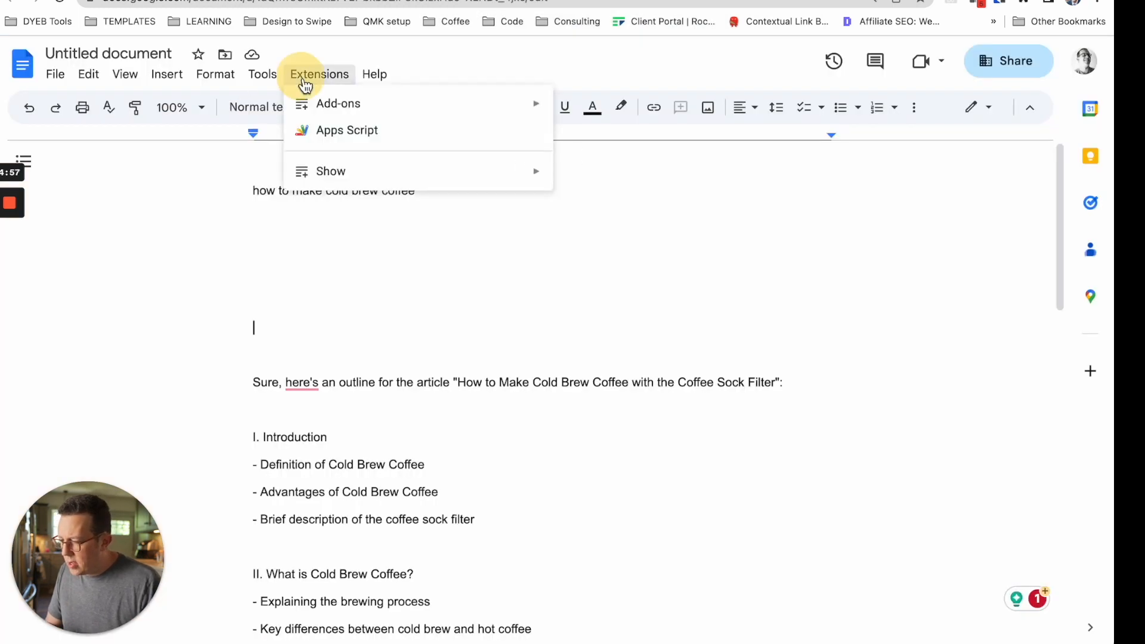
Open the document's Apps Script editor via Extensions and dismiss the account notice.
click(347, 130)
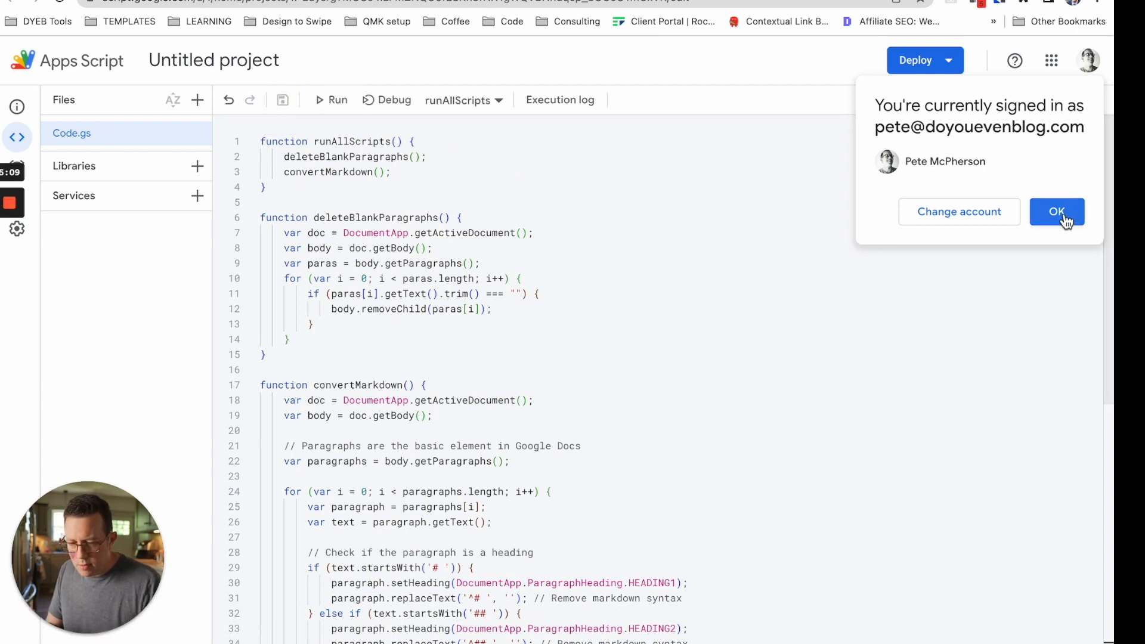
click(1056, 211)
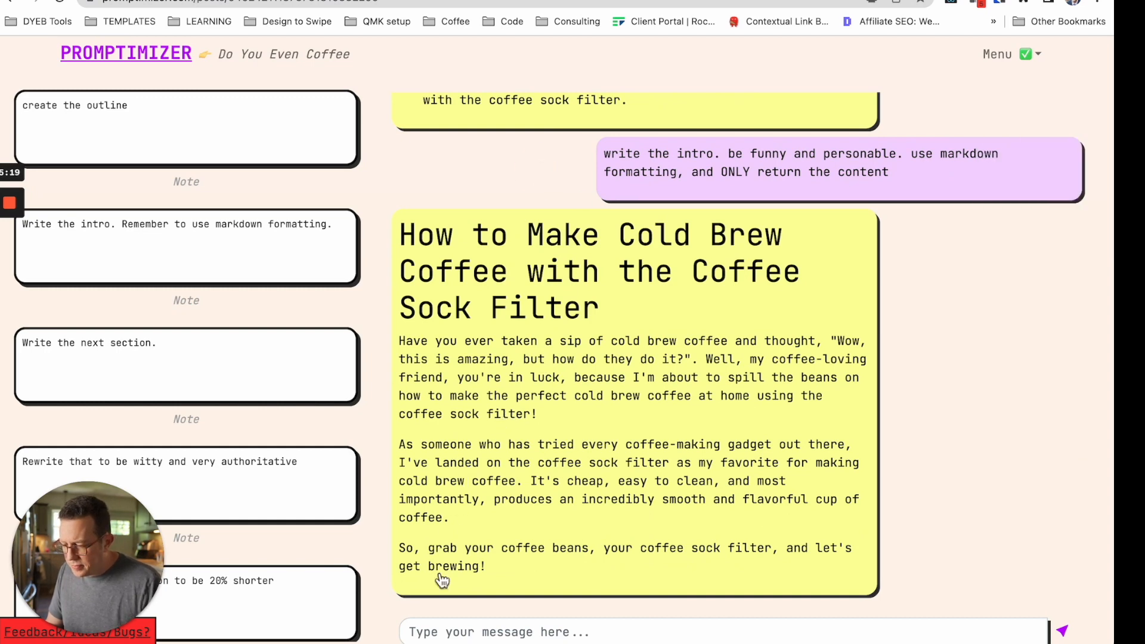
mouse_move(502, 278)
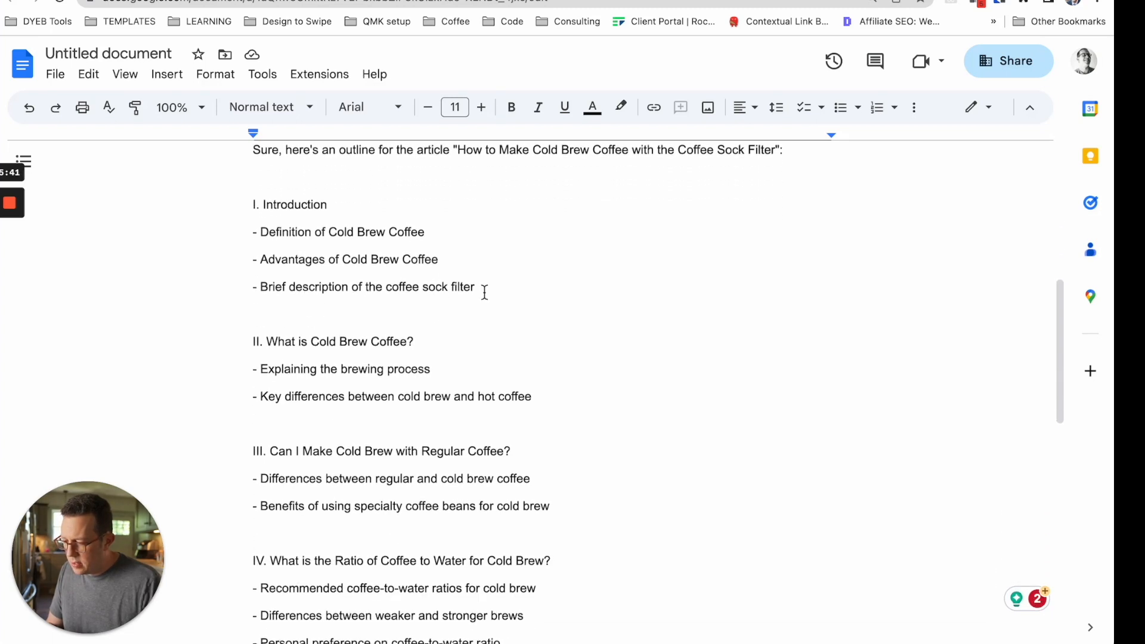
Prefix the article title with # so it reads as a top-level markdown heading.
scroll(down, 3)
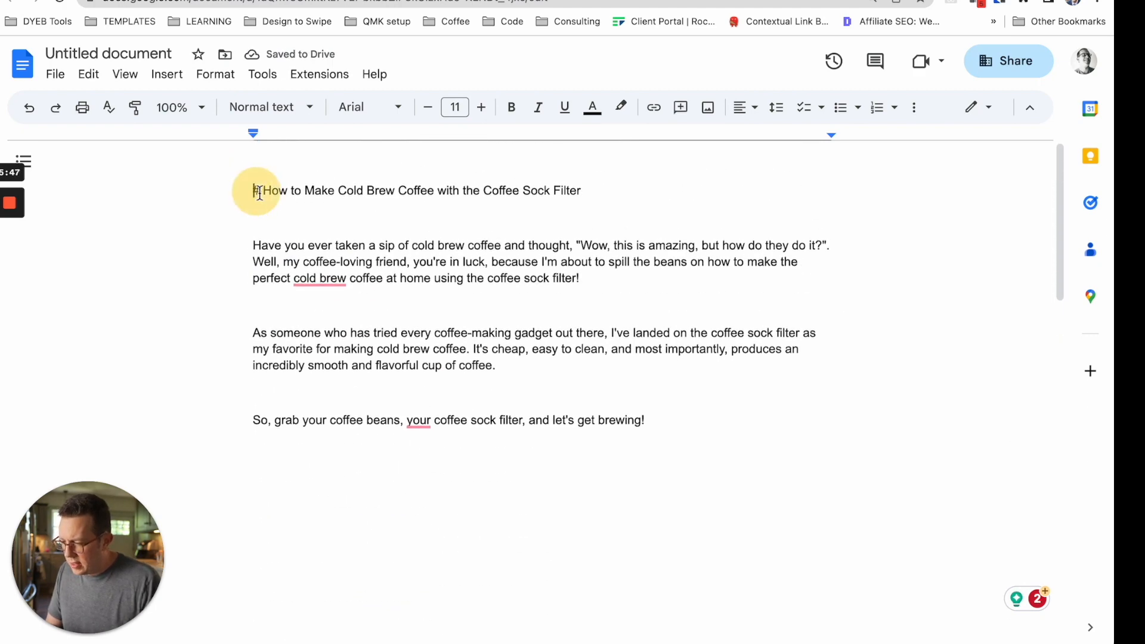
text(#)
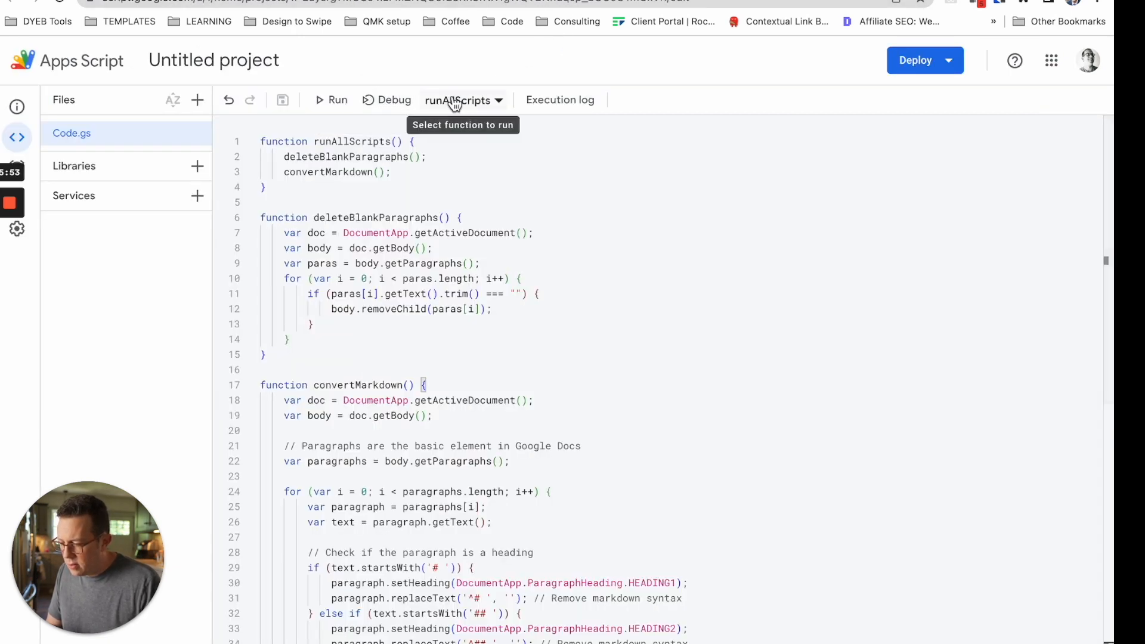
Run convertMarkdown from the function dropdown and allow the script access to Google Docs.
click(462, 100)
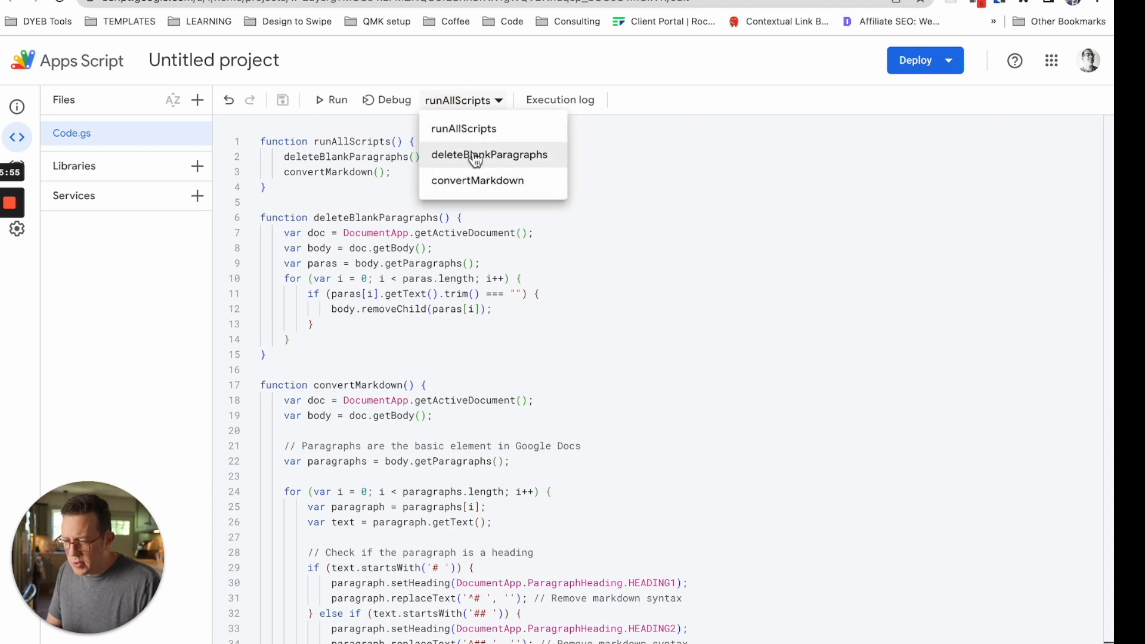
mouse_move(477, 180)
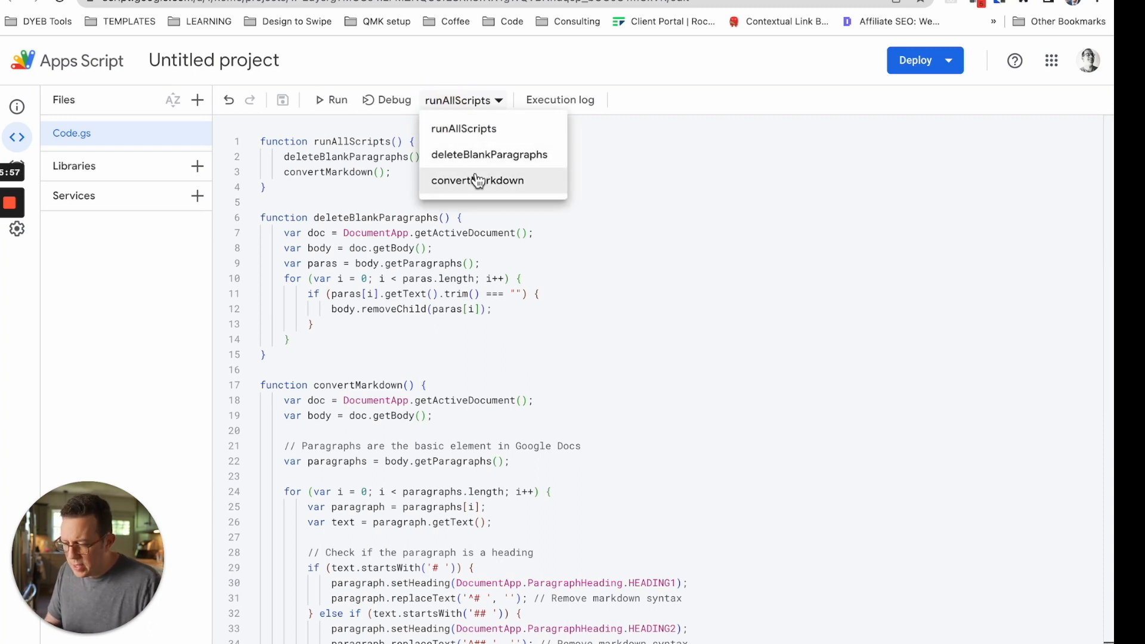
click(475, 180)
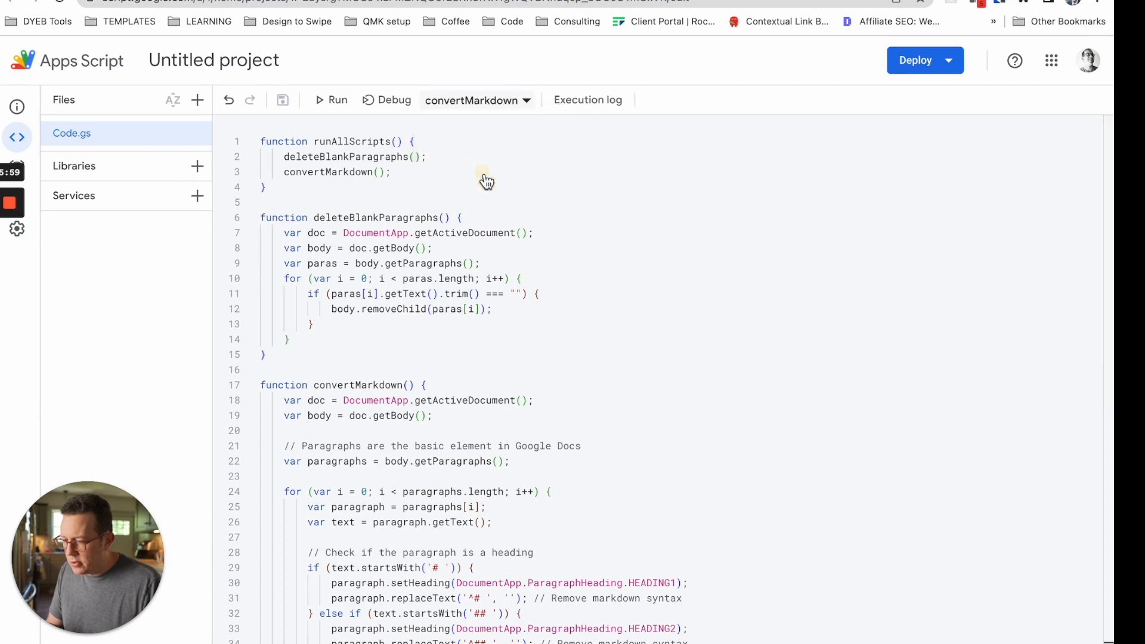
click(334, 101)
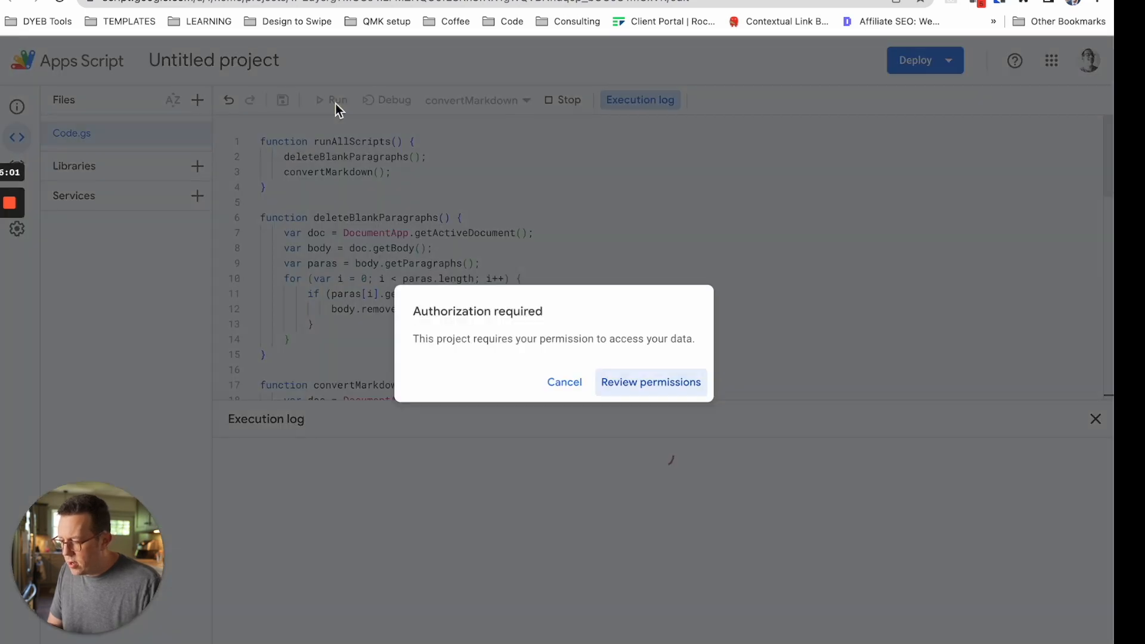
click(648, 381)
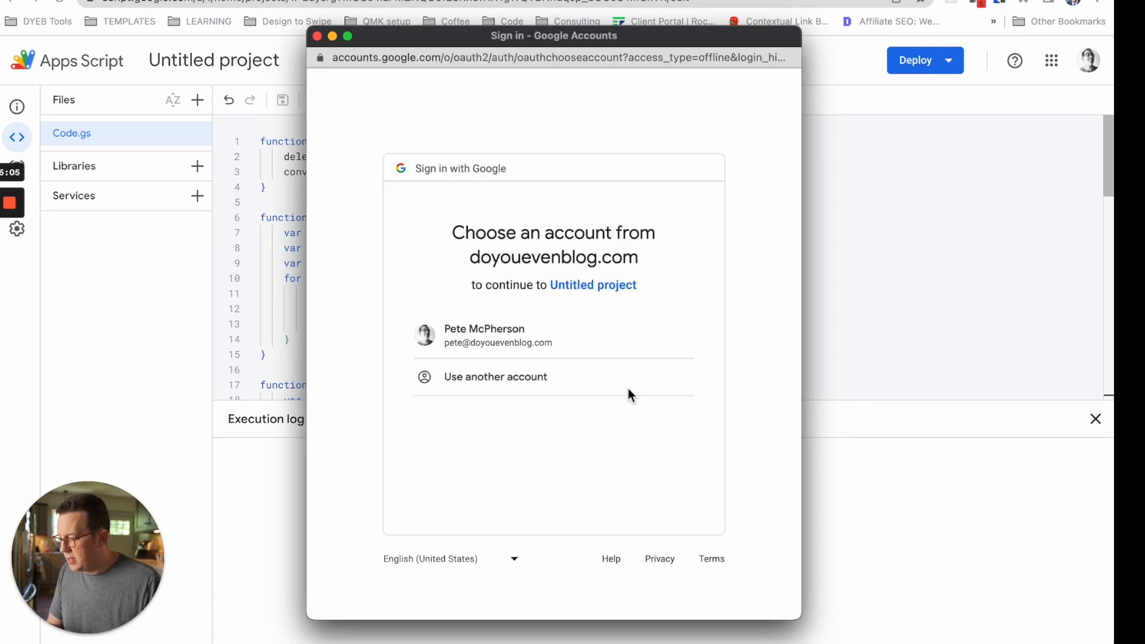
click(484, 335)
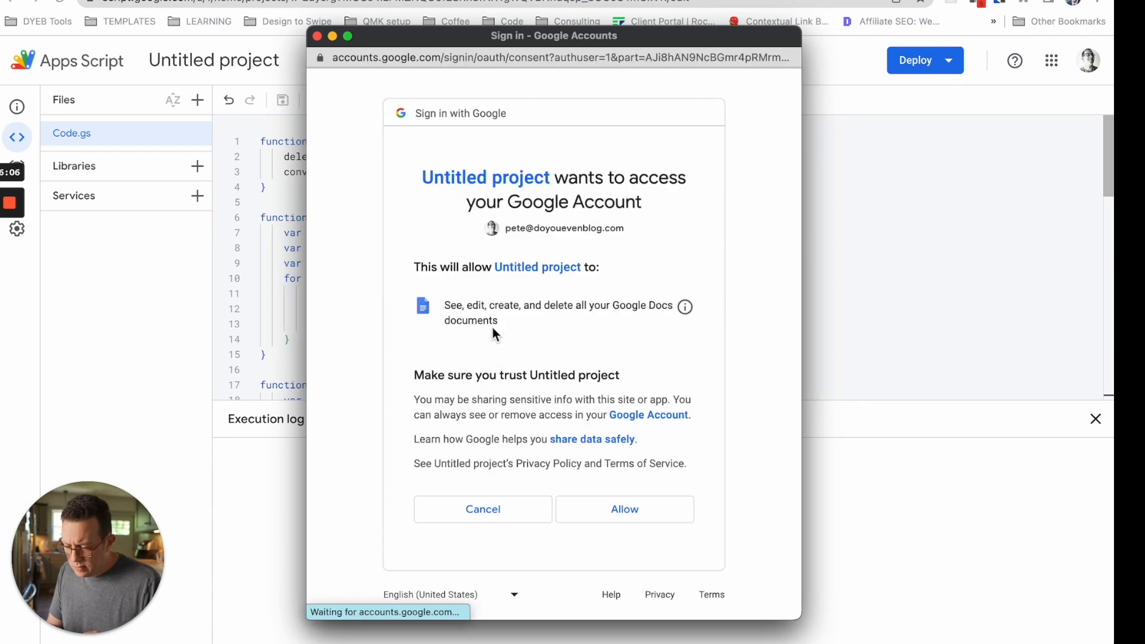
click(623, 509)
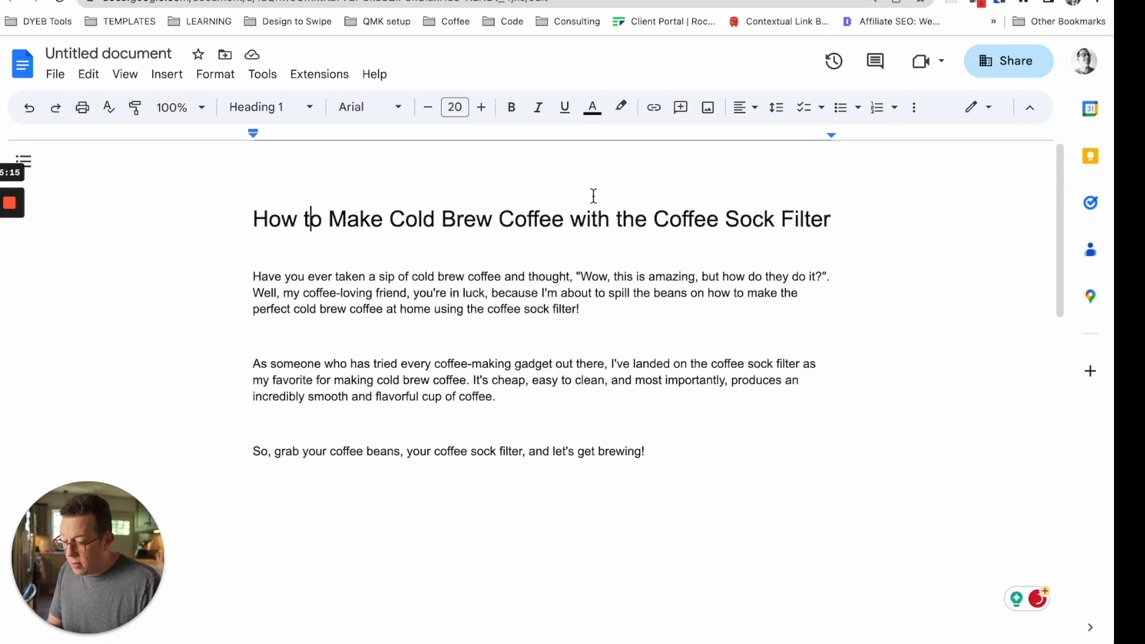
Scroll the document to check the title now shows as Heading 1.
scroll(down, 3)
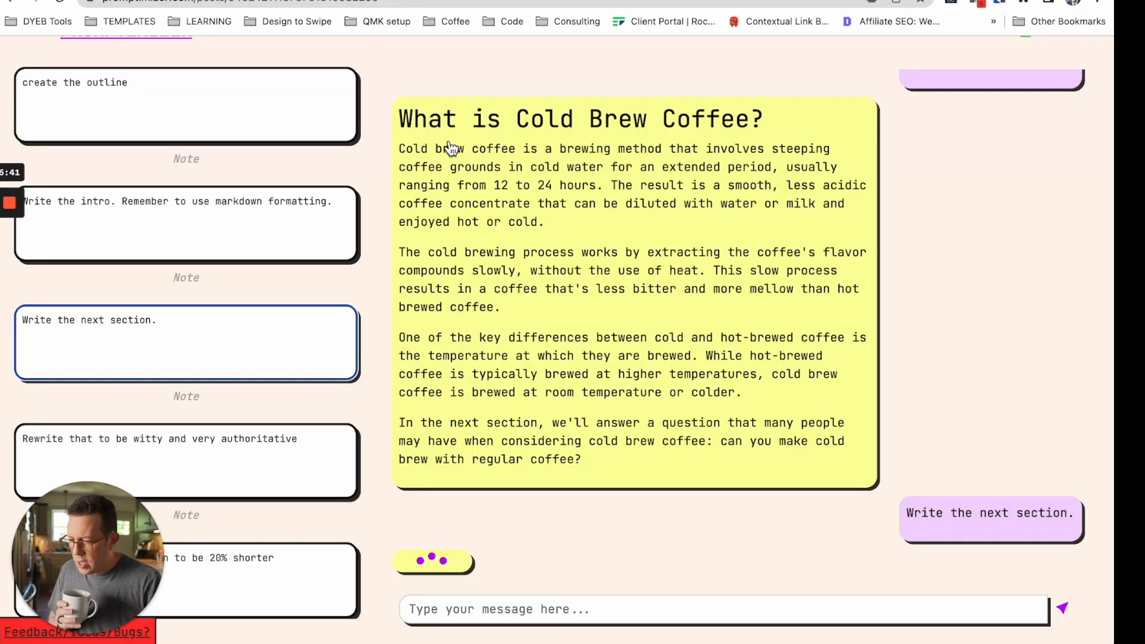
mouse_move(509, 565)
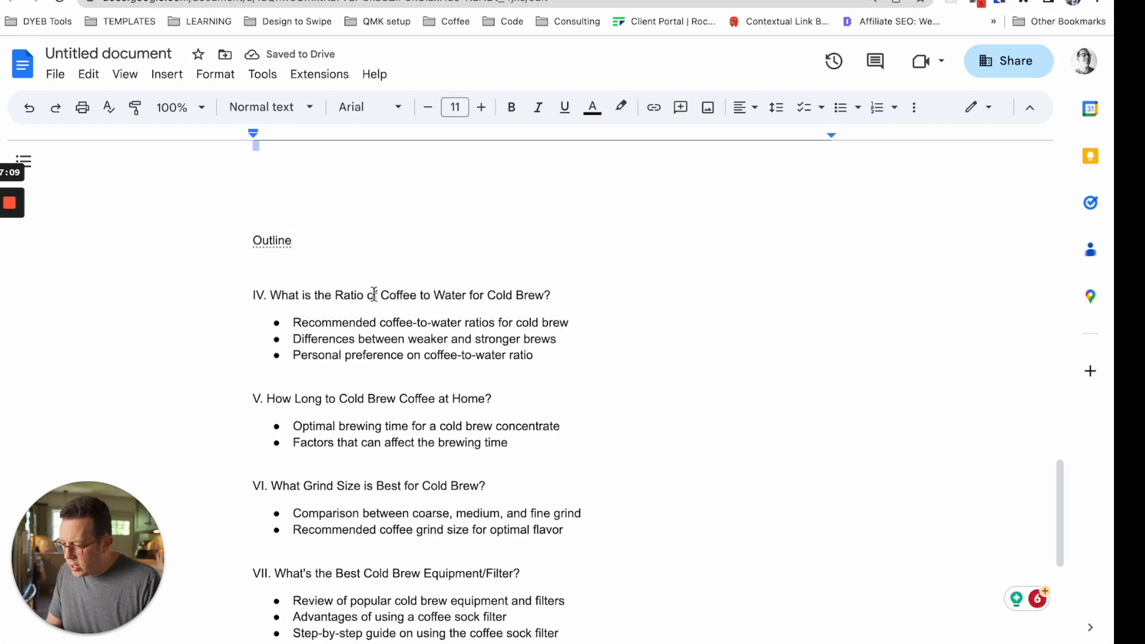
Review the remaining outline sections, then begin a new 'Add a new s...' message to the AI.
scroll(down, 3)
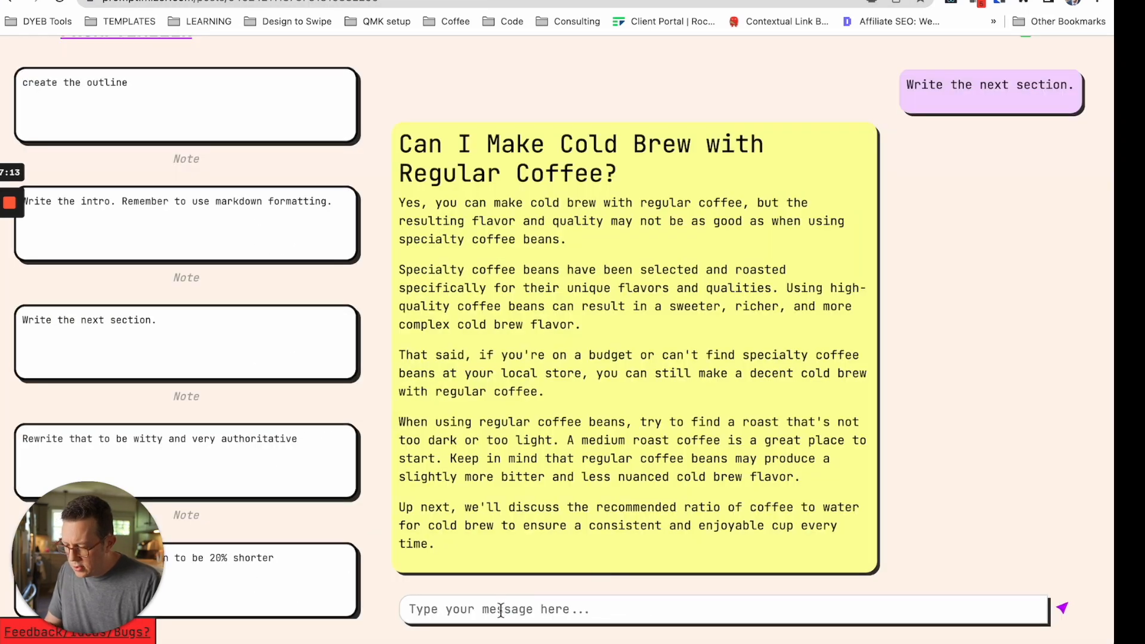
text(Add a new s)
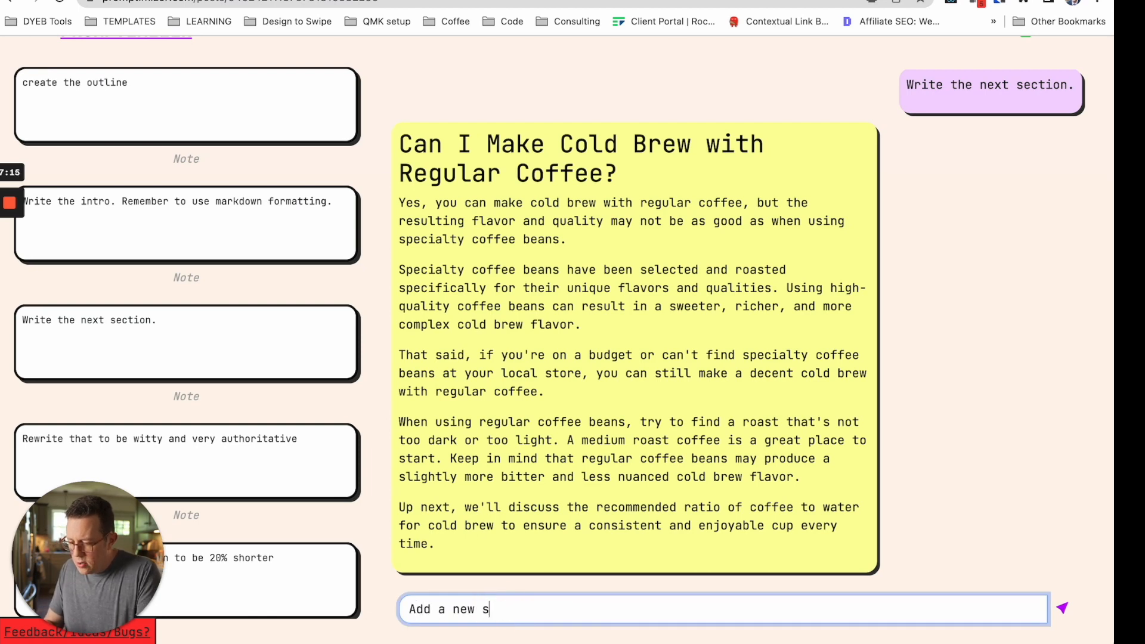
Request a section called "how to make cold brew coffee, step by step".
text(ection, called ")
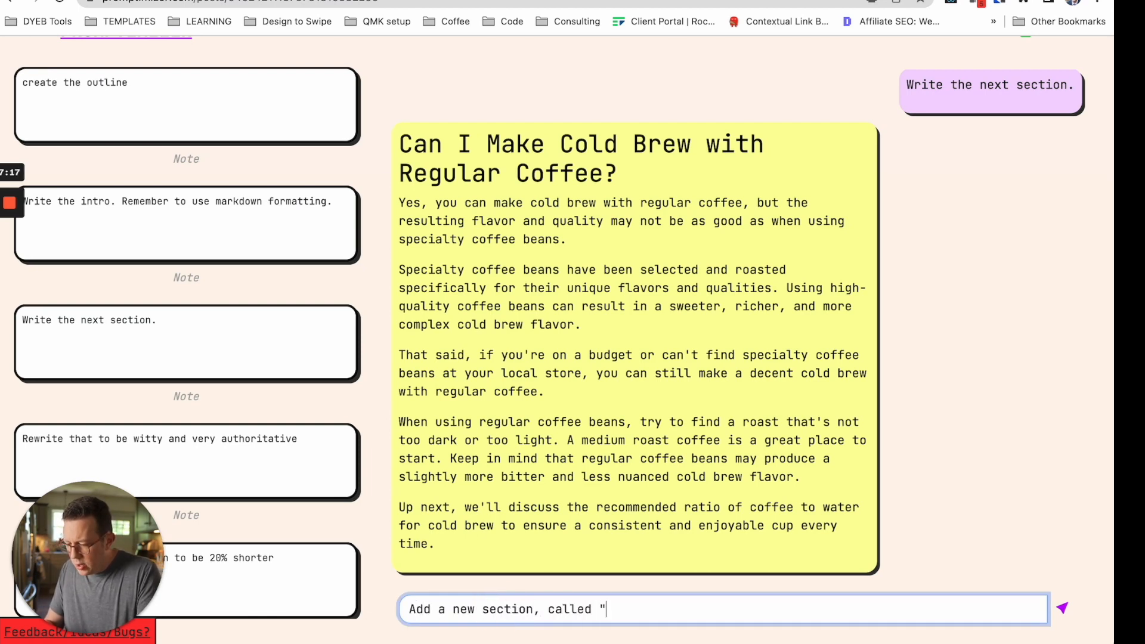
text(how to make cold brew)
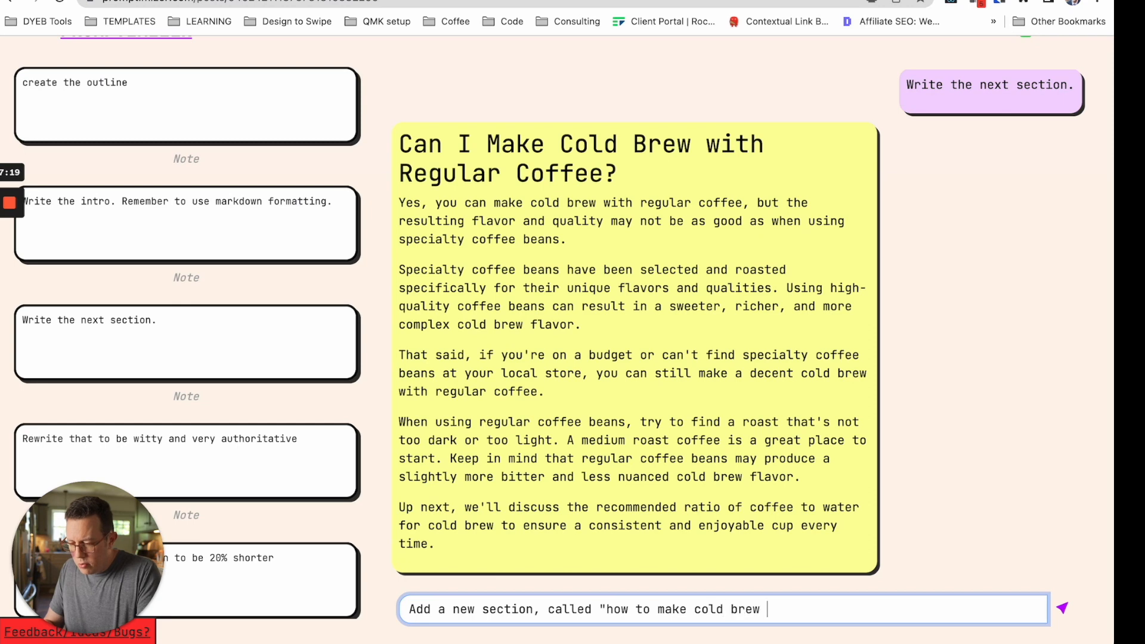
text(coffee, step)
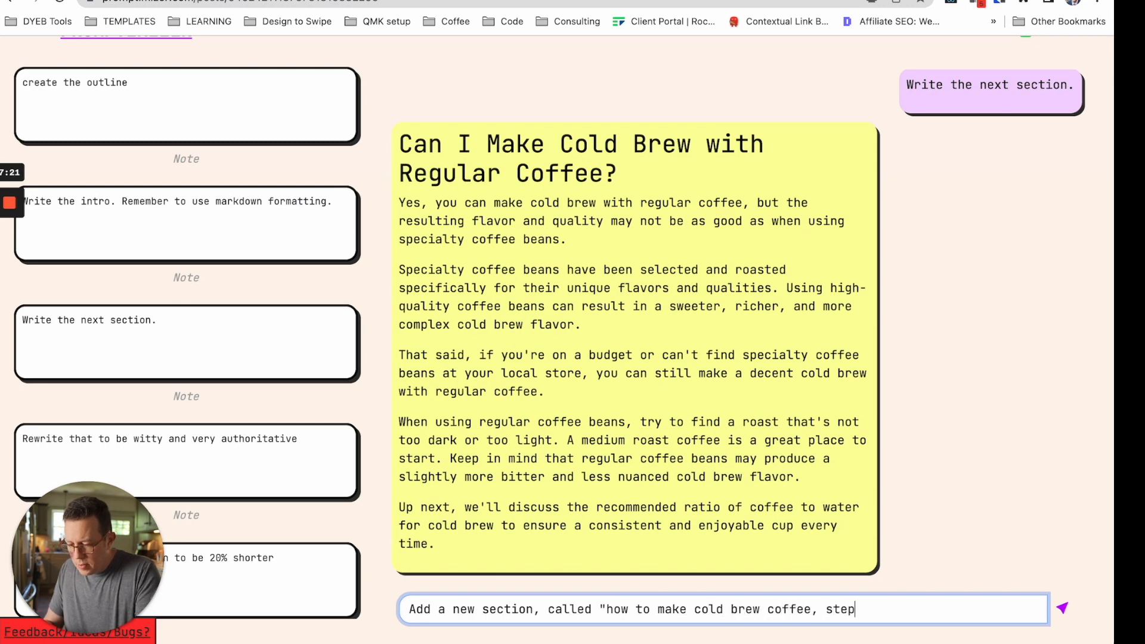
text(by step")
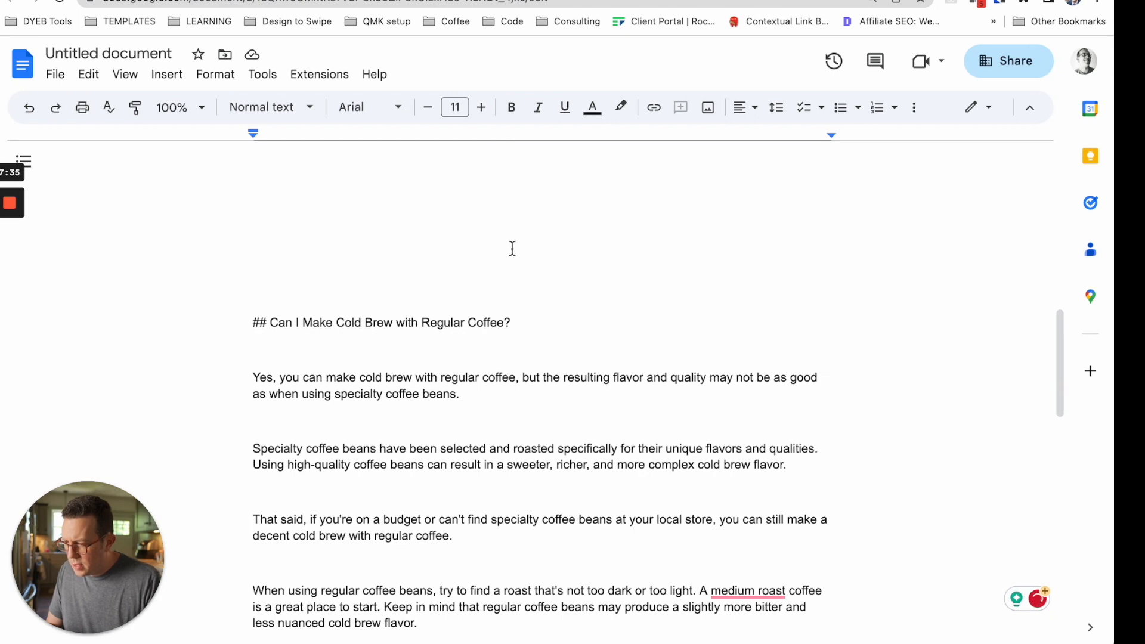
Run the formatting script on the pasted sections, then select outline section VII on equipment and filters.
click(333, 100)
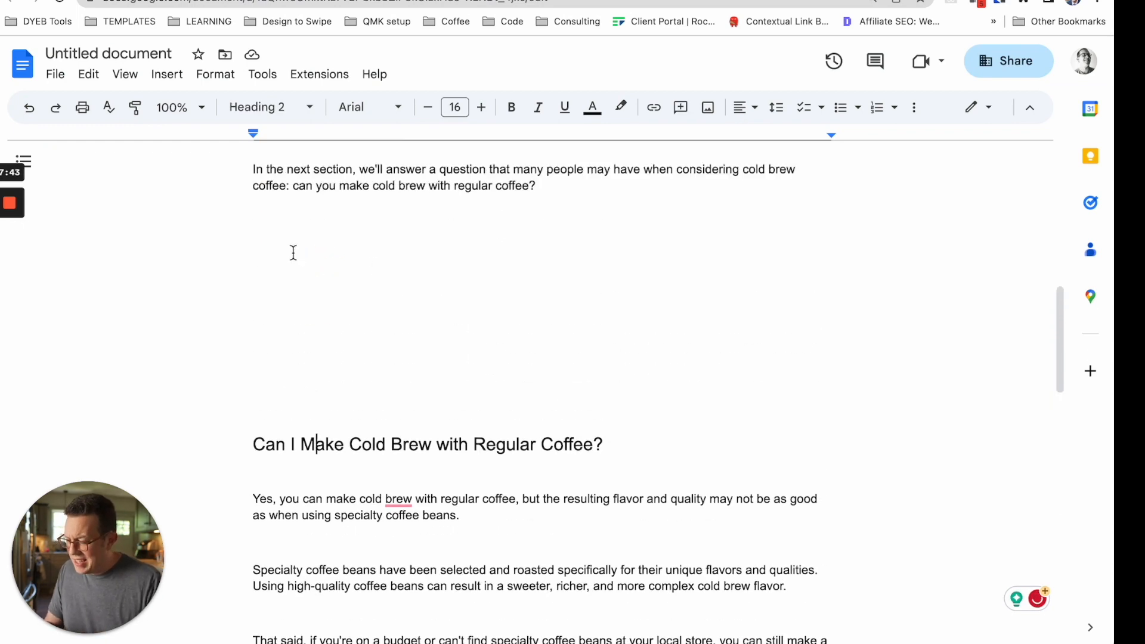
scroll(up, 3)
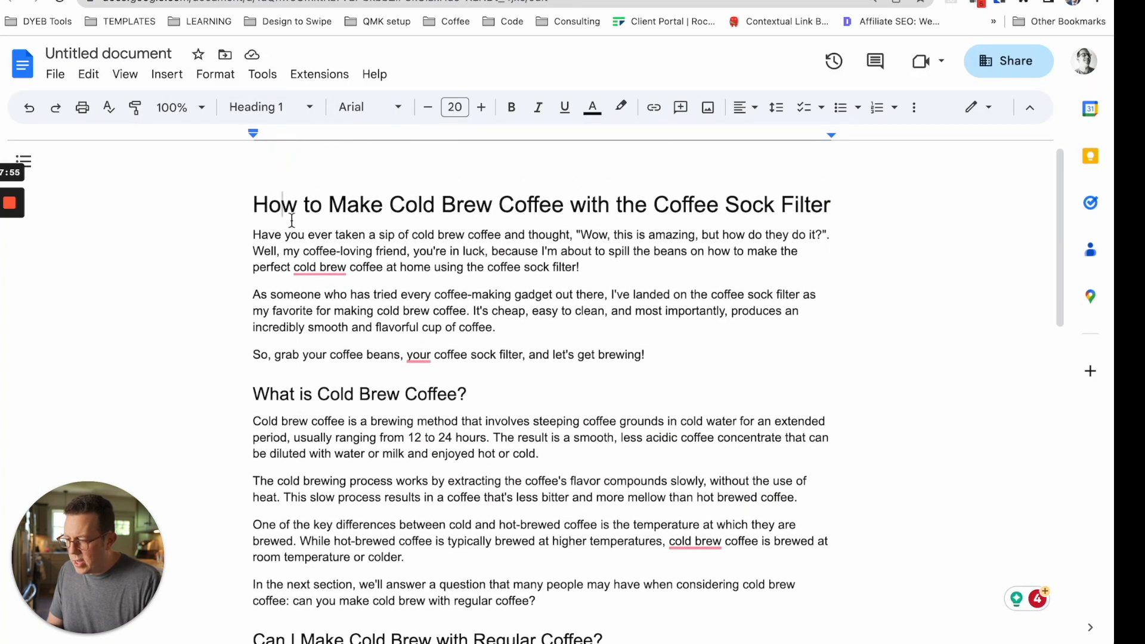
scroll(down, 3)
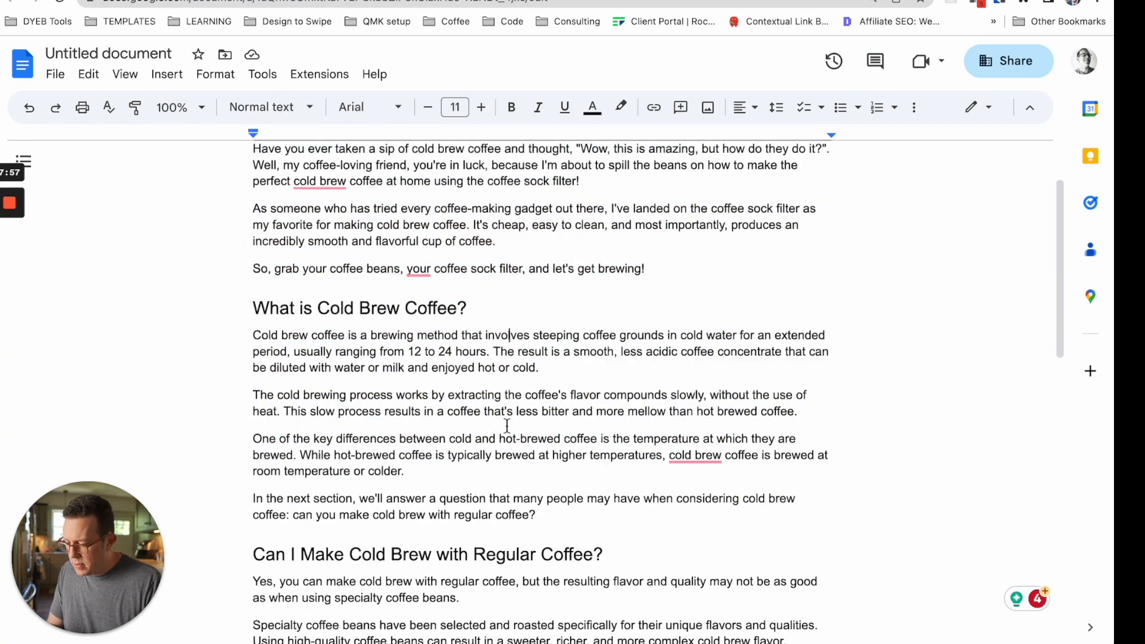
scroll(down, 3)
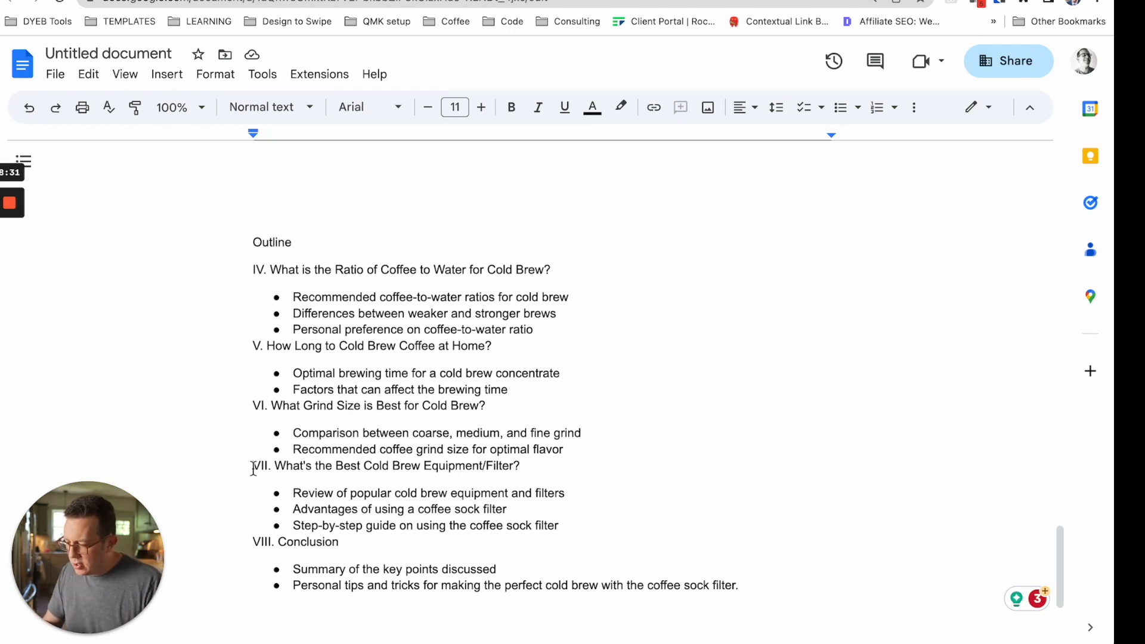
drag(252, 467, 559, 525)
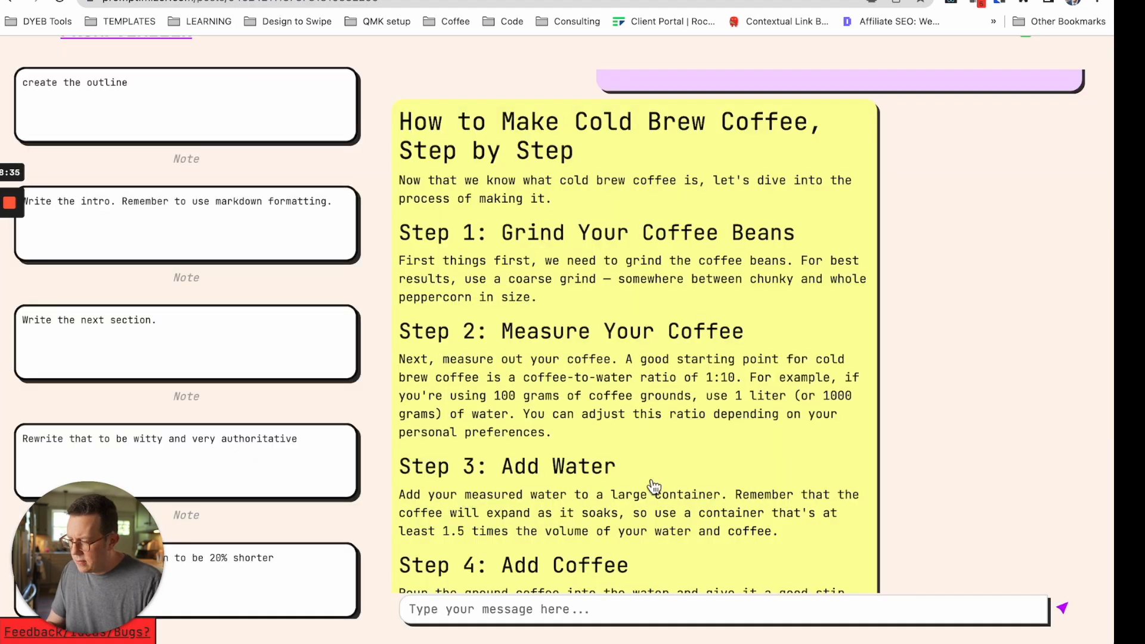
Send 'Skip ahead and write this' with the pasted coffee sock filter outline section.
text(S)
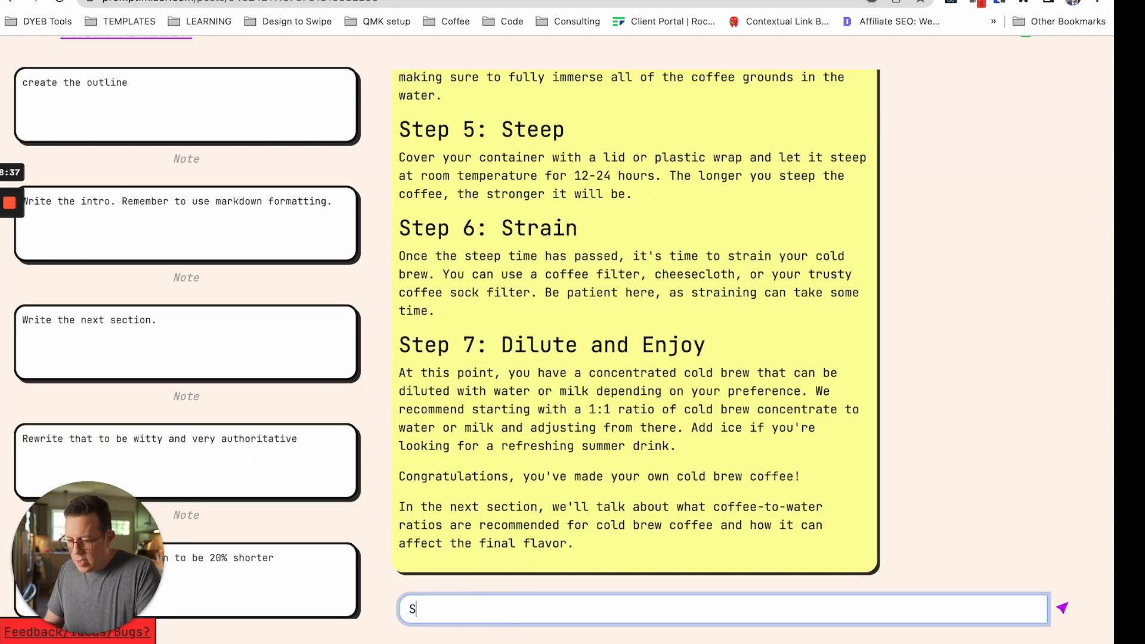
text(kip ahead and t)
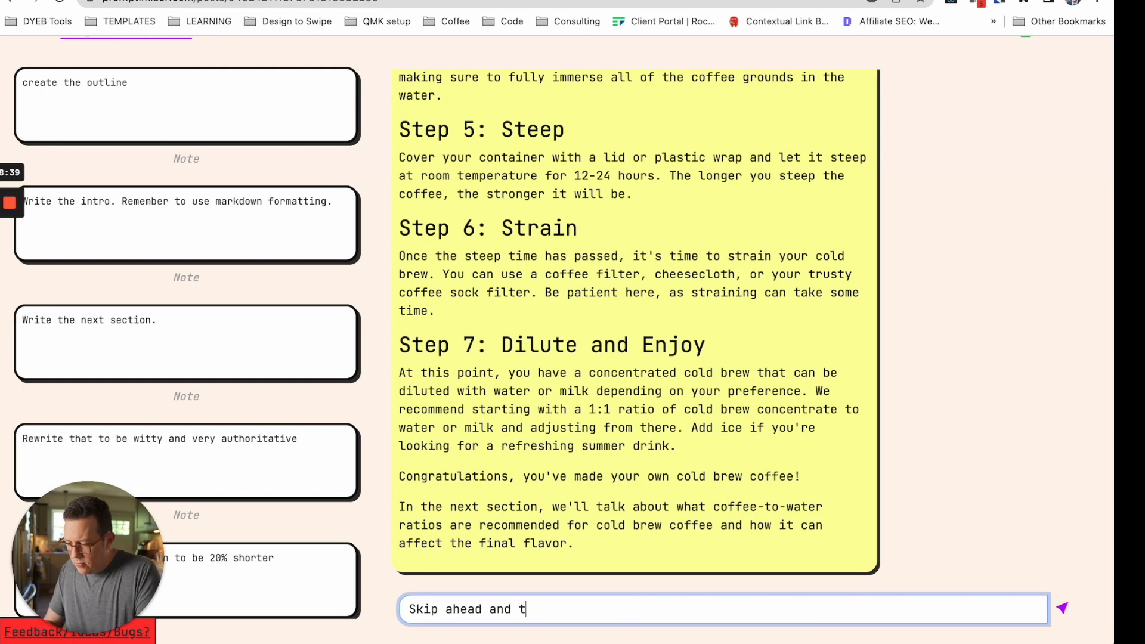
text(write this)
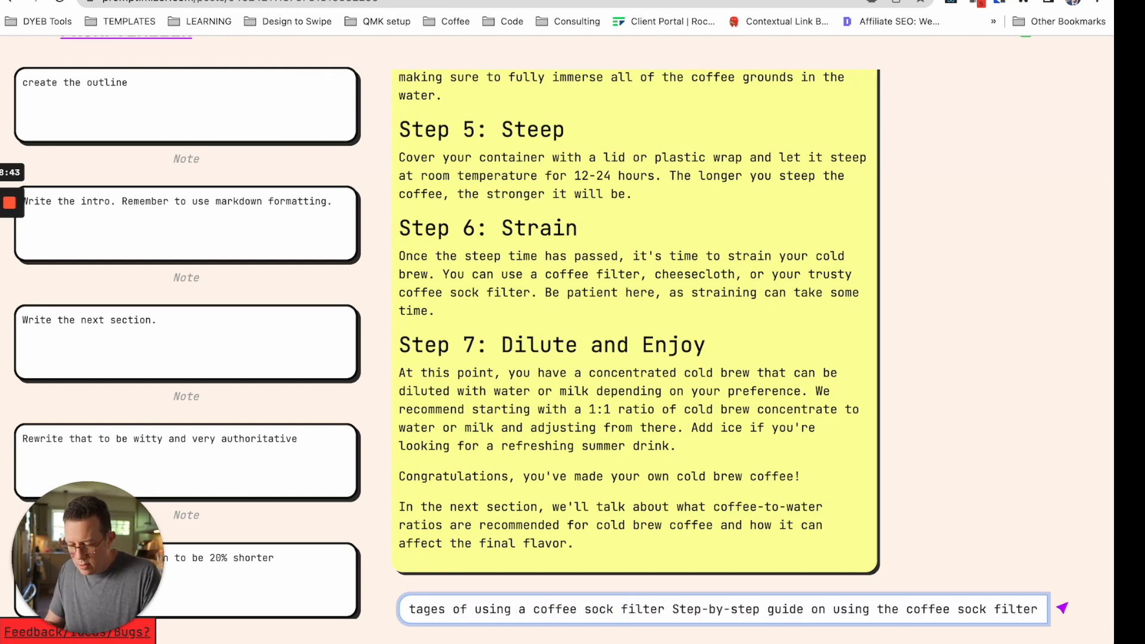
click(1061, 610)
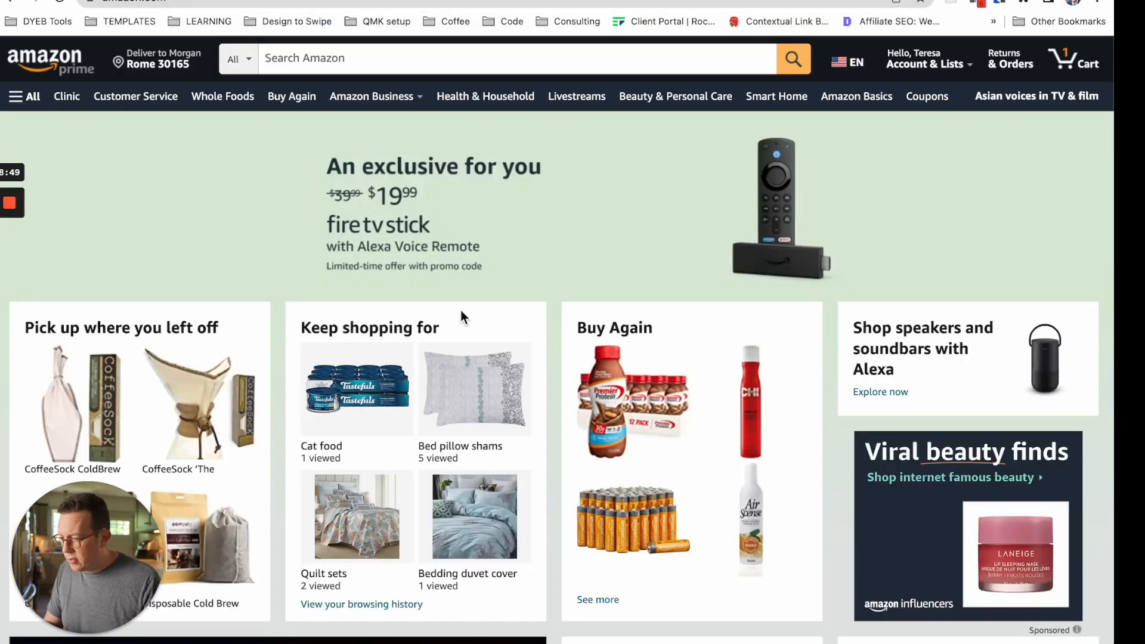
Search Amazon for coffee sock and select the CoffeeSock filter's About this item bullets.
click(511, 57)
text(coffee sock)
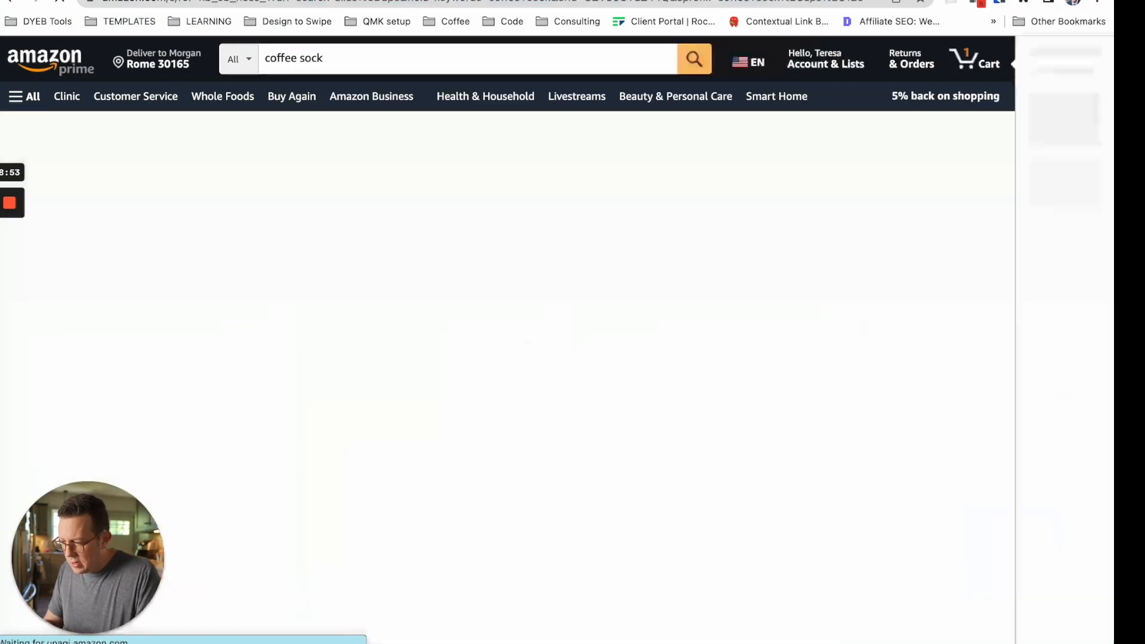
click(692, 59)
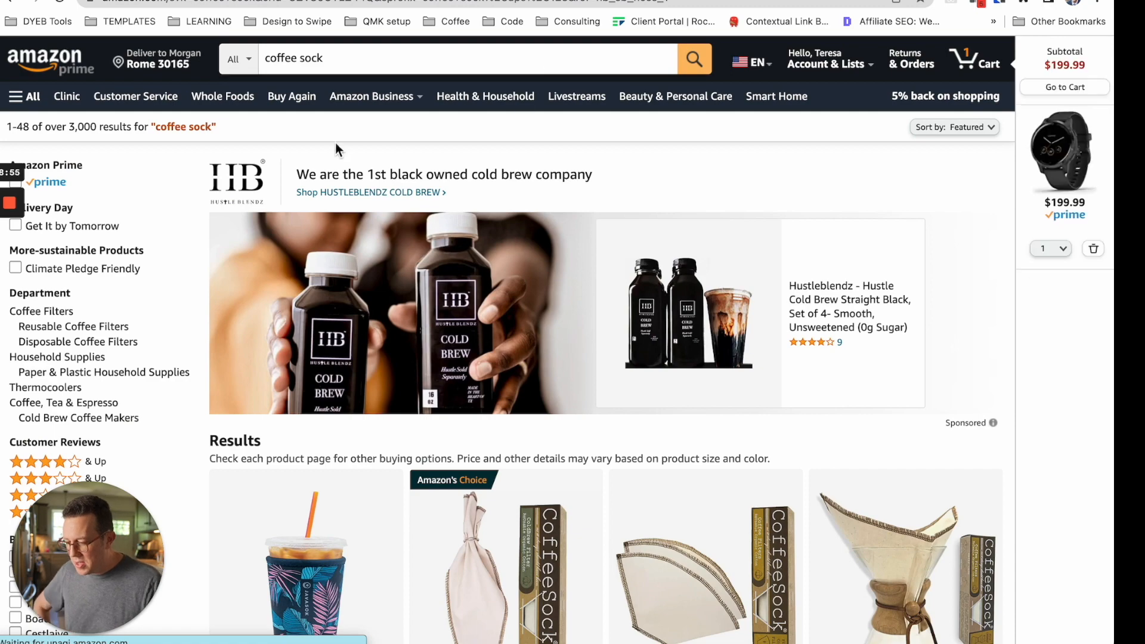
scroll(down, 3)
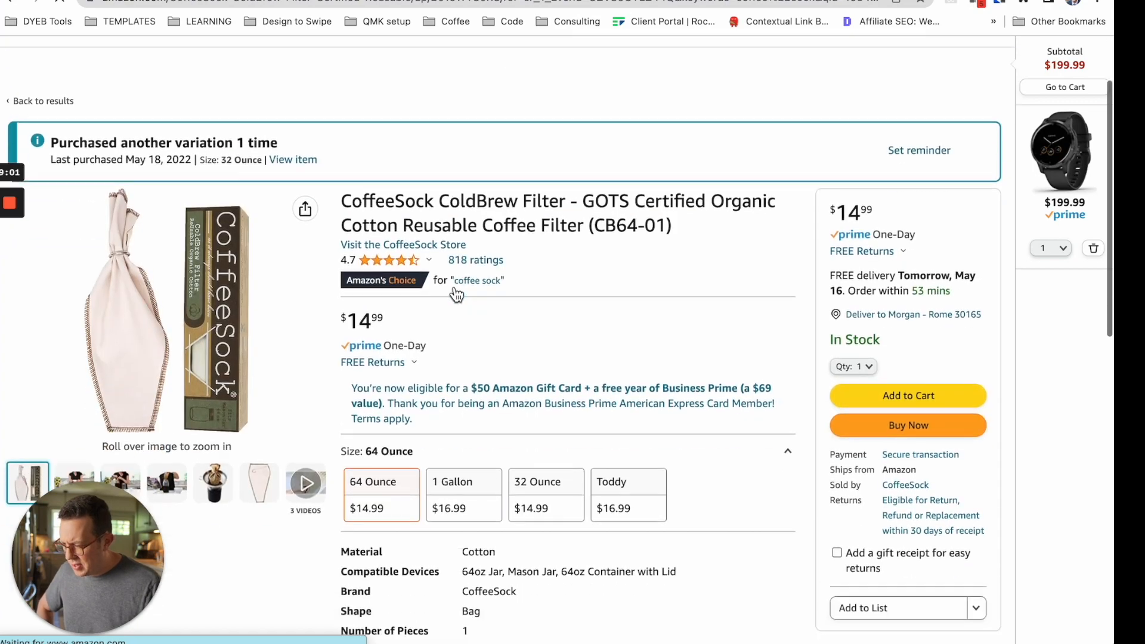
scroll(down, 3)
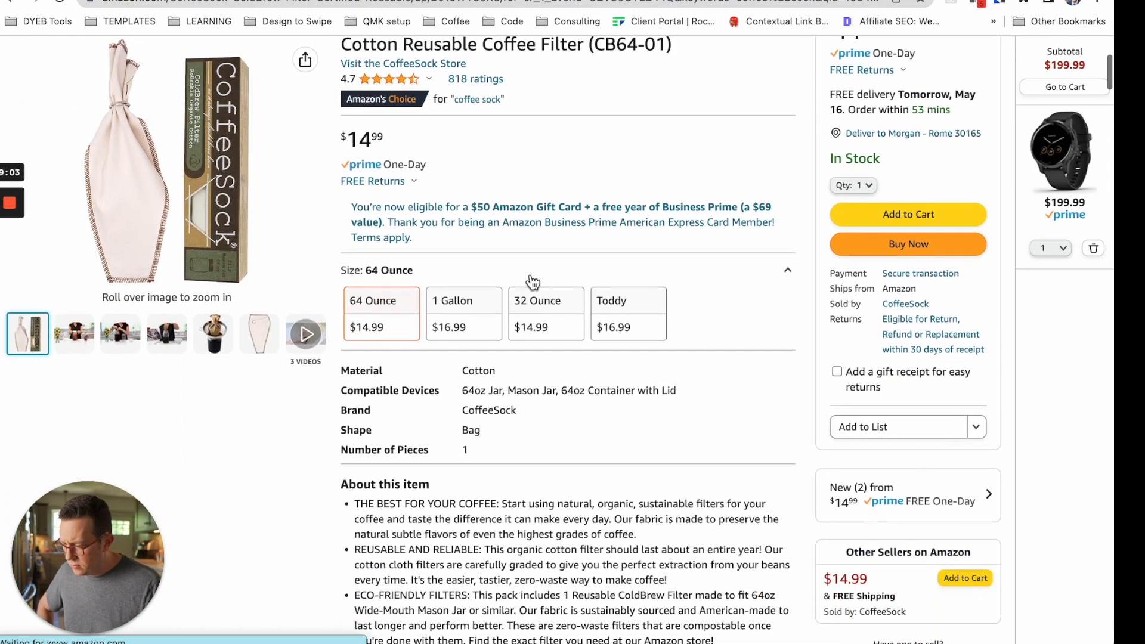
scroll(down, 3)
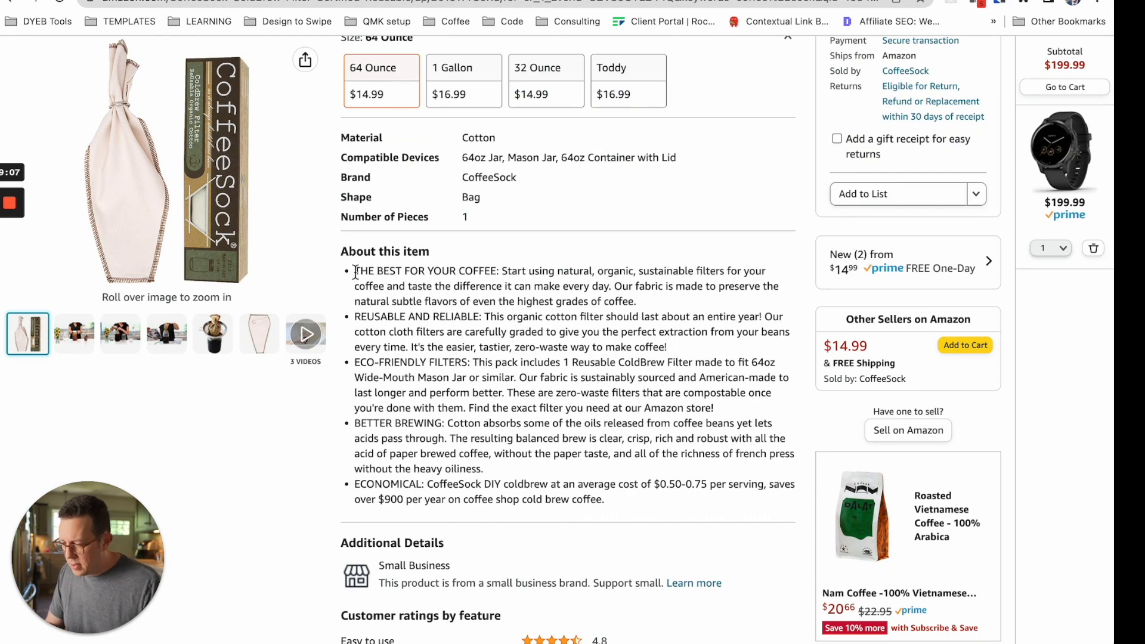
drag(354, 270, 602, 499)
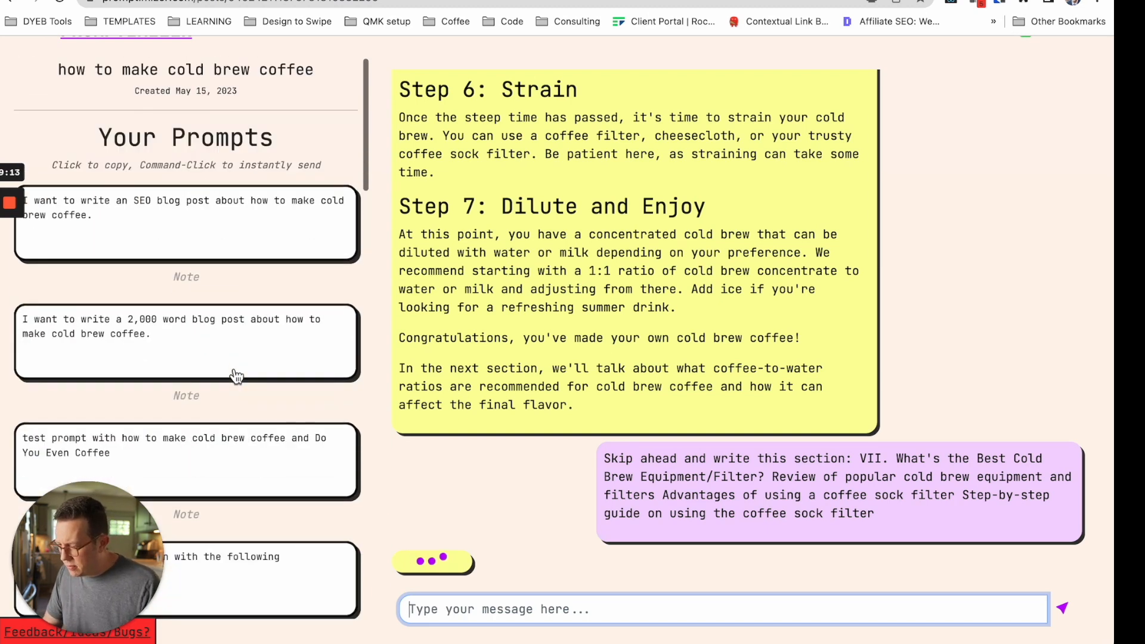
Send the saved 'Rewrite that last section' prompt with the CoffeeSock product bullets.
scroll(down, 3)
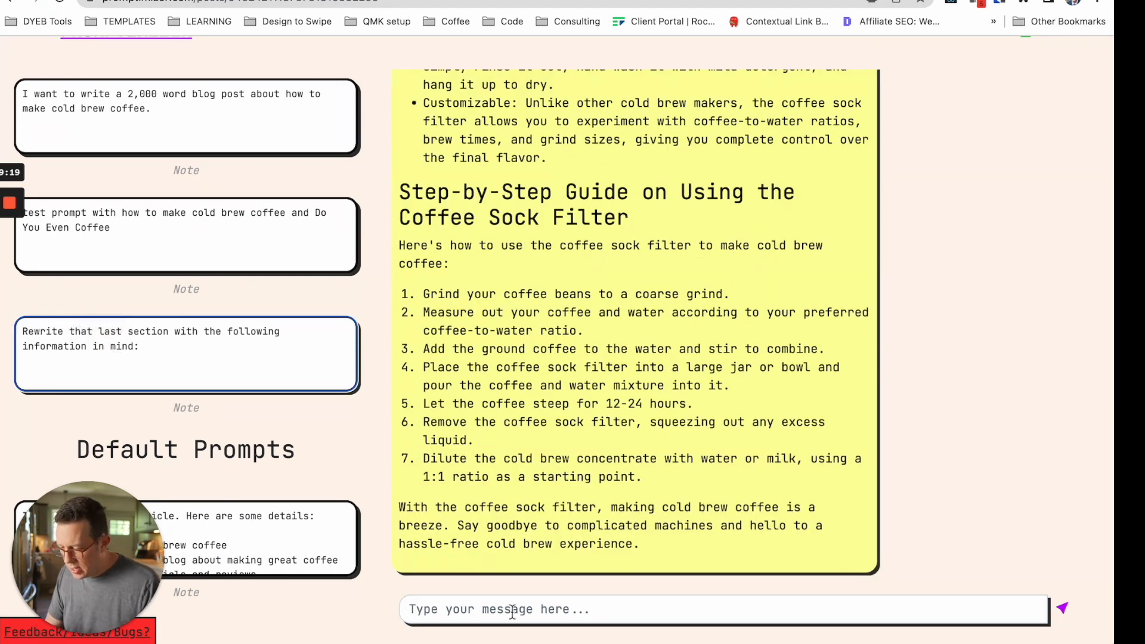
click(503, 609)
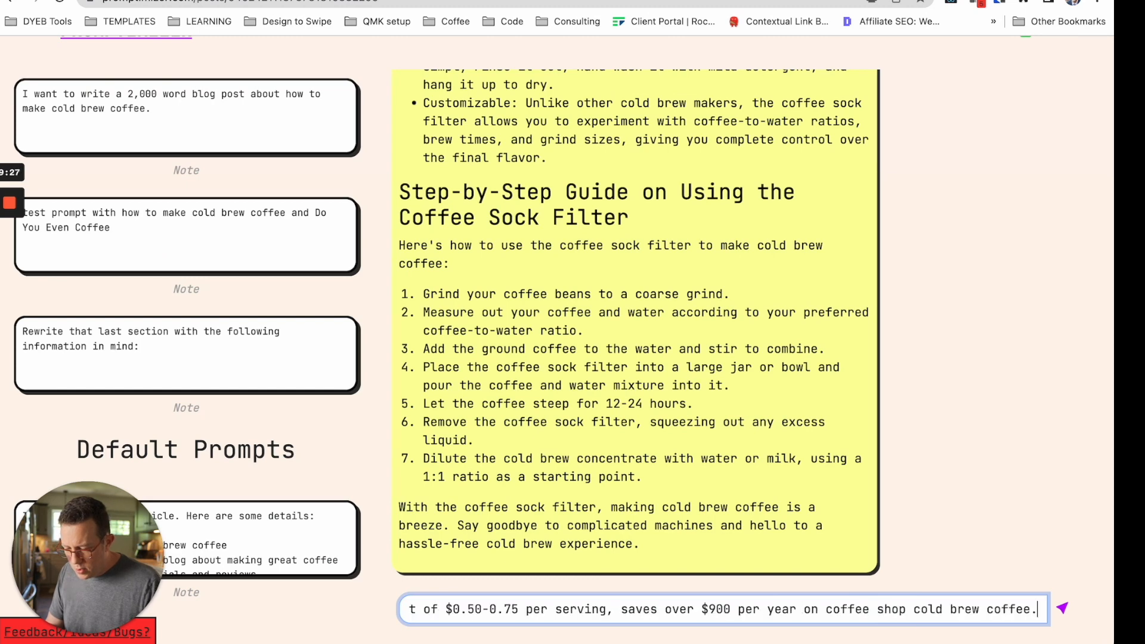
click(1061, 608)
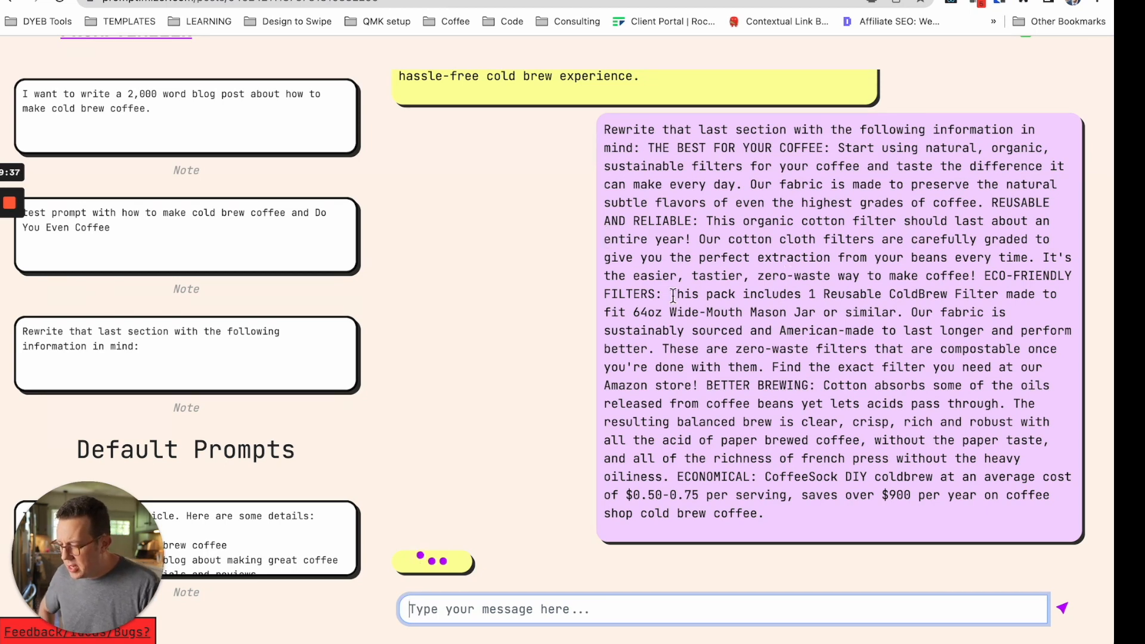
scroll(down, 3)
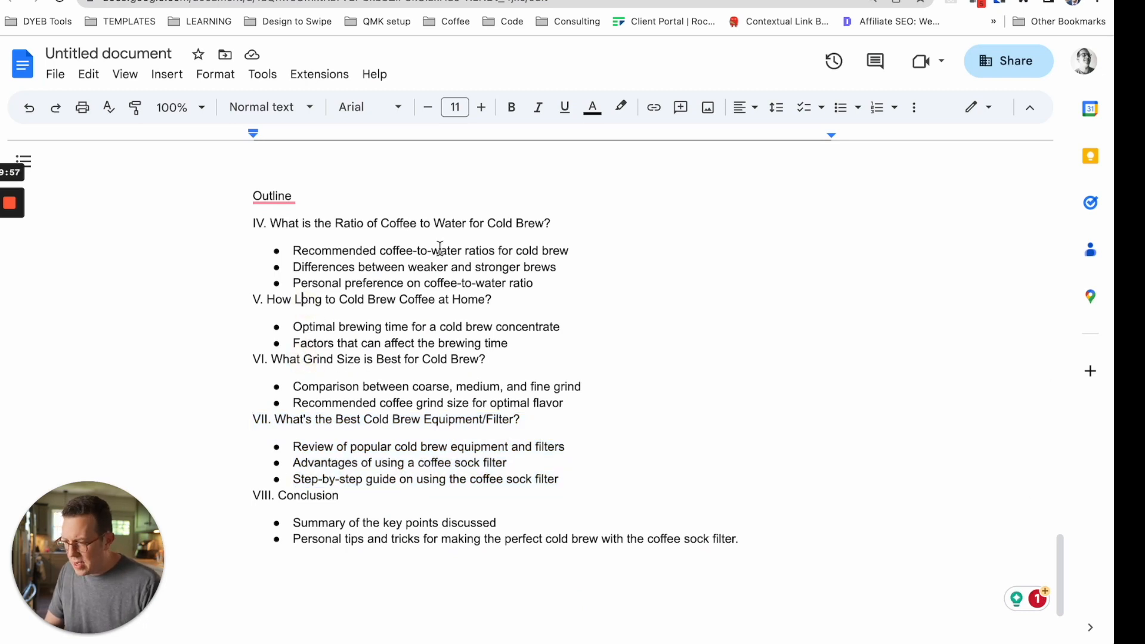
Reach Apps Script via Extensions and choose the deleteBlankParagraphs function.
scroll(down, 3)
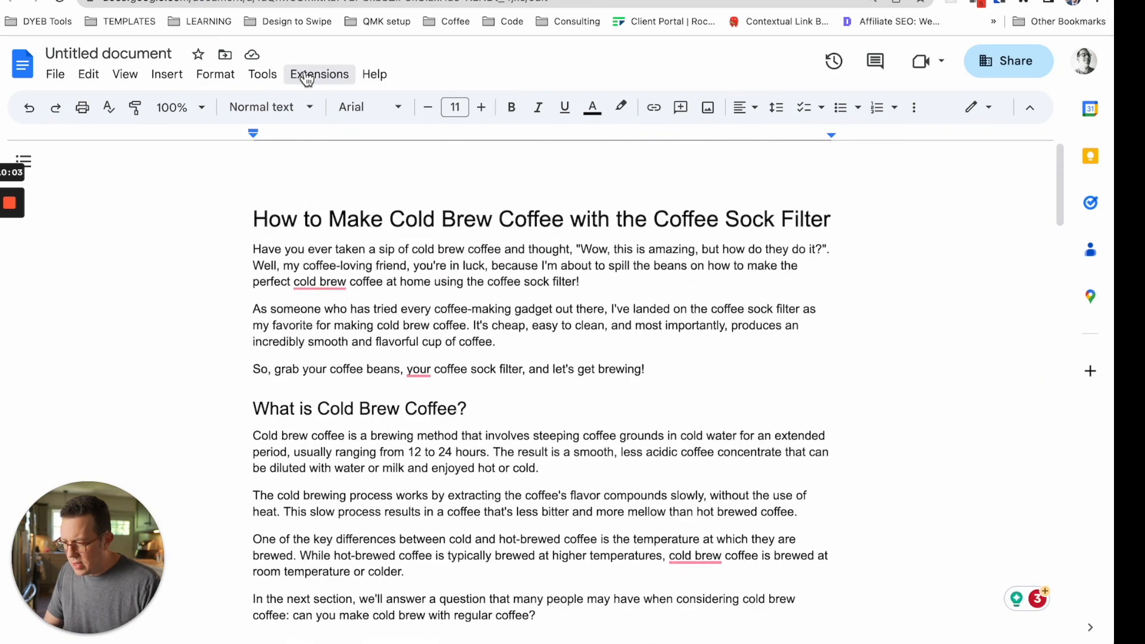
click(261, 74)
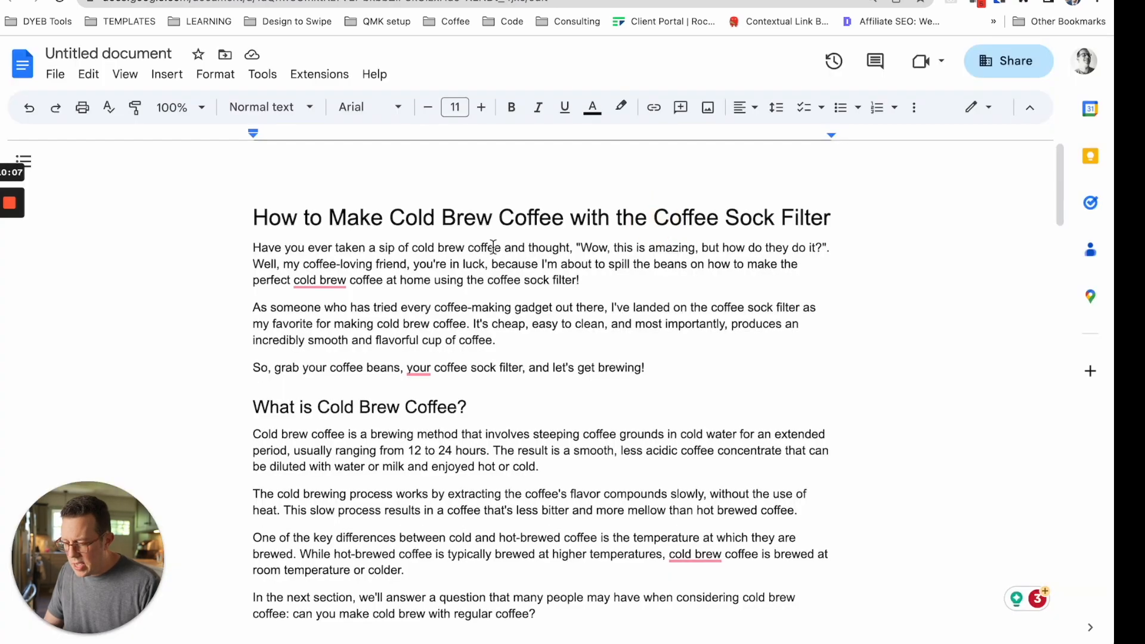
scroll(down, 3)
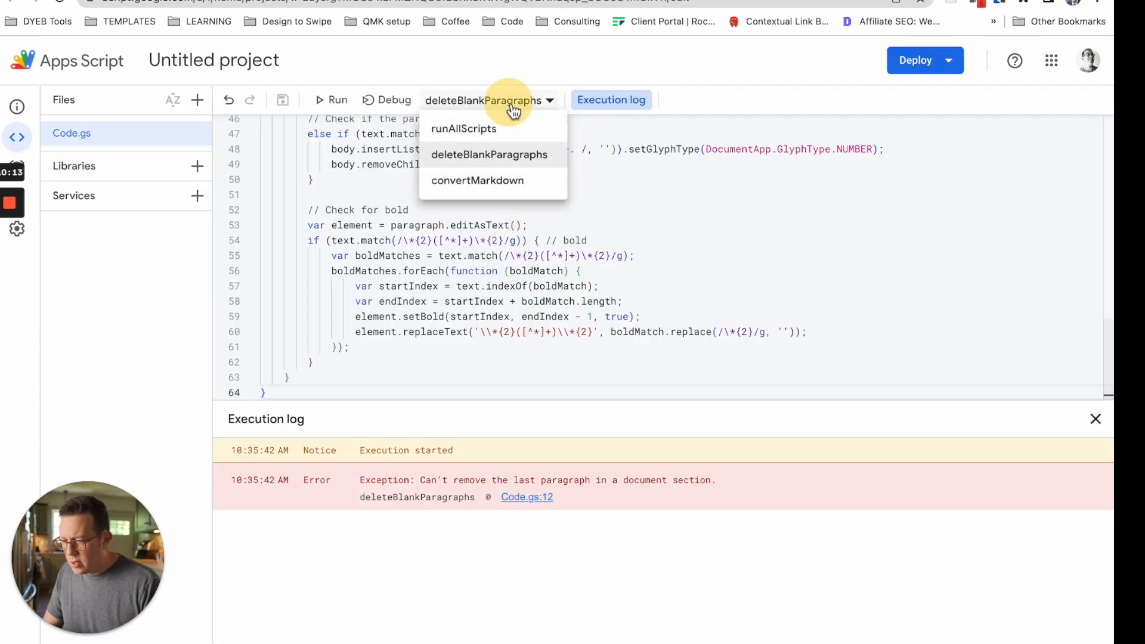
click(463, 128)
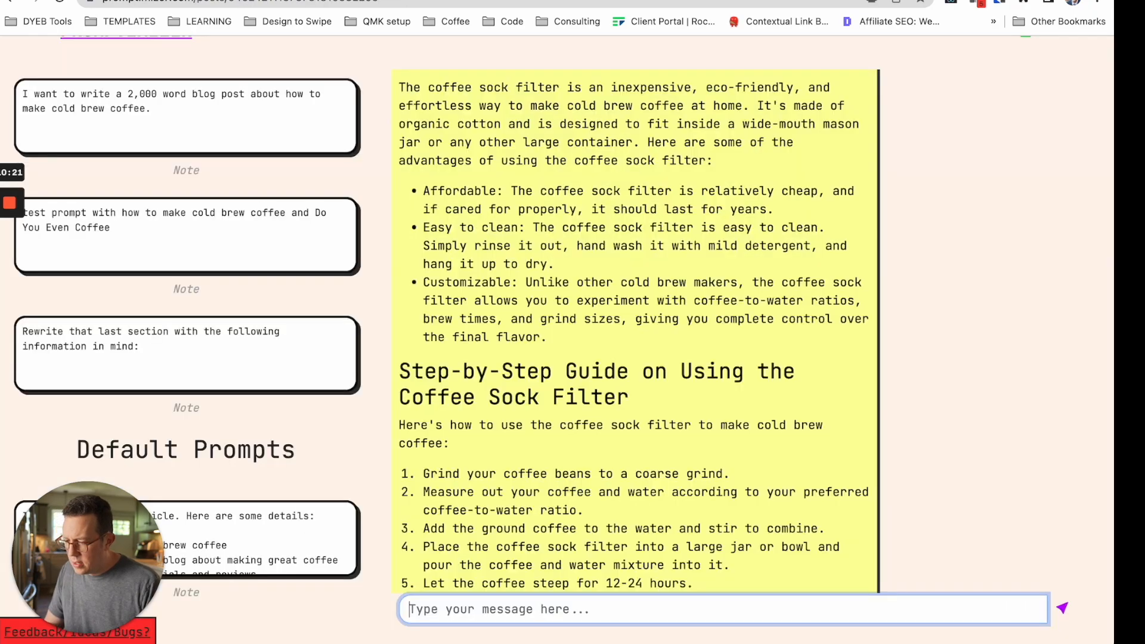
Request 'Write a short FAQ section, with the questions as H2 tags' and dismiss the token-limit alert.
scroll(down, 3)
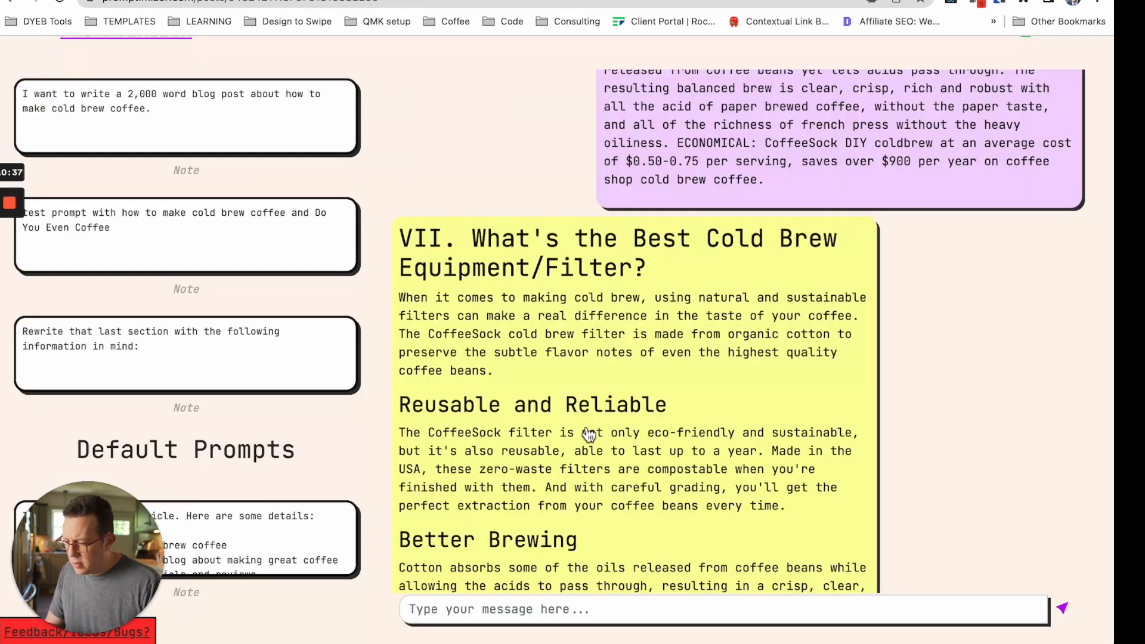
scroll(down, 3)
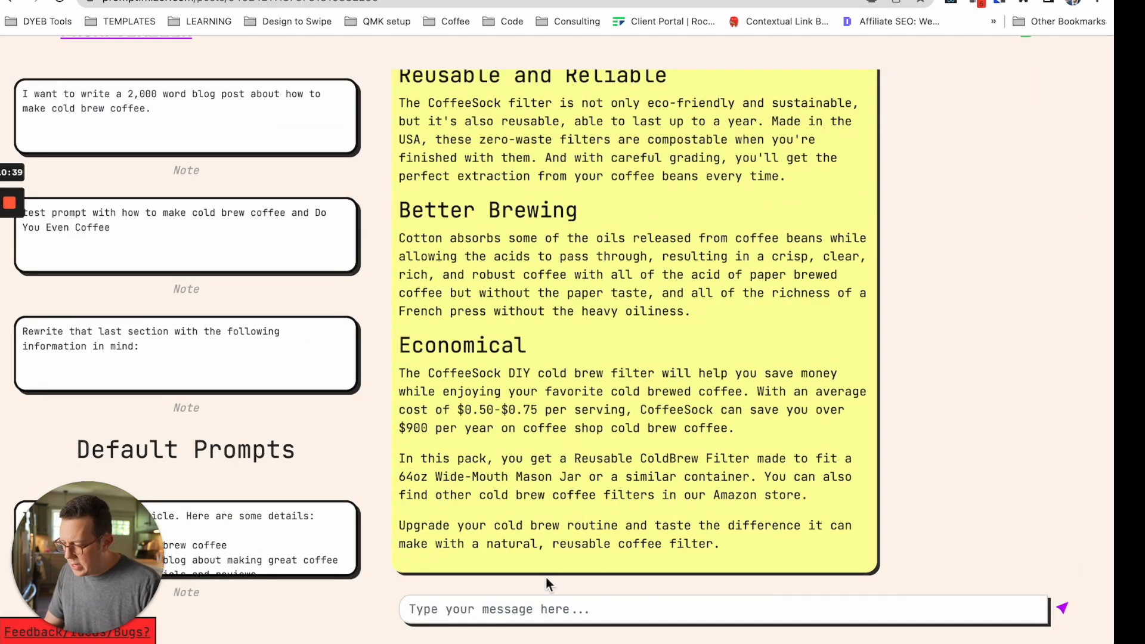
scroll(down, 3)
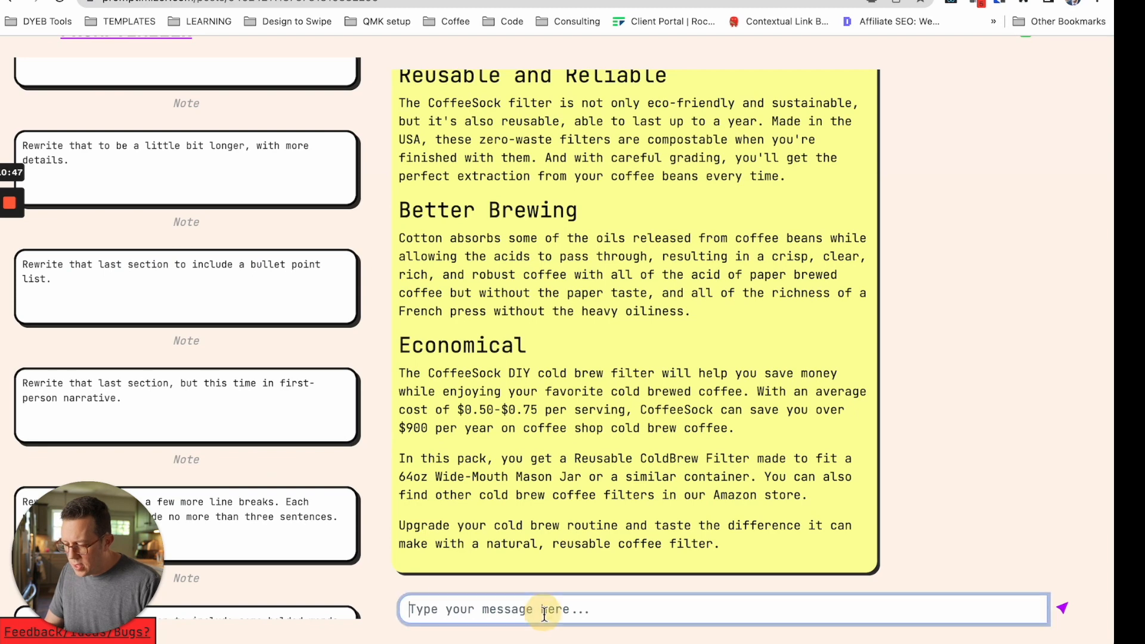
text(Write a)
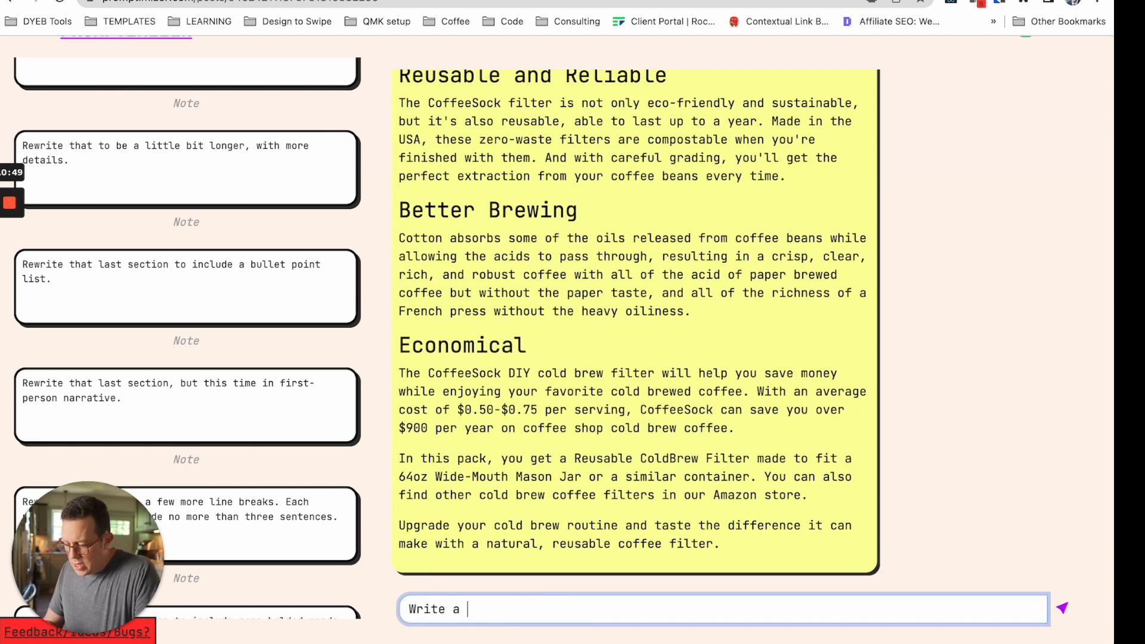
text(short FAQ sec)
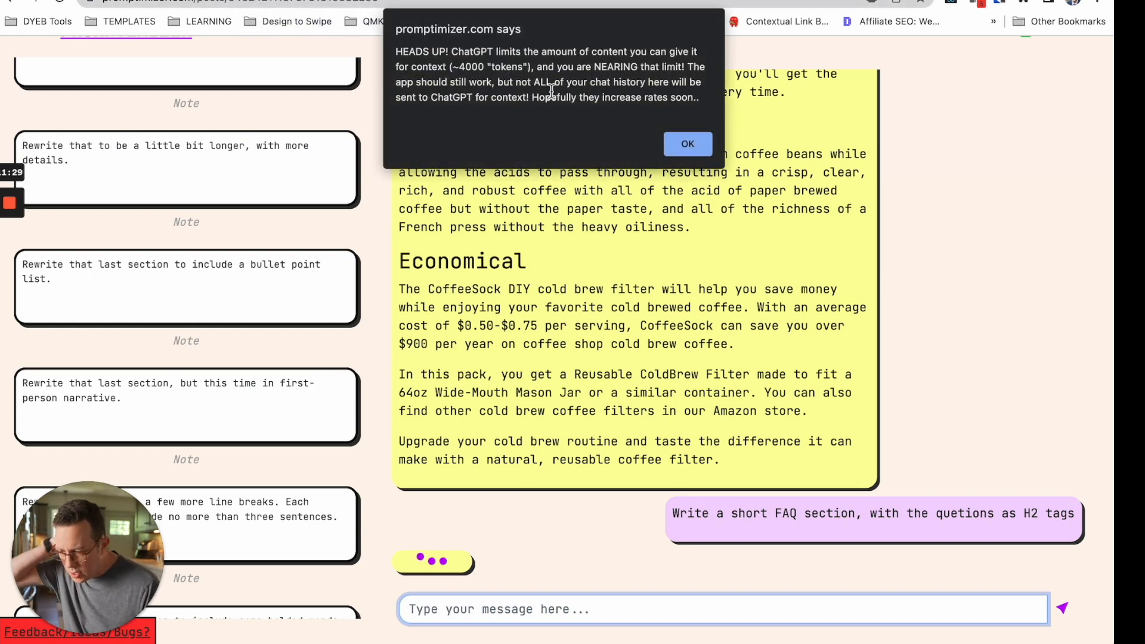
click(687, 144)
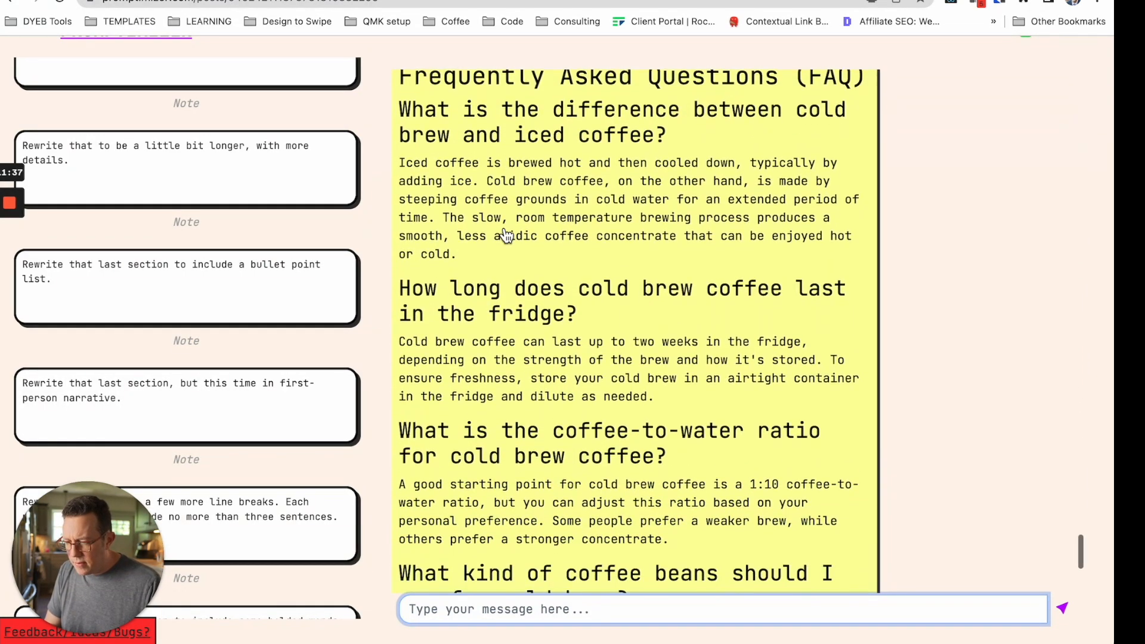
scroll(down, 3)
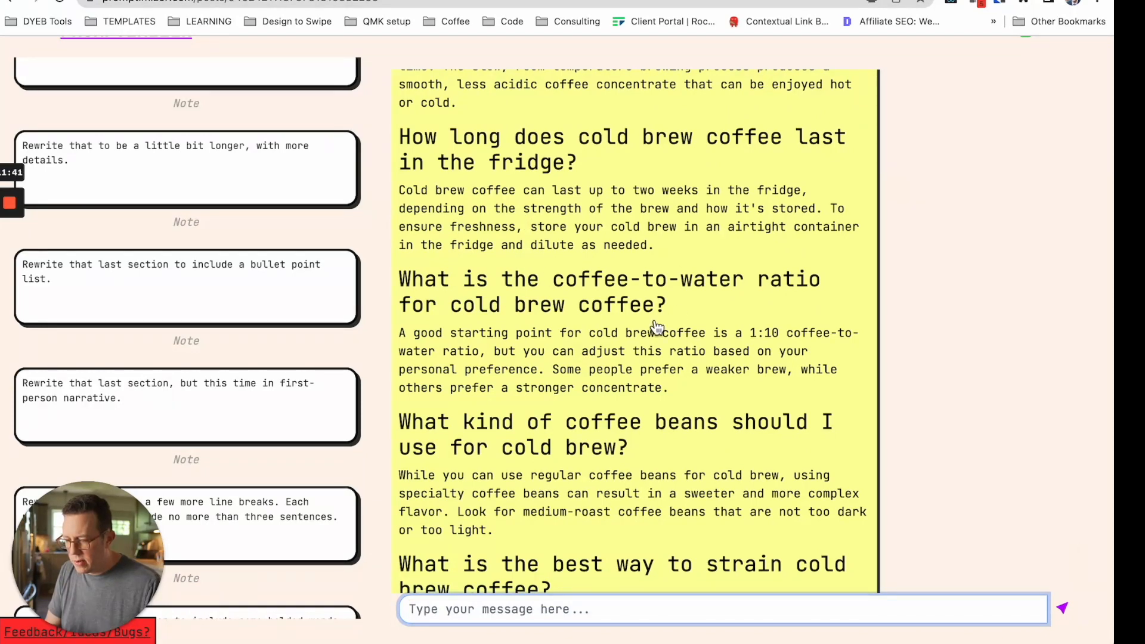
scroll(down, 3)
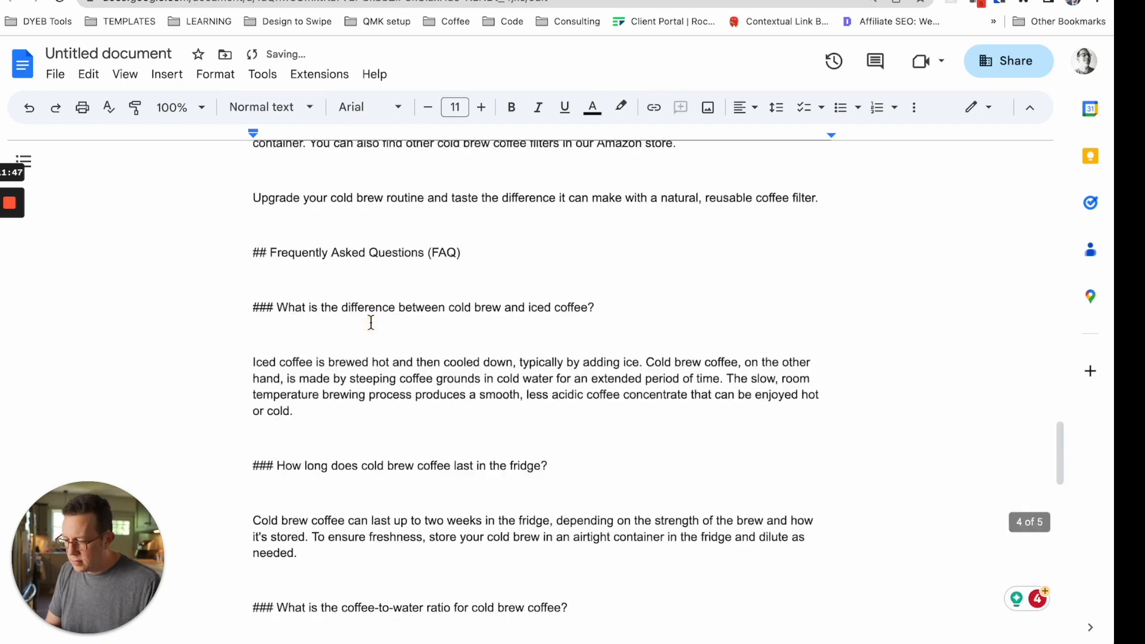
Paste the FAQ markdown and convert its ### question lines into Heading 3 headings.
click(330, 100)
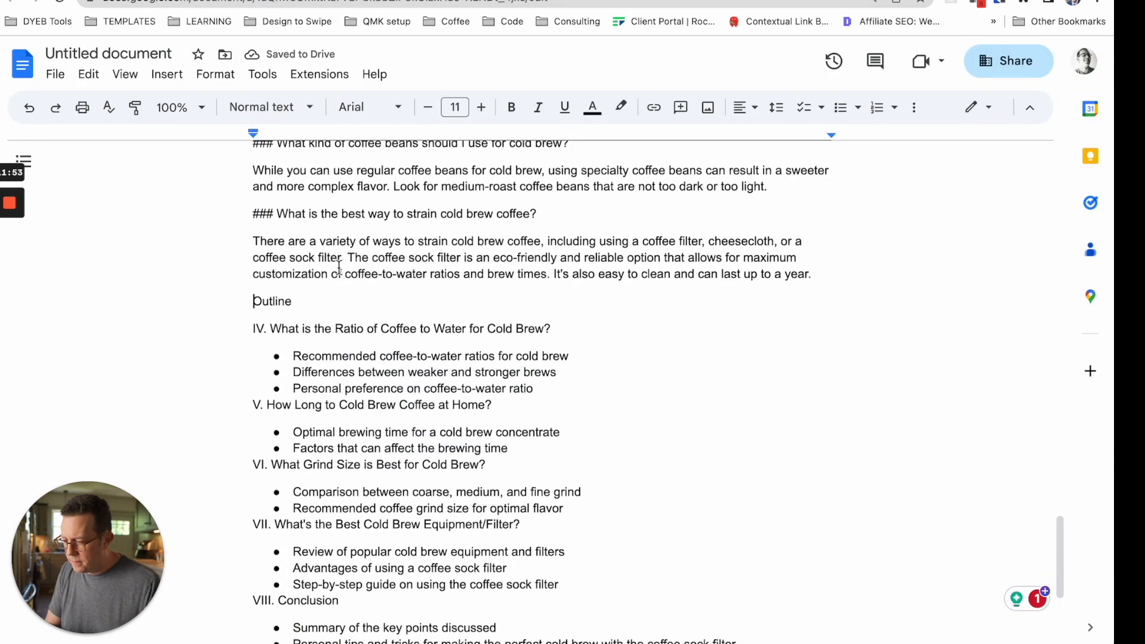
scroll(down, 3)
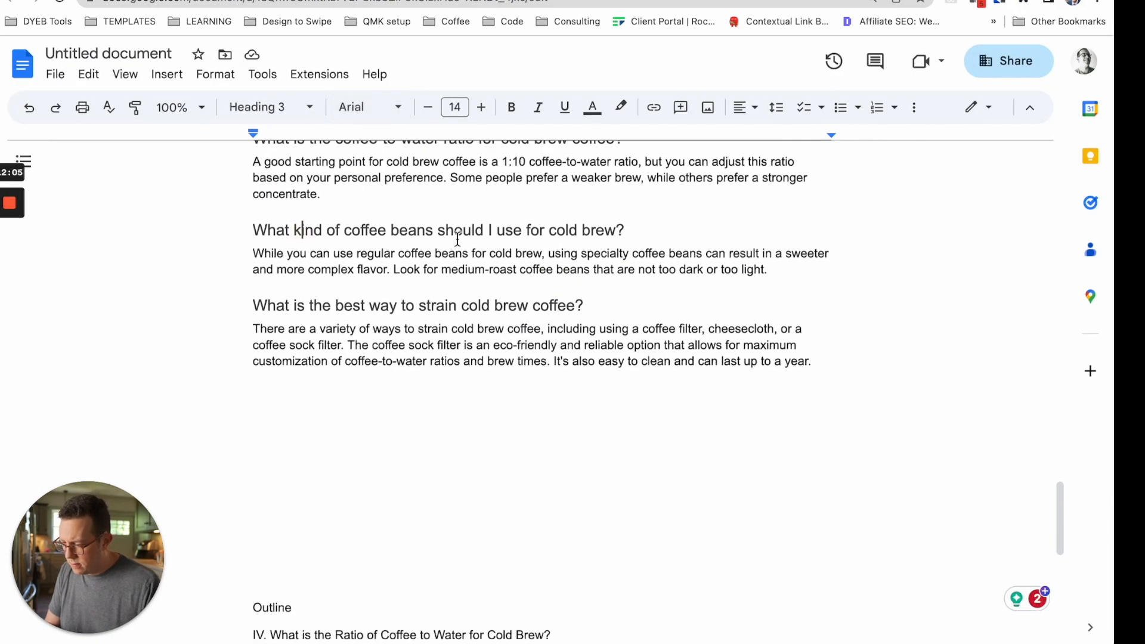
scroll(up, 3)
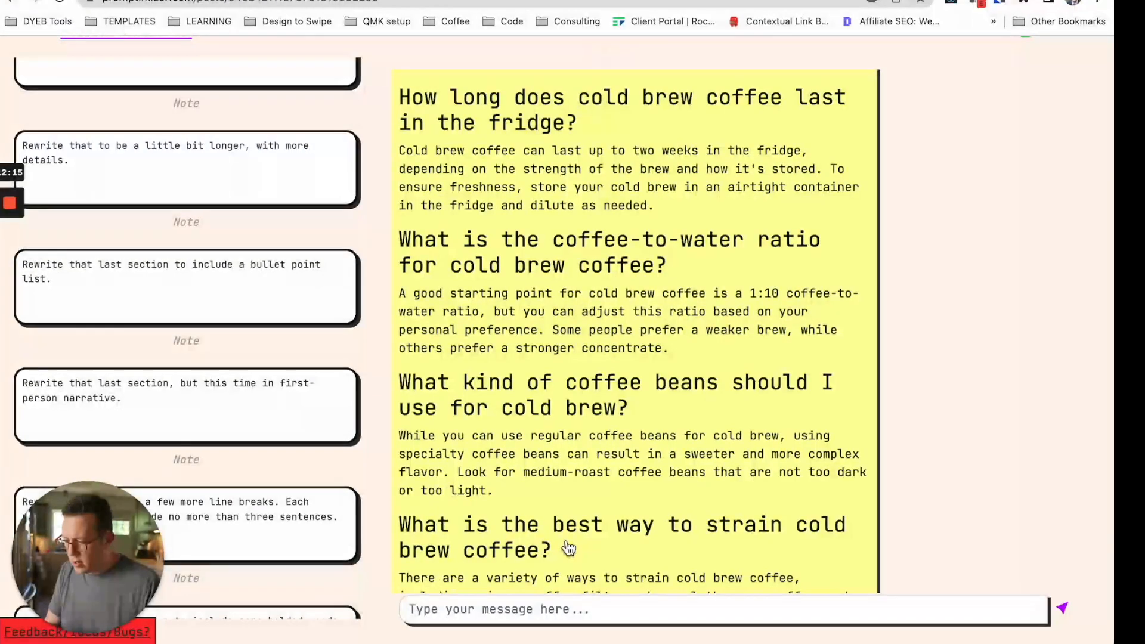
Send 'add one more faq about grind size' to the chatbot.
text(add one more)
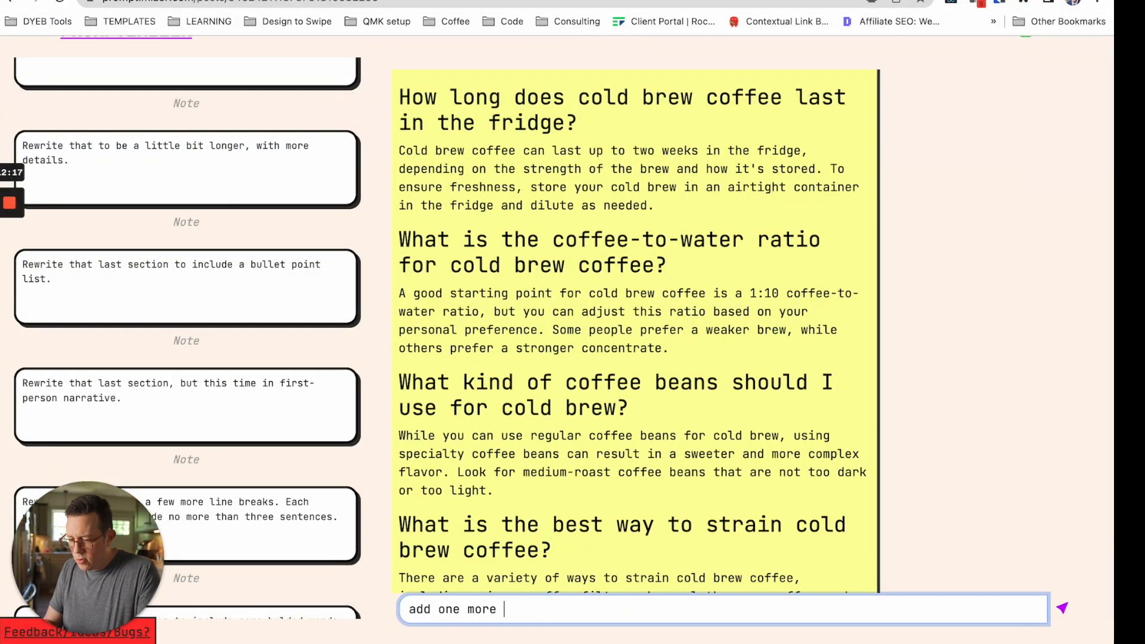
text(faq about grind si)
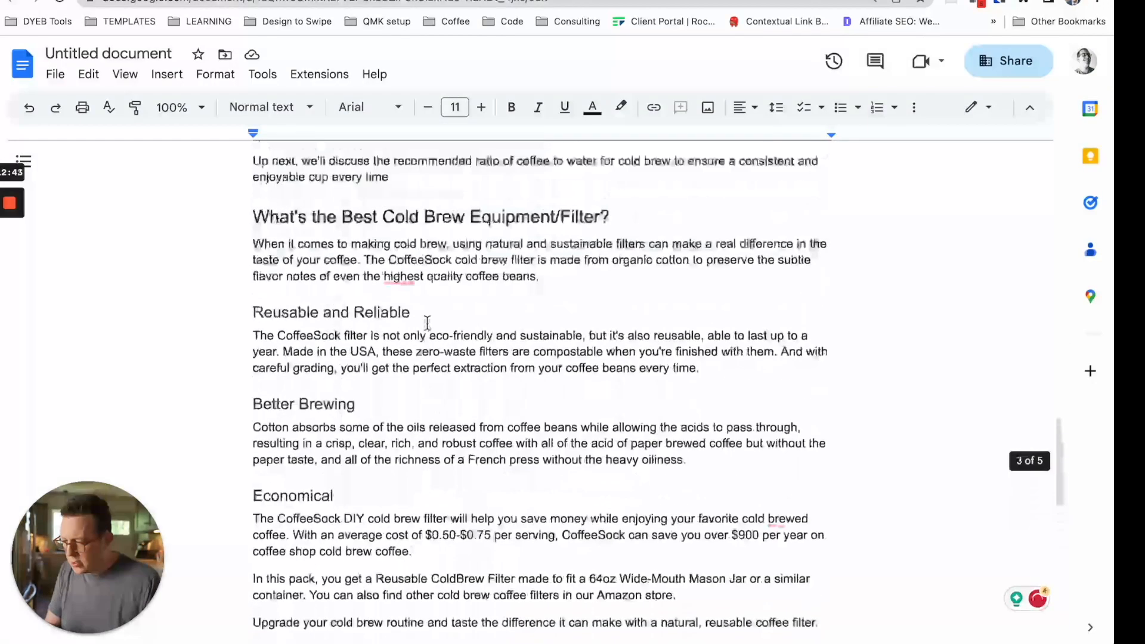
Check the article's word count via Tools, reading 1,301 words.
scroll(up, 3)
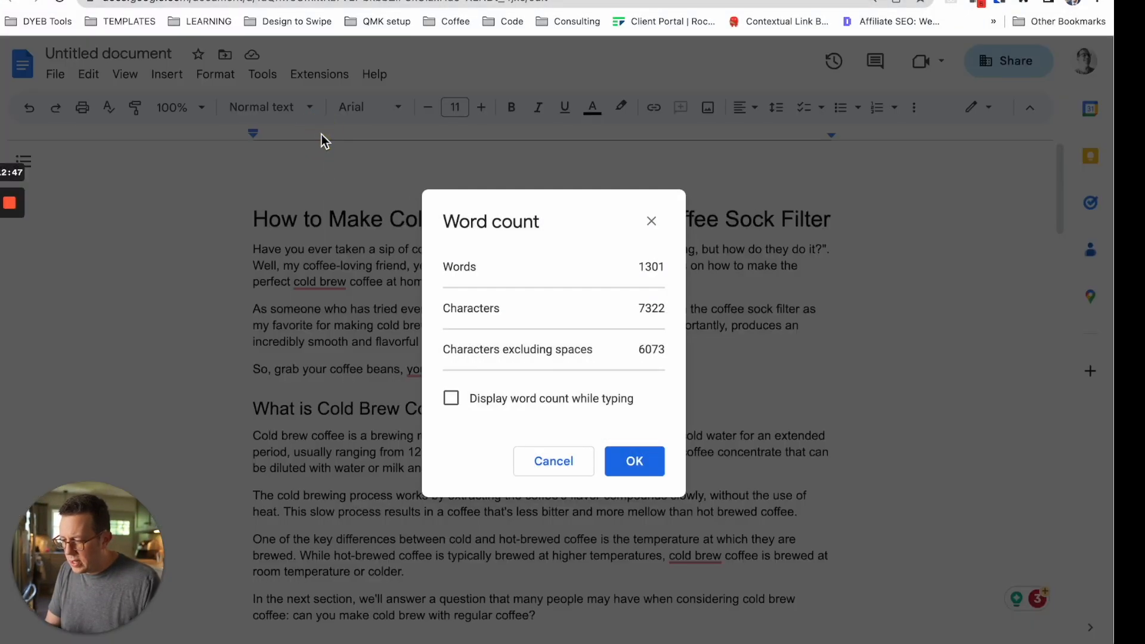
click(633, 460)
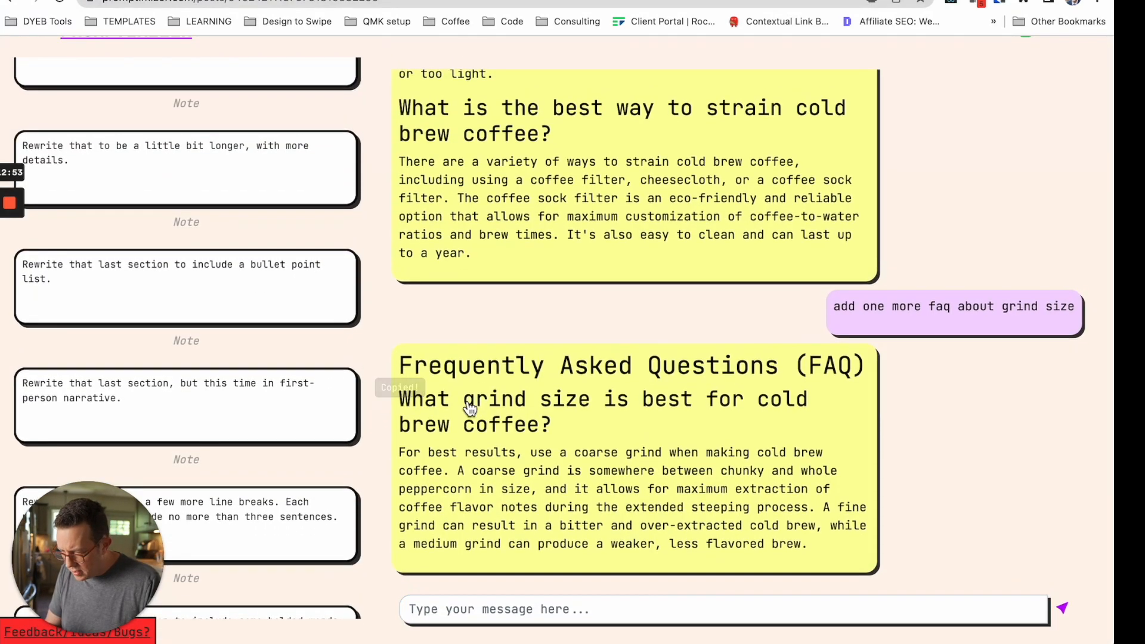
Copy the grind-size FAQ answer, then ask what else the article is missing.
click(864, 546)
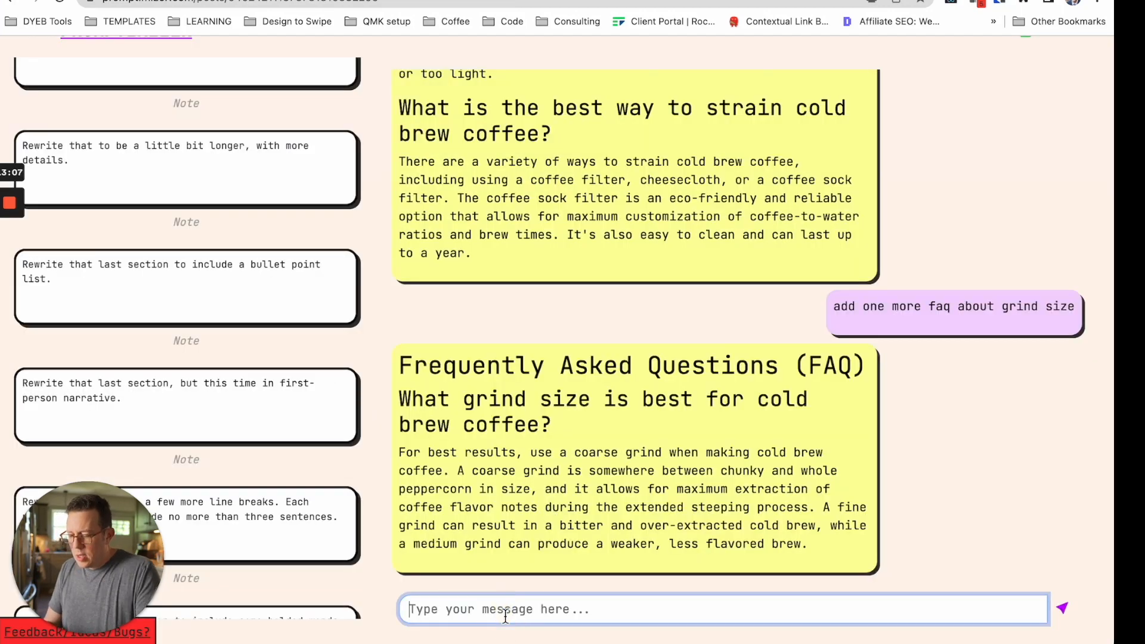
text(what else a)
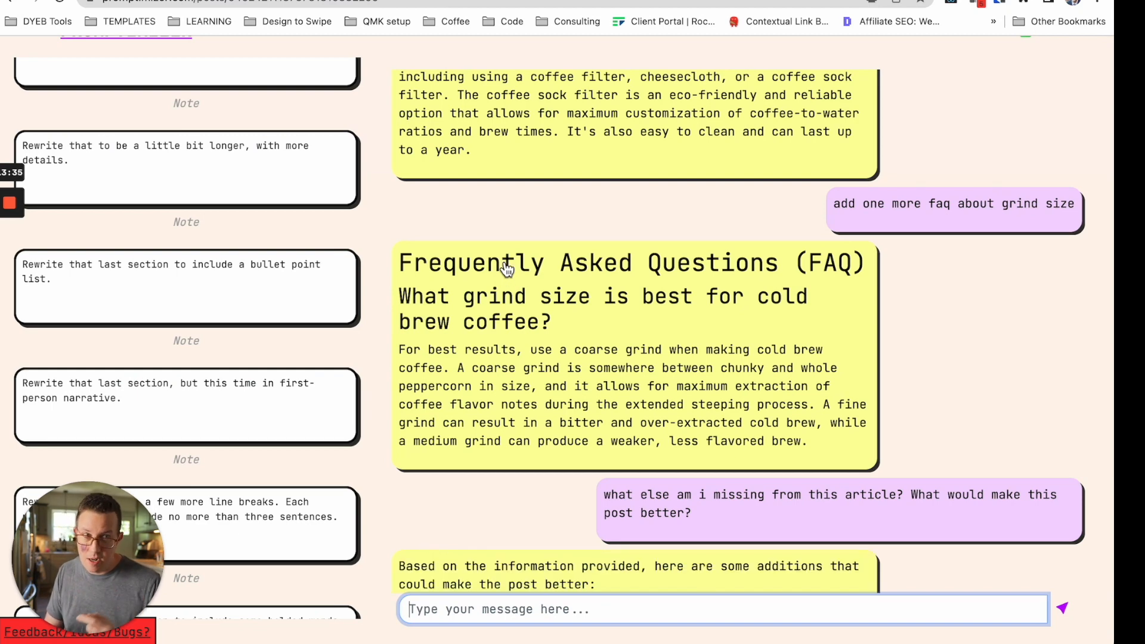
scroll(down, 3)
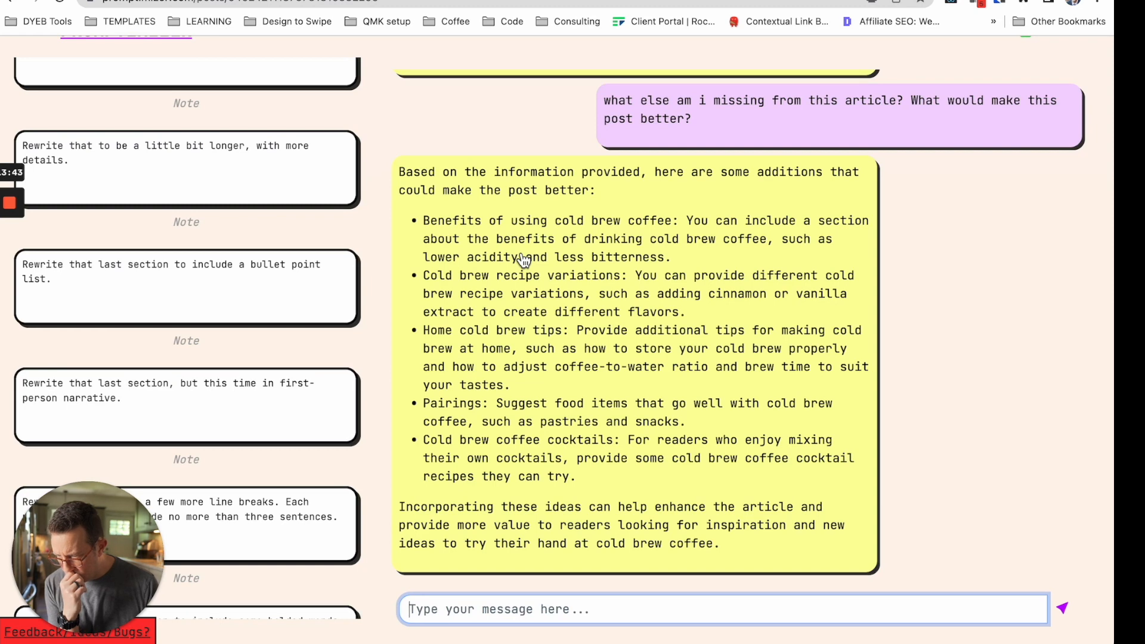
mouse_move(494, 284)
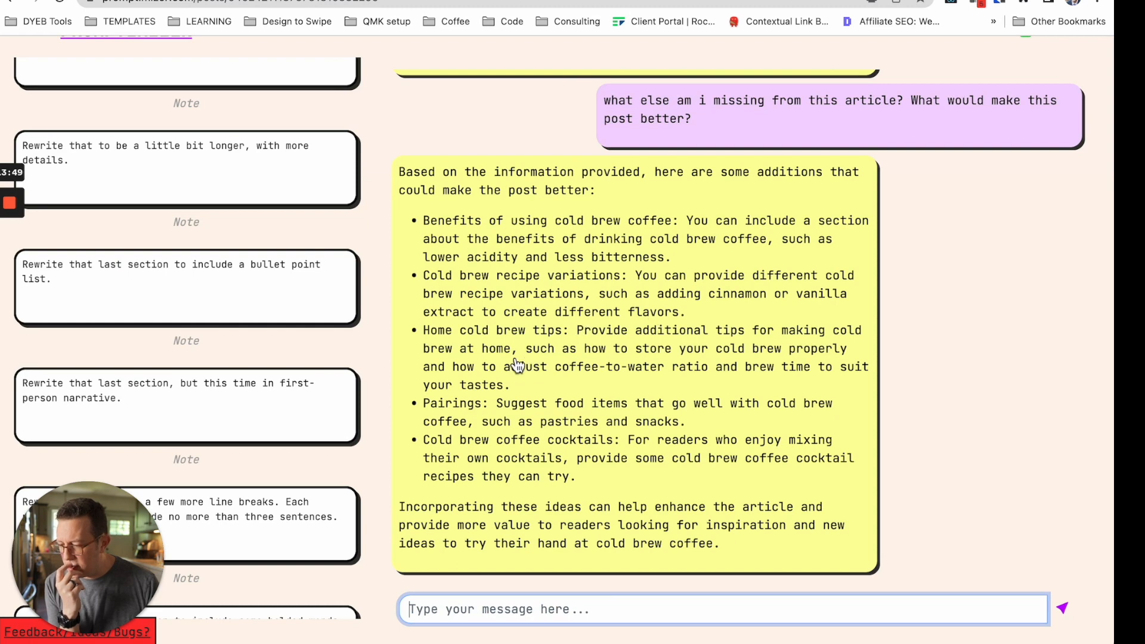
mouse_move(474, 416)
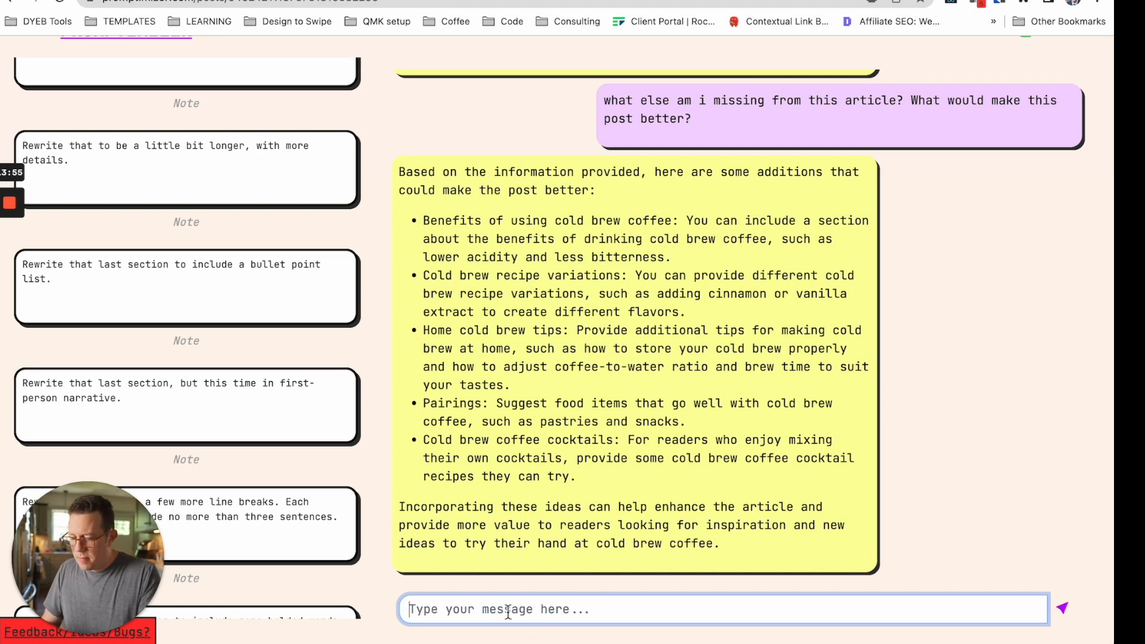
Send 'write a very short section on:' with the recipe variations suggestion pasted in.
text(write a very)
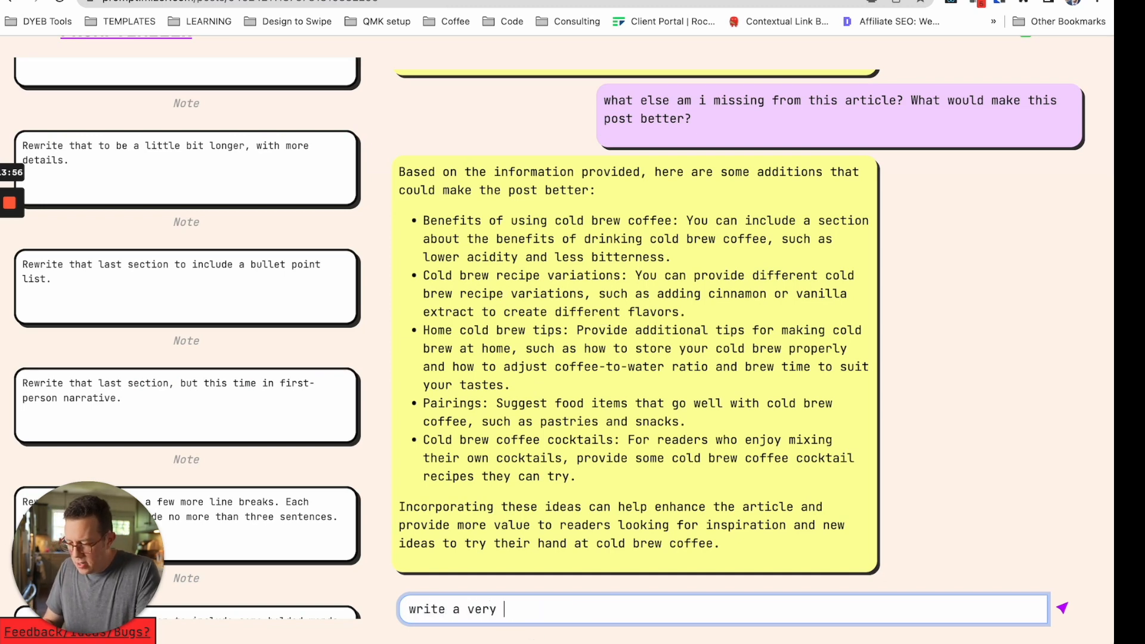
text(short section on)
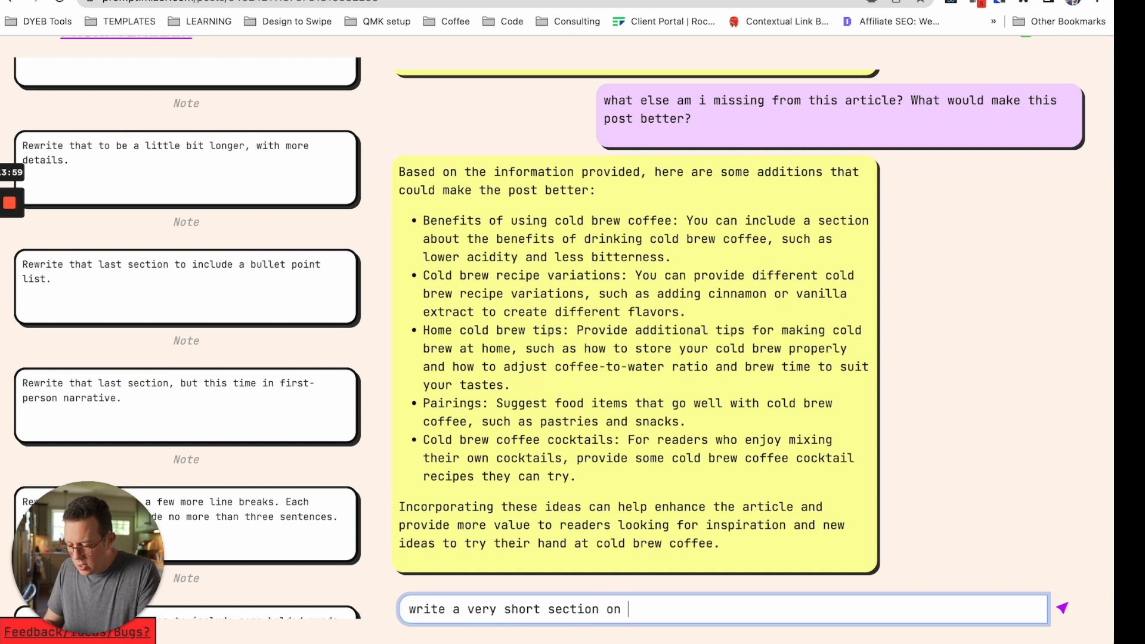
text(:)
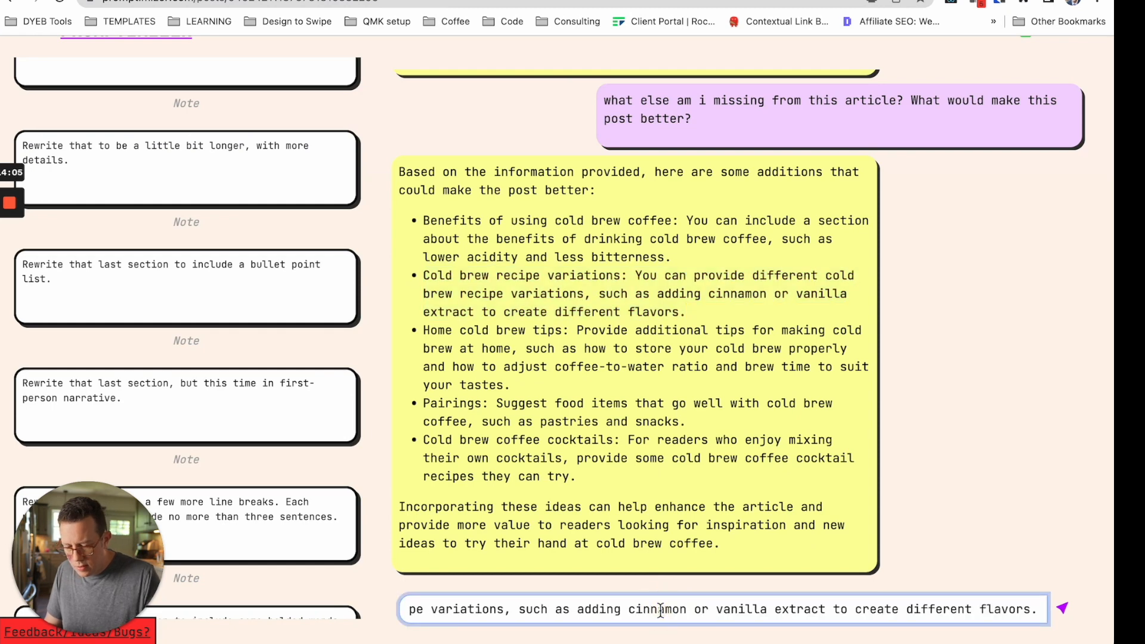
click(1062, 608)
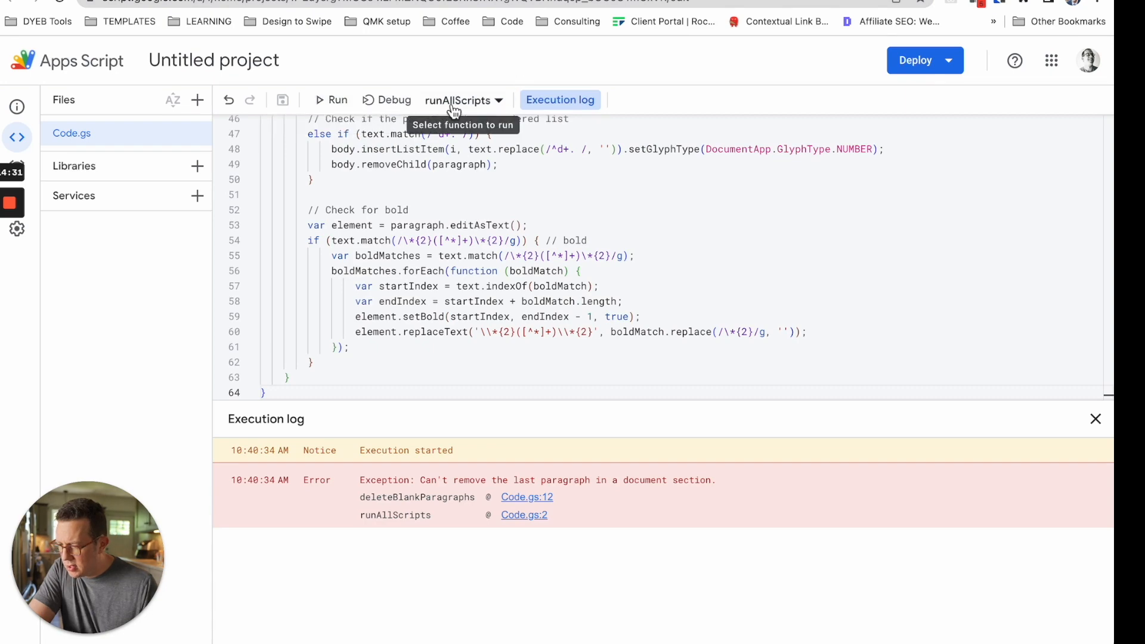
Choose runAllScripts as the function to run in Apps Script.
click(463, 100)
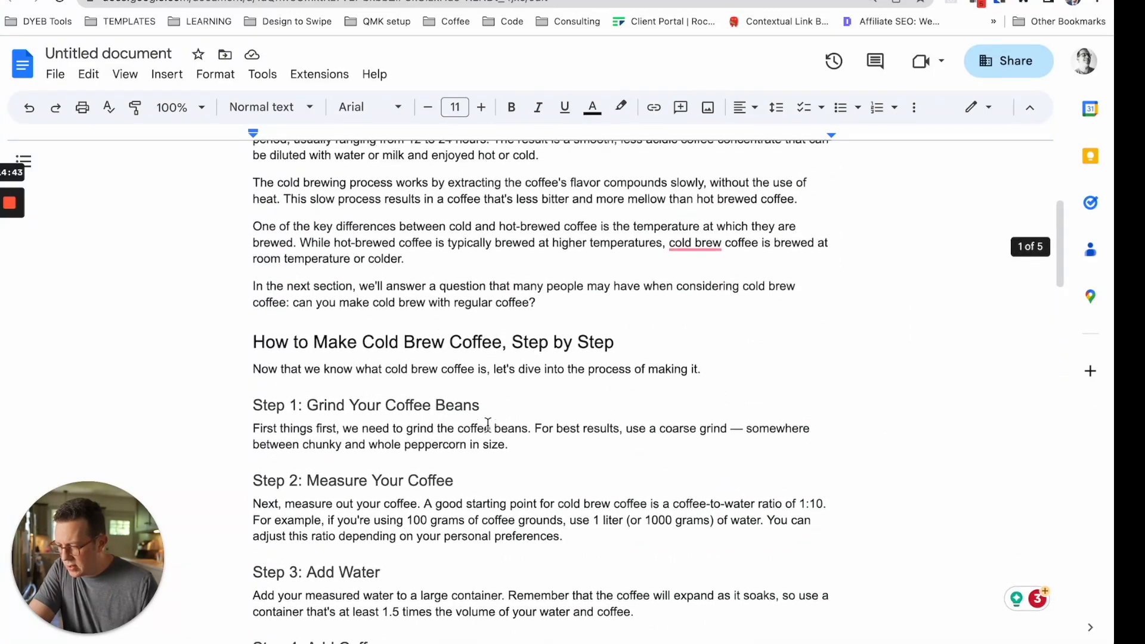
scroll(down, 3)
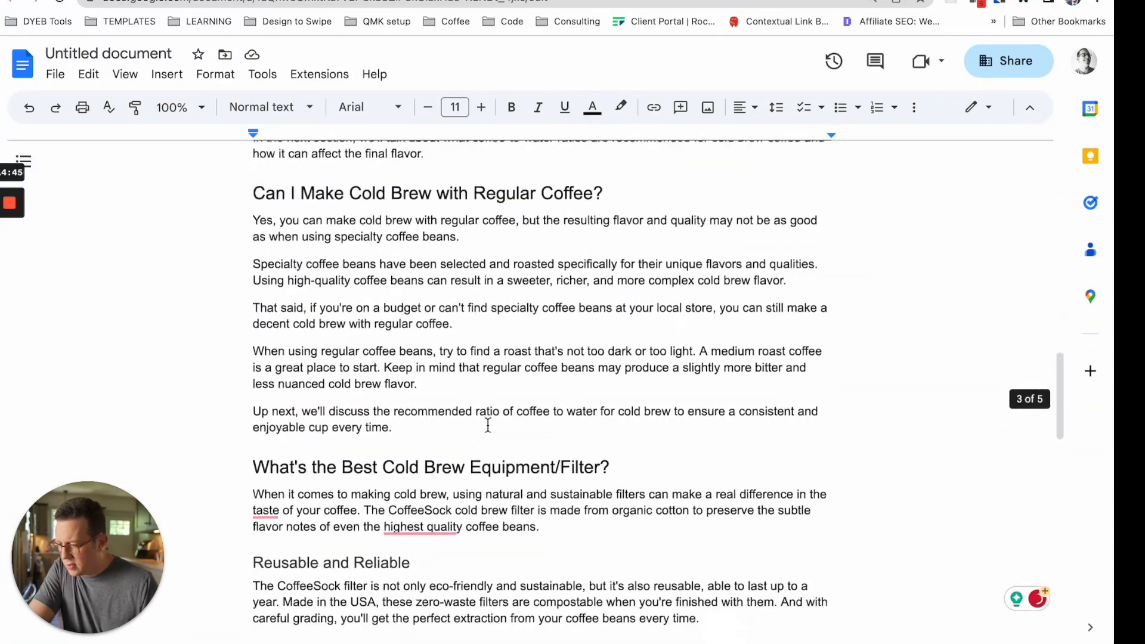
scroll(down, 3)
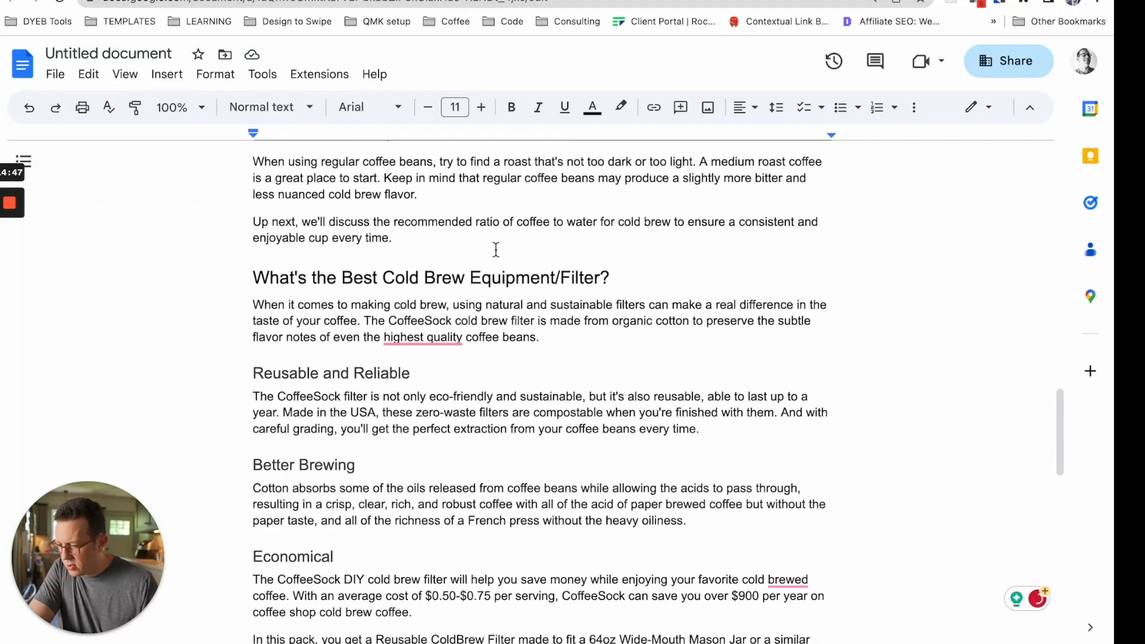
scroll(down, 3)
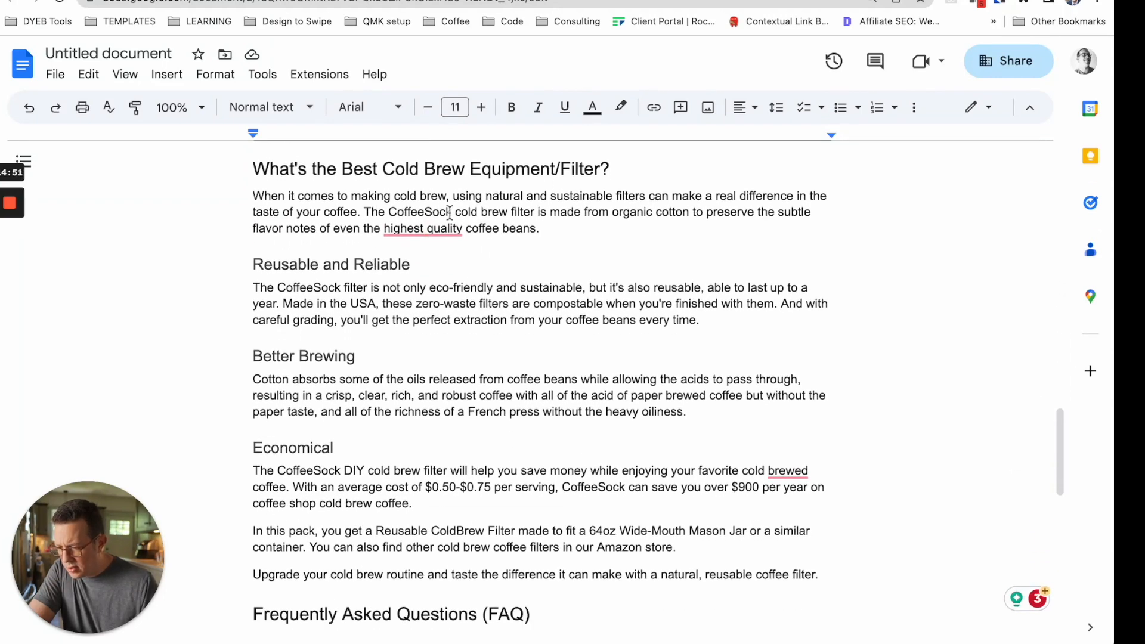
click(422, 228)
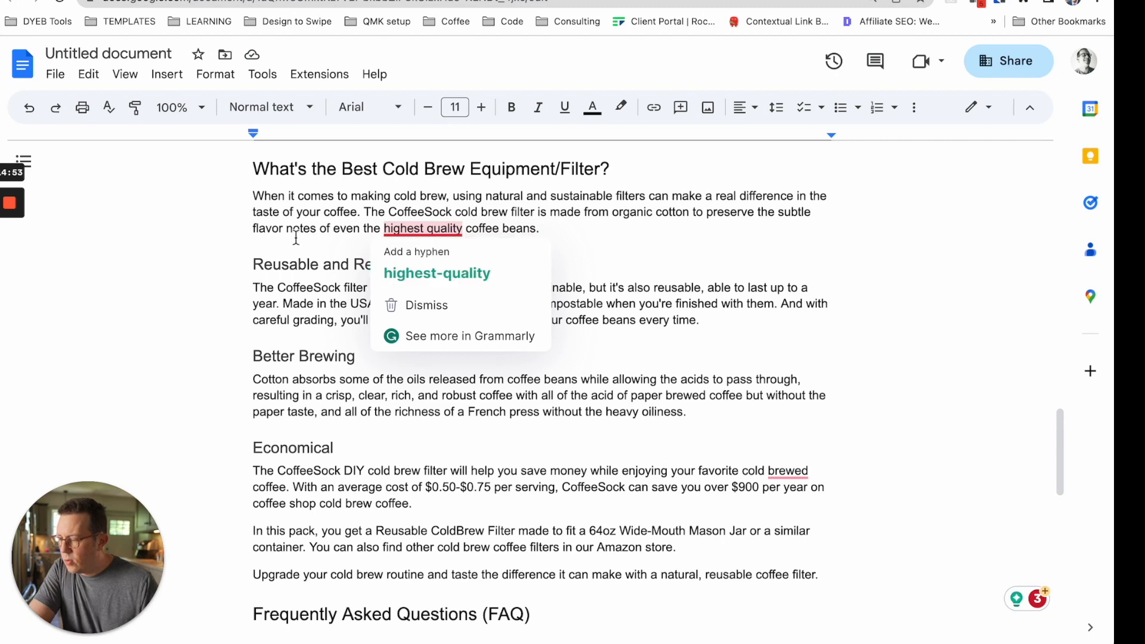
scroll(down, 3)
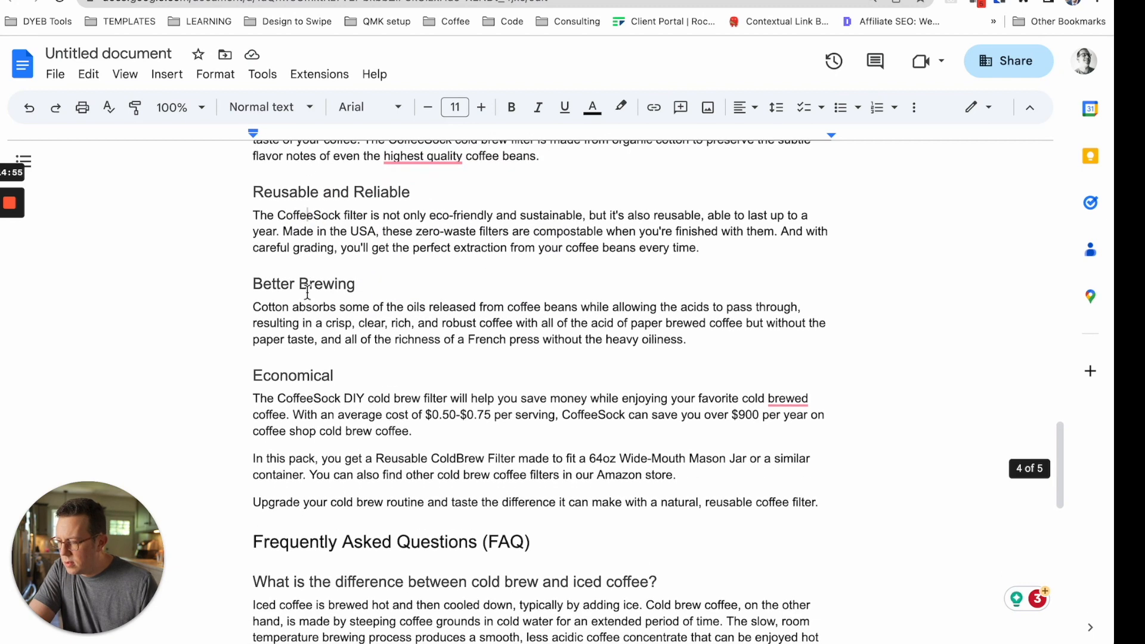
scroll(down, 3)
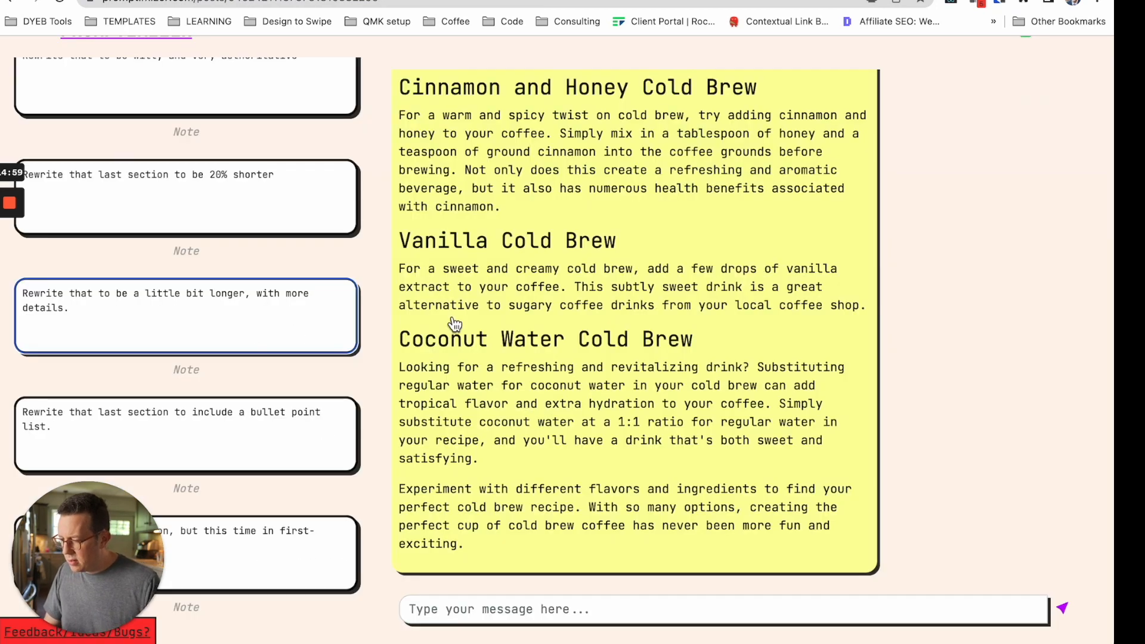
Bring up the recipe variations response with cinnamon-honey, vanilla and coconut water cold brews.
click(1061, 608)
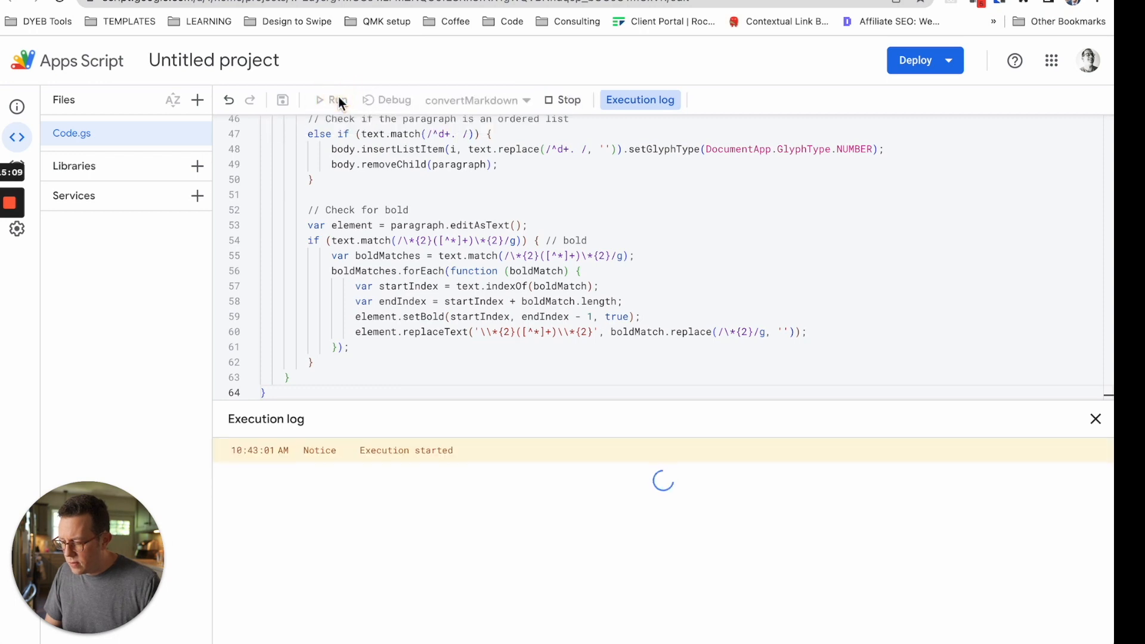
Select deleteBlankParagraphs as the next function to run.
click(477, 100)
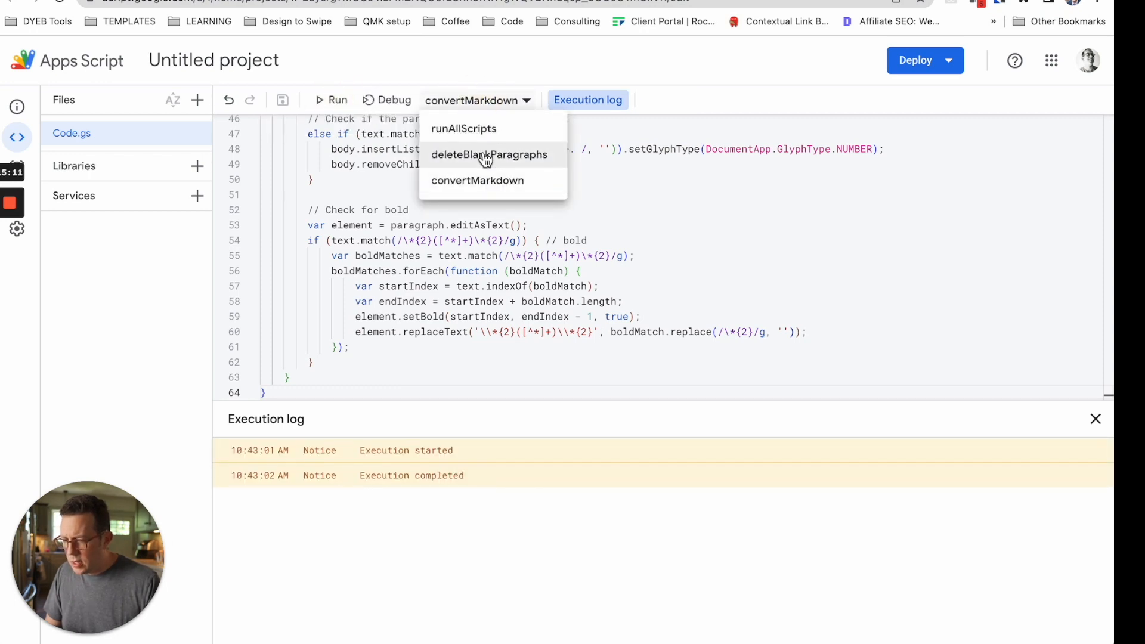
click(489, 154)
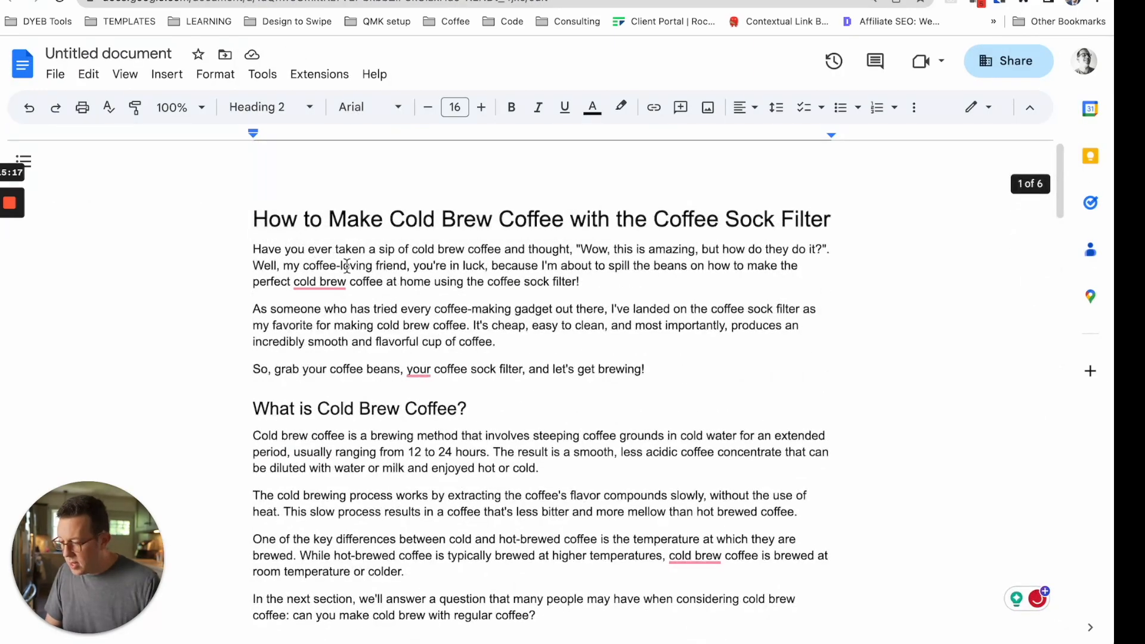
key(ctrl+a)
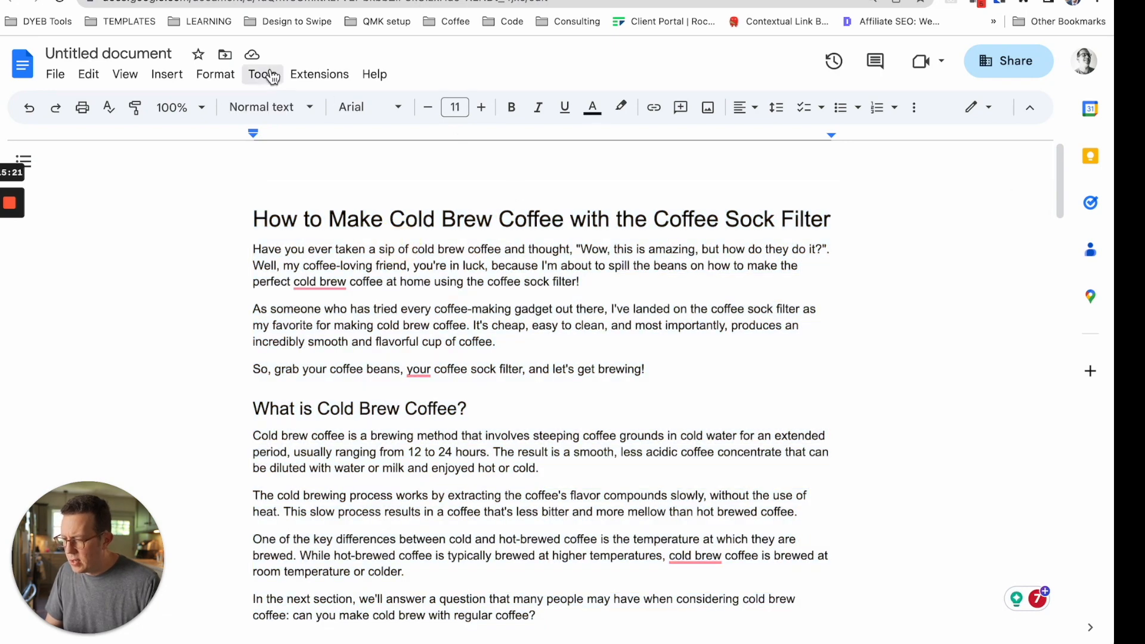
click(261, 74)
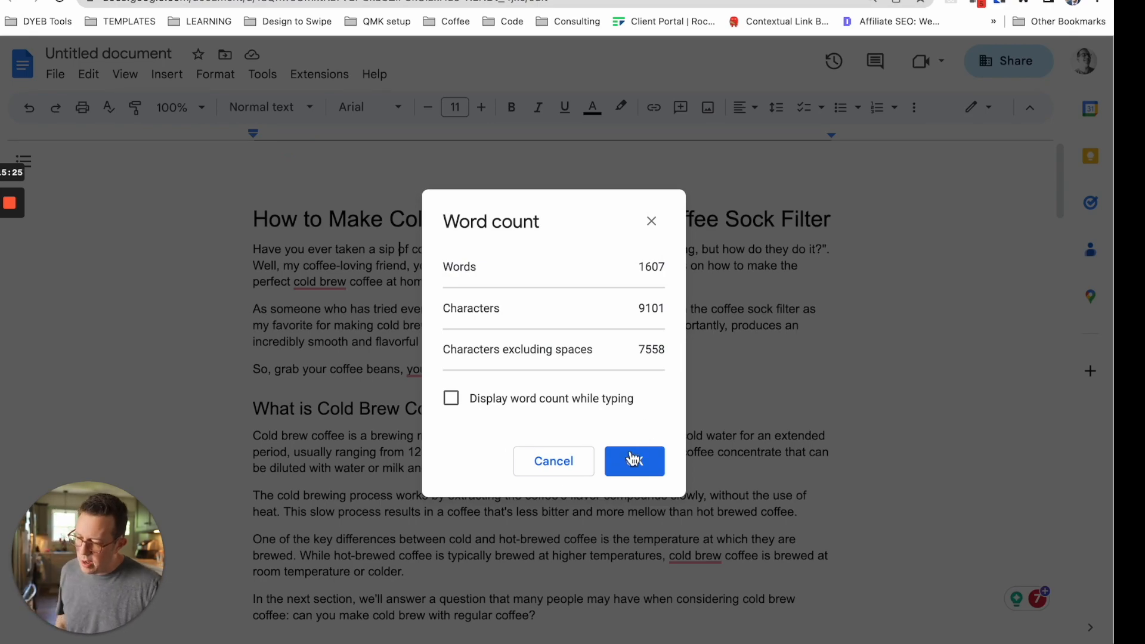
click(633, 460)
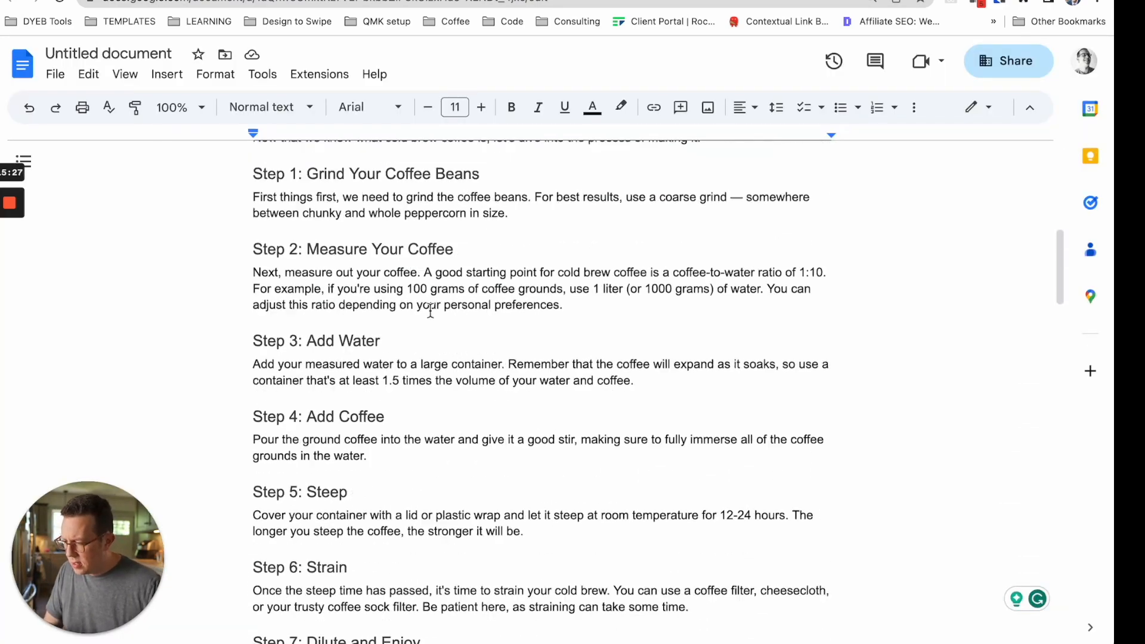
scroll(down, 3)
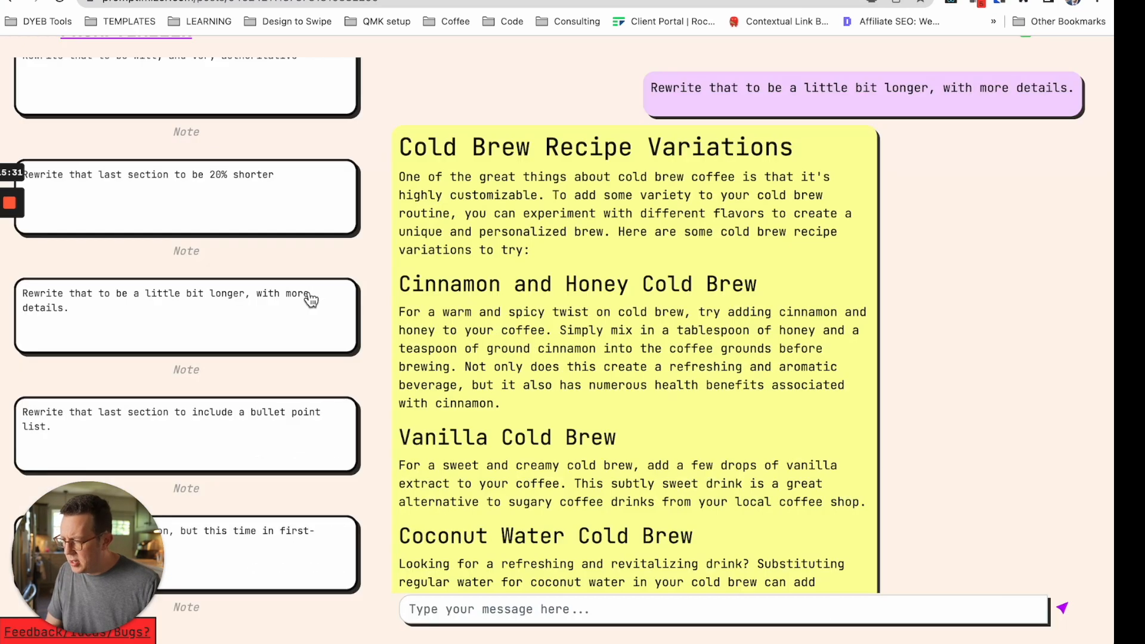
Return to the Promptimizer welcome home page via the logo.
scroll(down, 3)
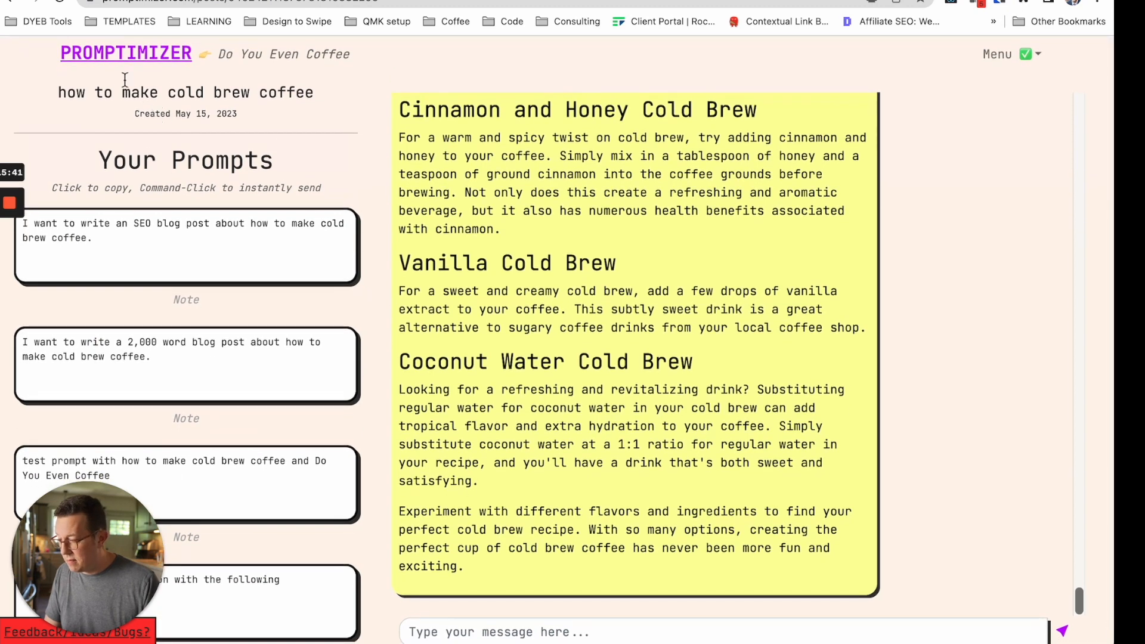
click(126, 54)
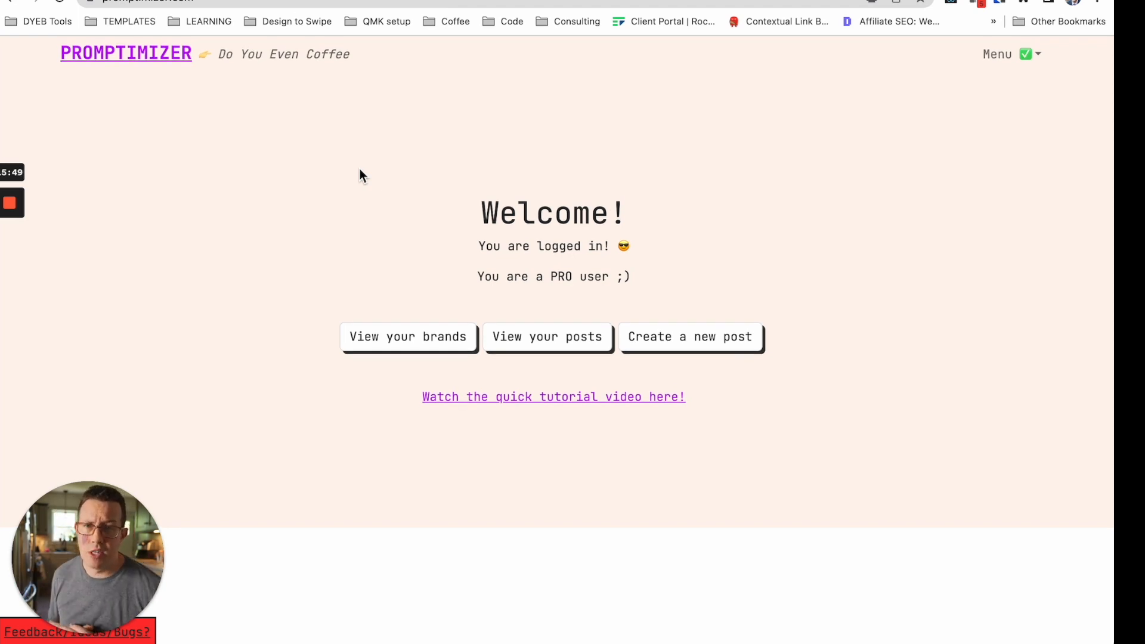
mouse_move(359, 169)
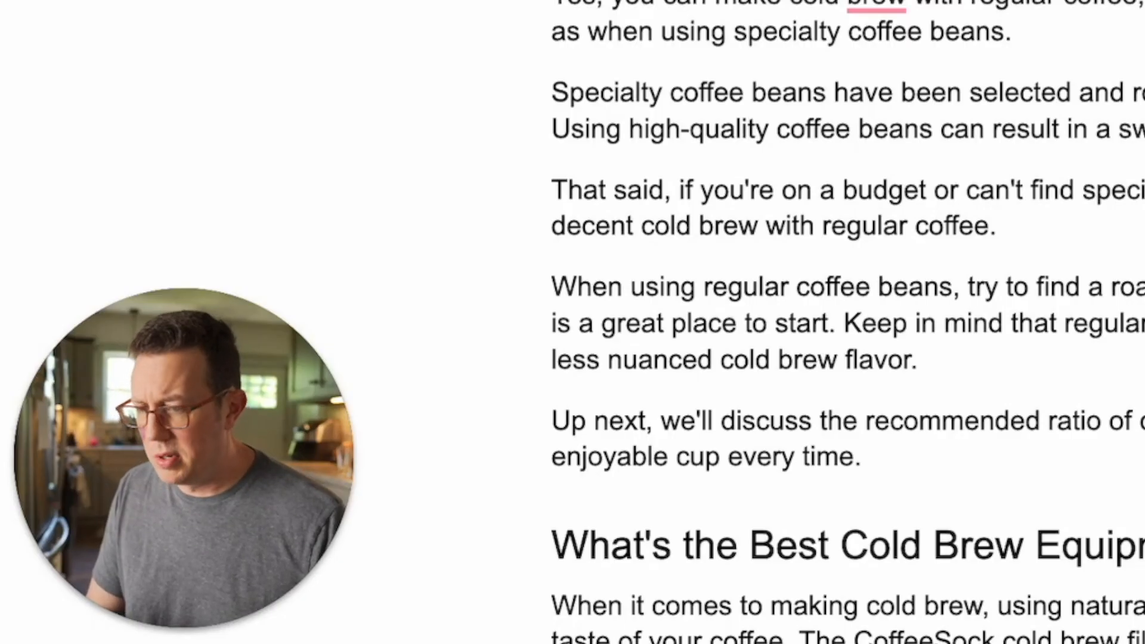
scroll(down, 3)
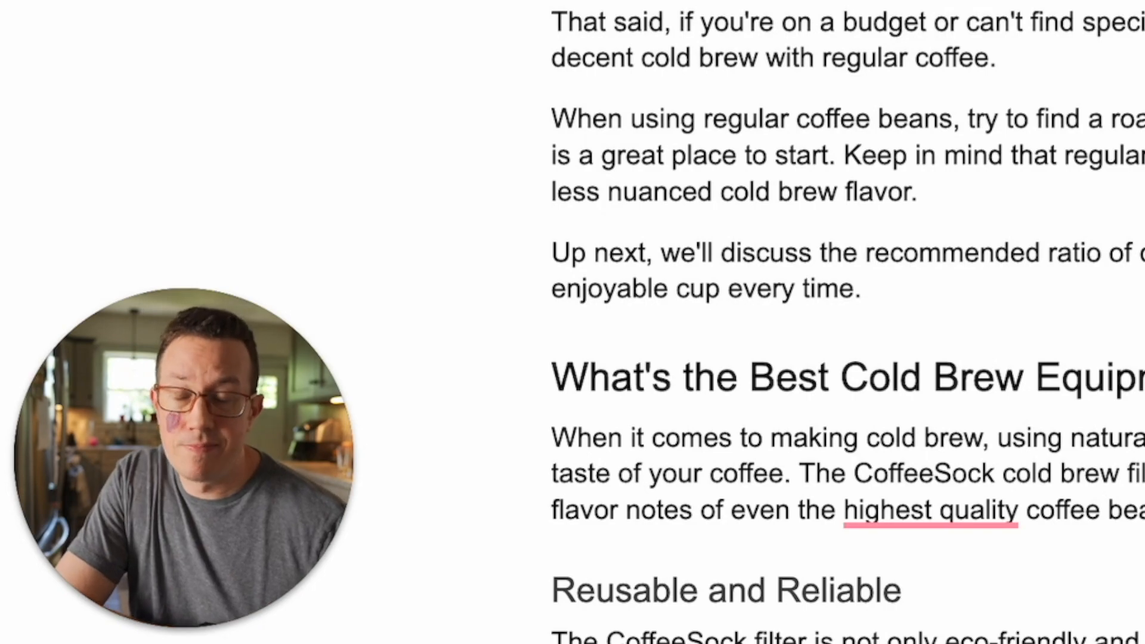